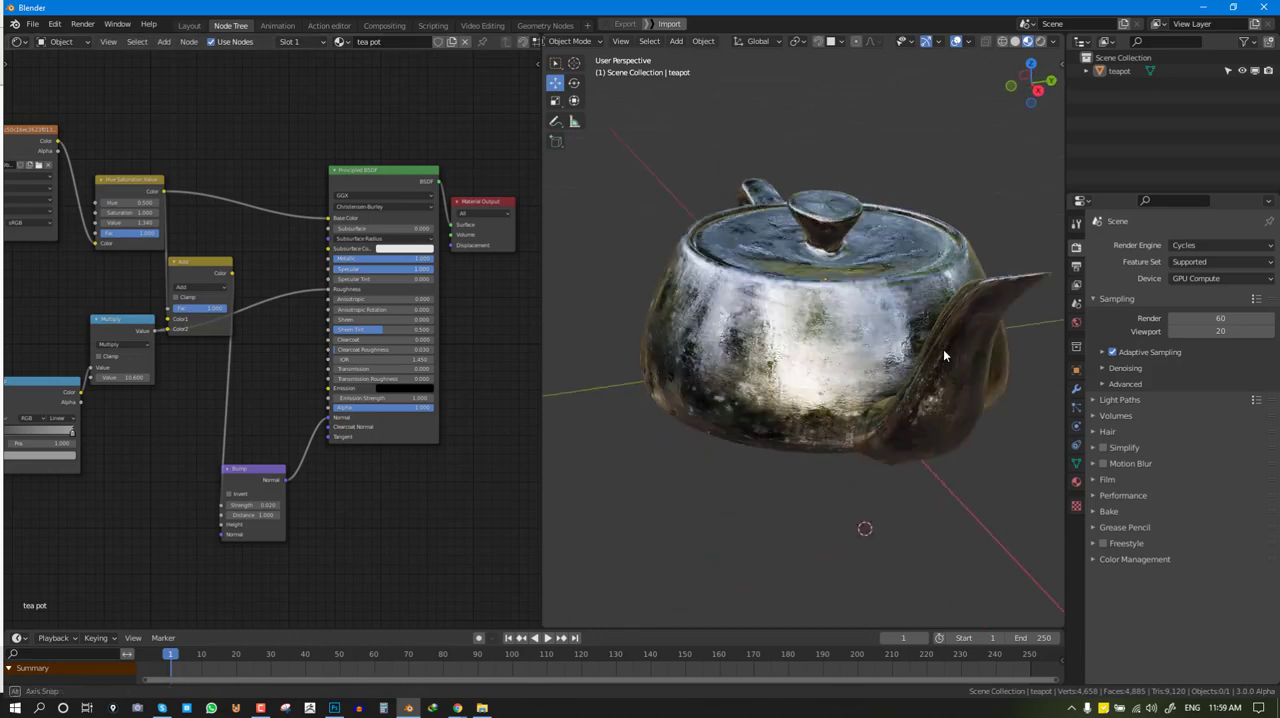
# Give the teapot a new Principled BSDF material with a blue base colour
pyautogui.moveTo(944, 356); pyautogui.dragTo(950, 304)
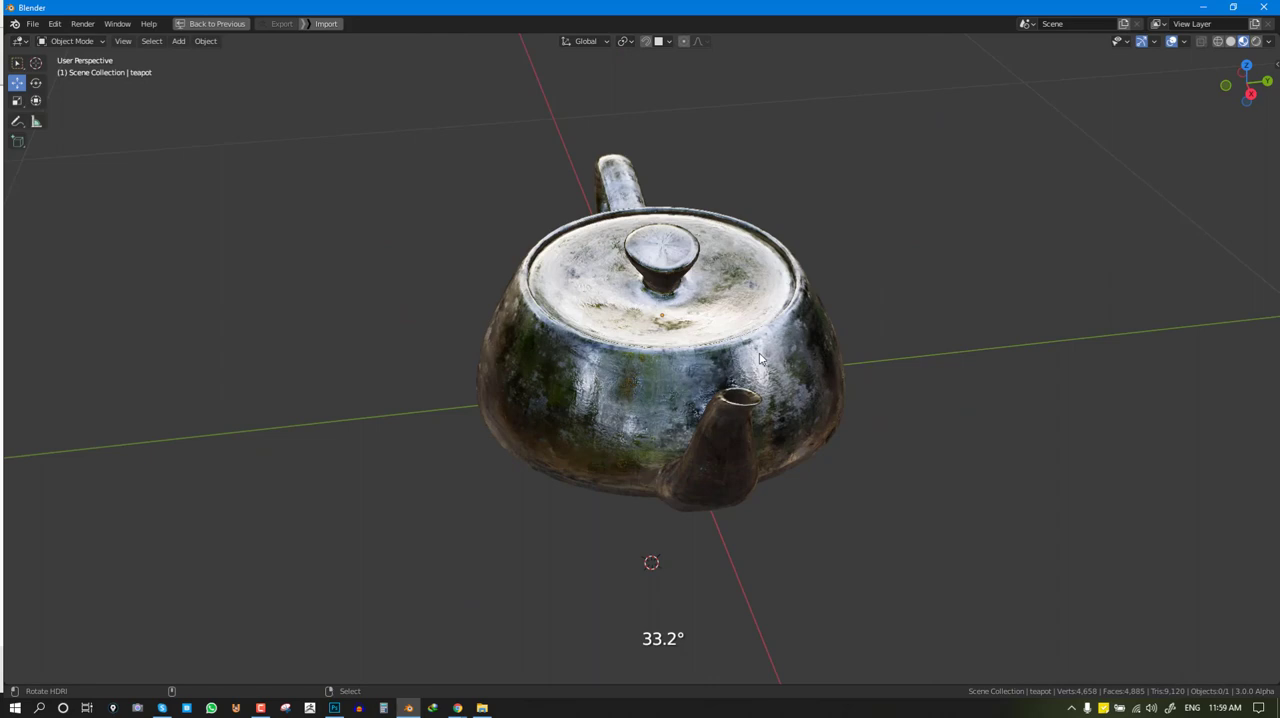
pyautogui.moveTo(760, 358); pyautogui.dragTo(866, 380)
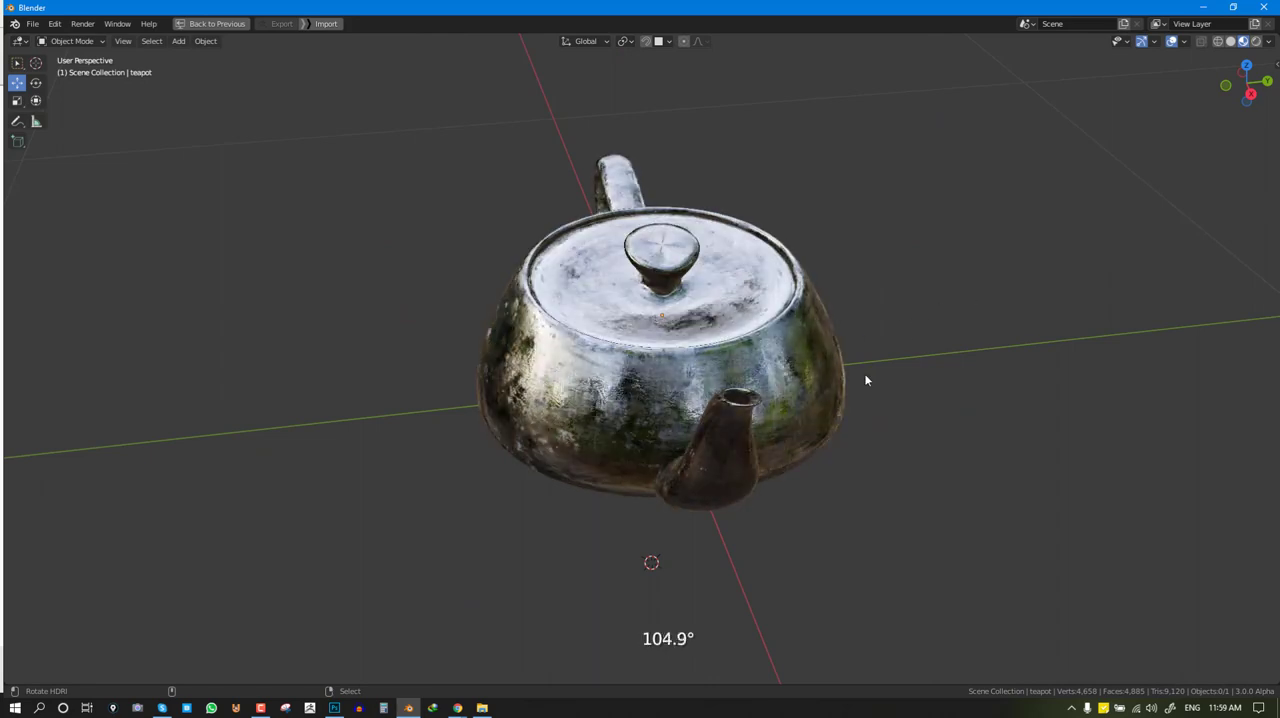
pyautogui.moveTo(866, 380); pyautogui.dragTo(280, 380)
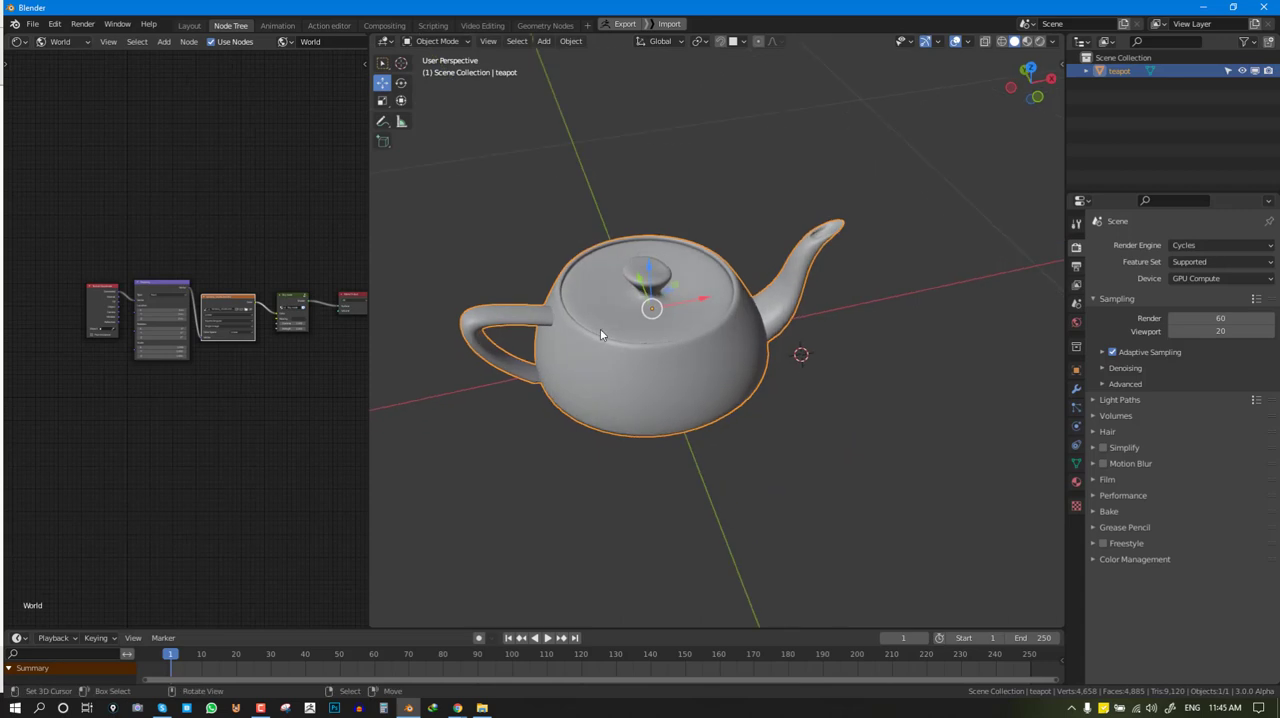
pyautogui.moveTo(718, 342)
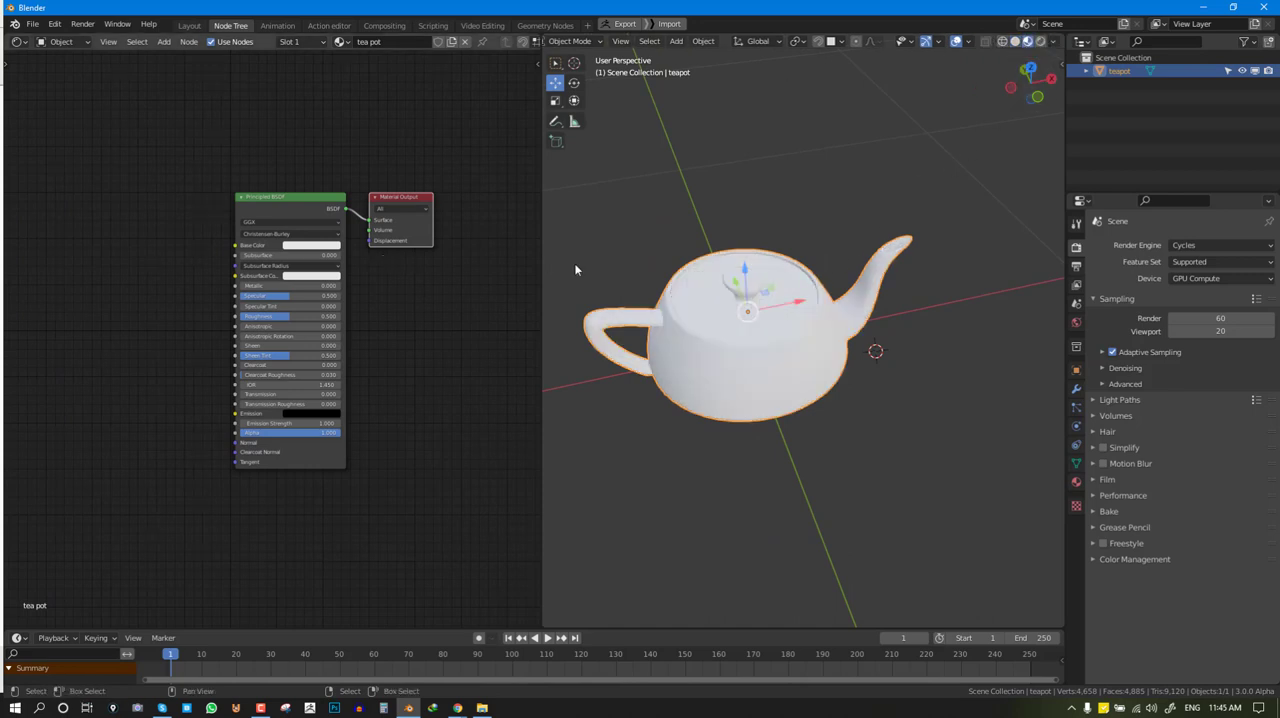
pyautogui.click(306, 244)
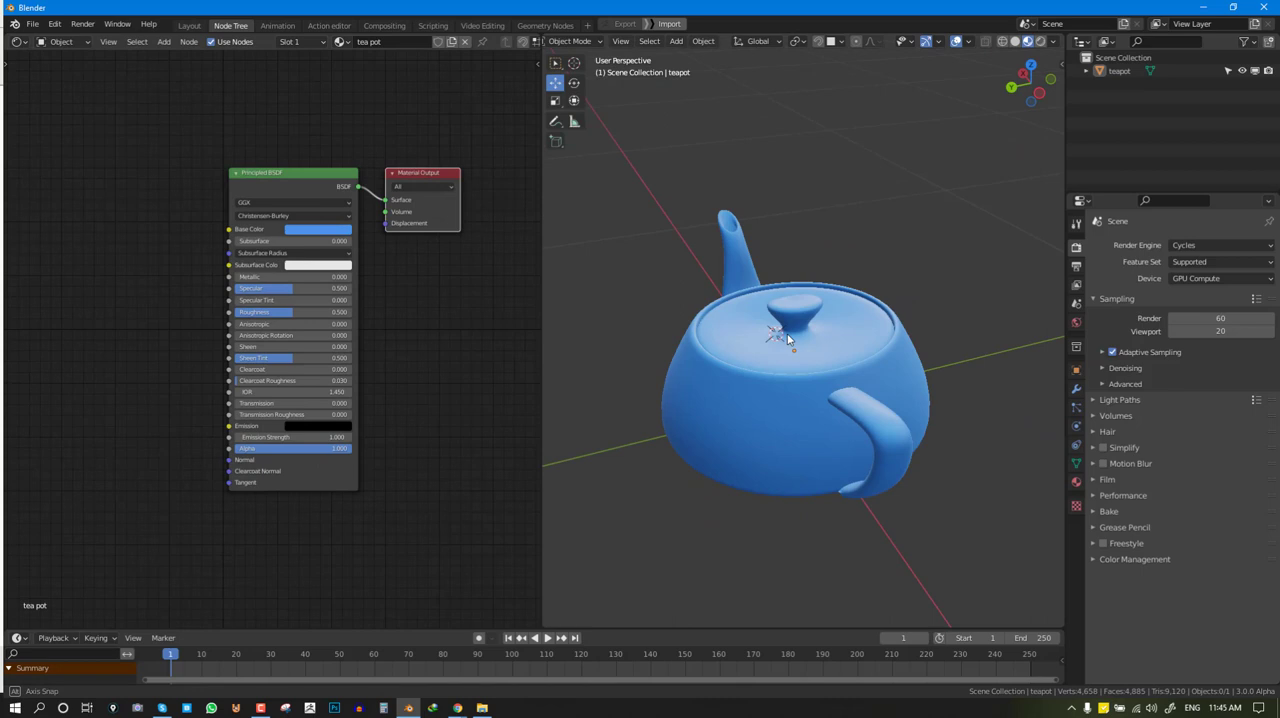
pyautogui.moveTo(790, 340); pyautogui.dragTo(720, 350)
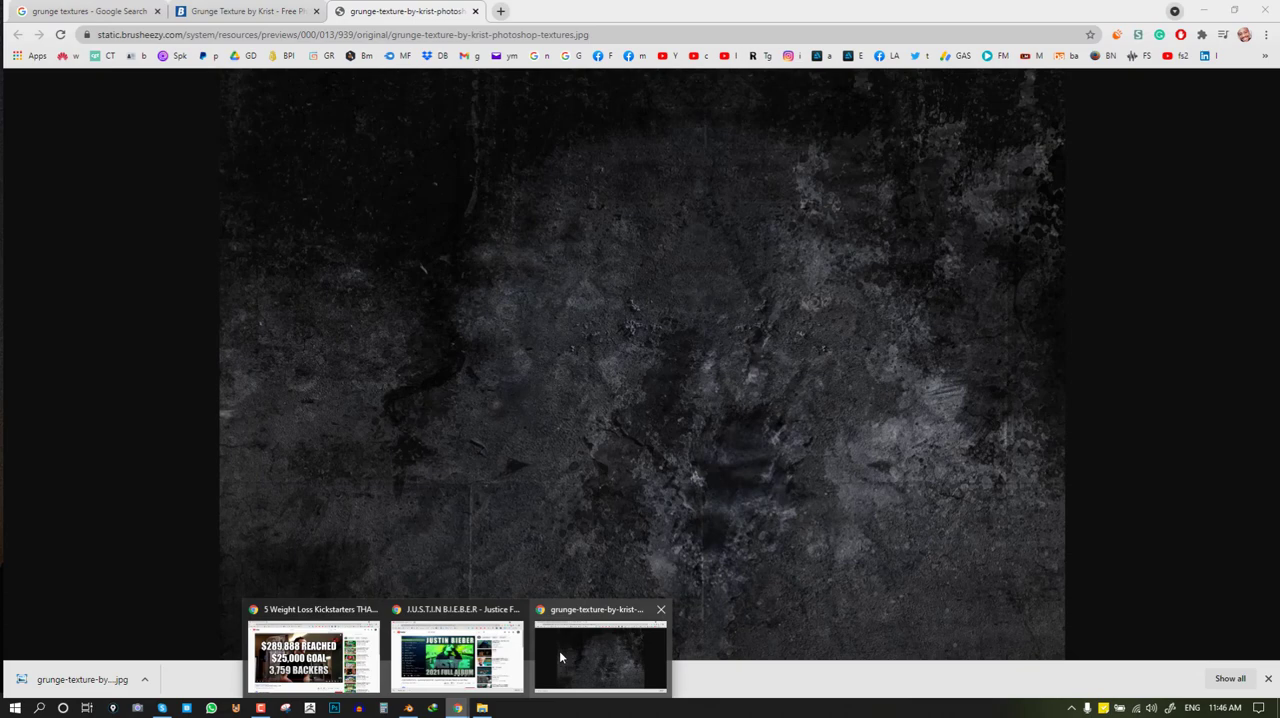
# View the dark grunge texture full-size in the browser before returning to Blender
pyautogui.click(80, 12)
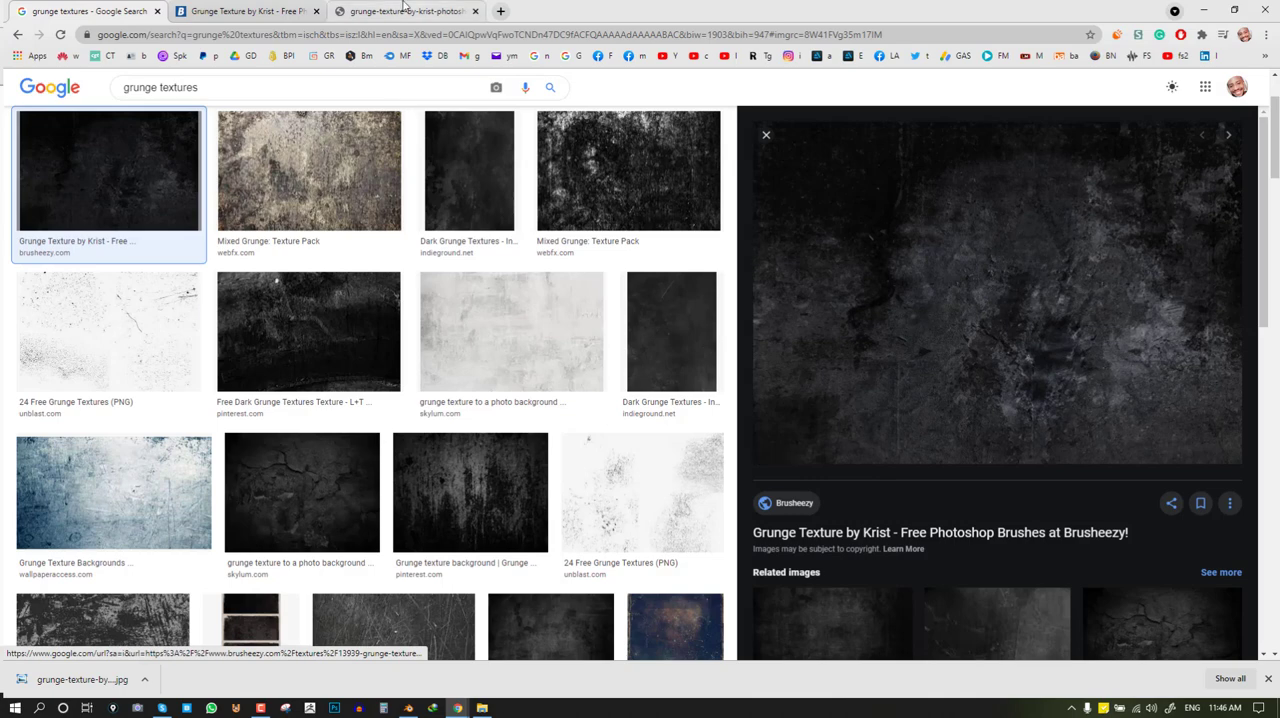
pyautogui.click(404, 12)
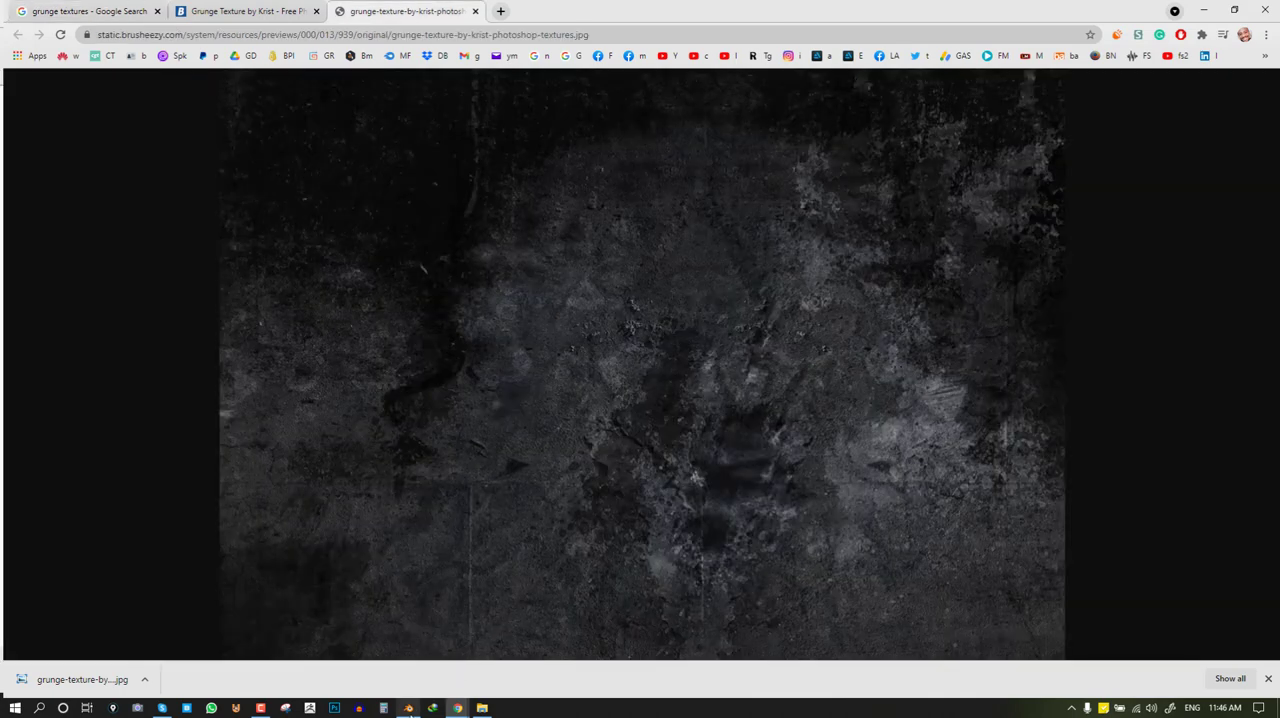
pyautogui.moveTo(1012, 204)
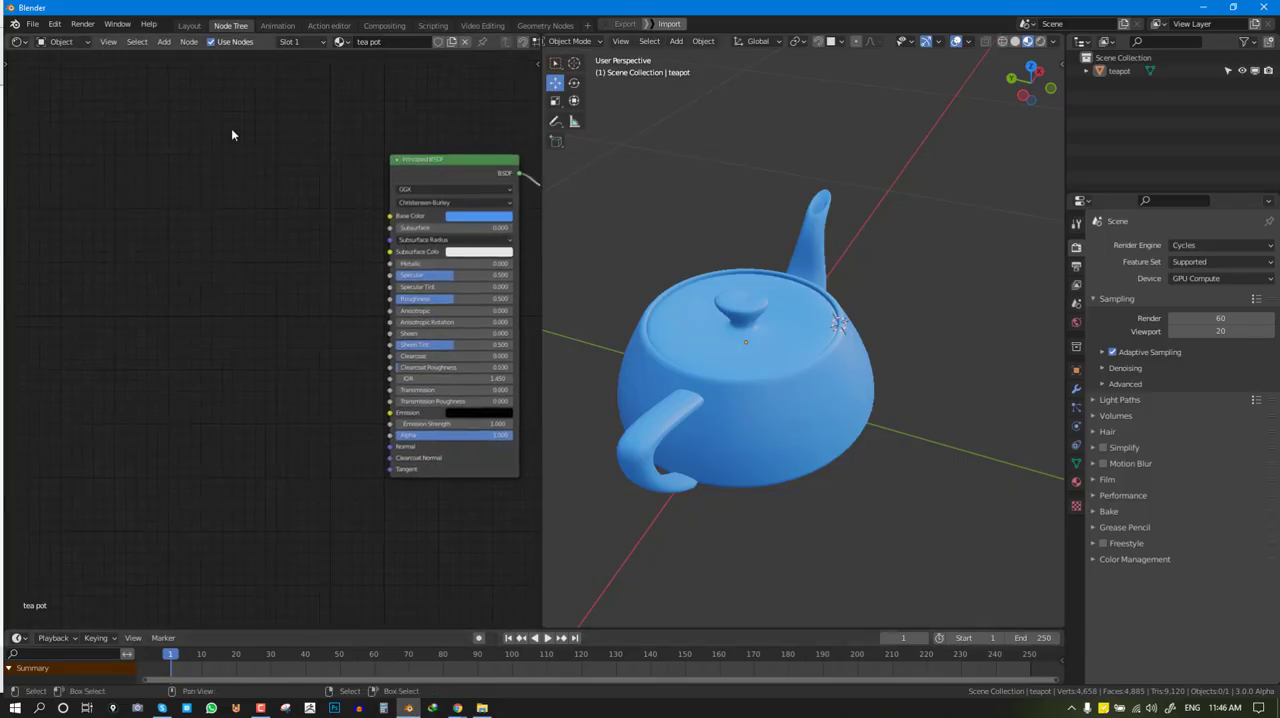
# Add an Image Texture node with the grunge jpg feeding the teapot's Base Color
pyautogui.click(160, 42)
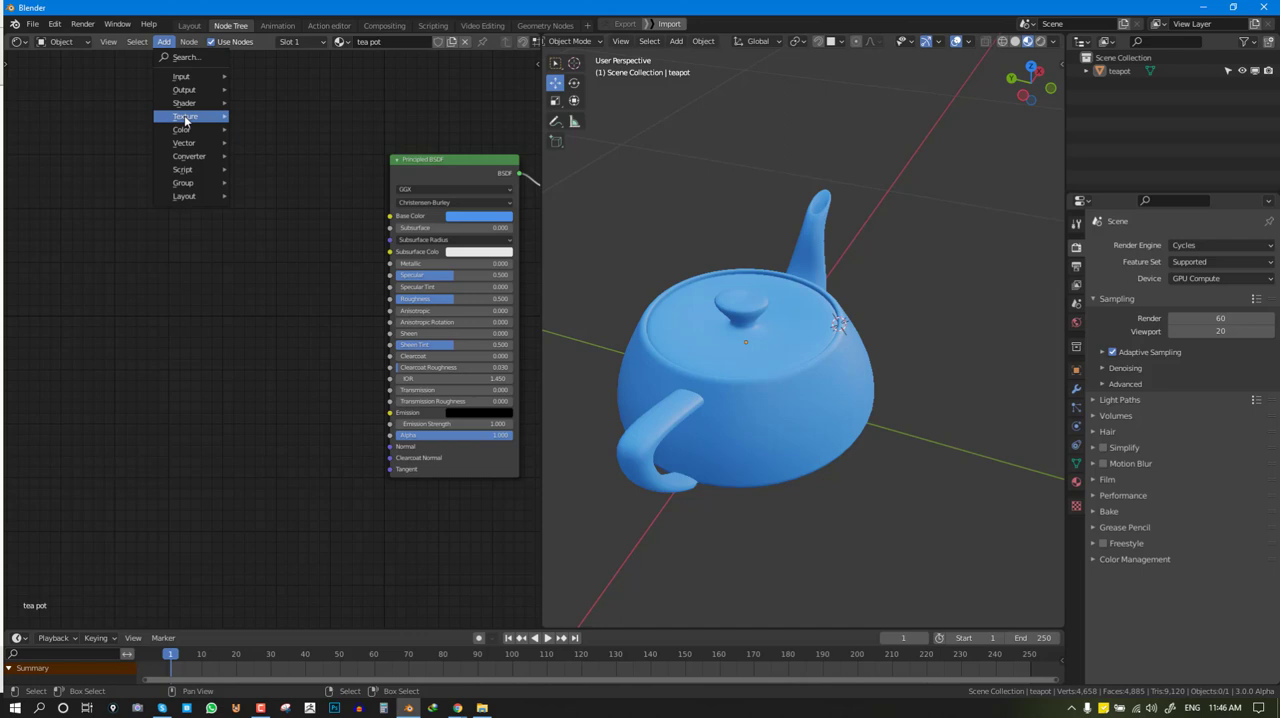
pyautogui.click(192, 120)
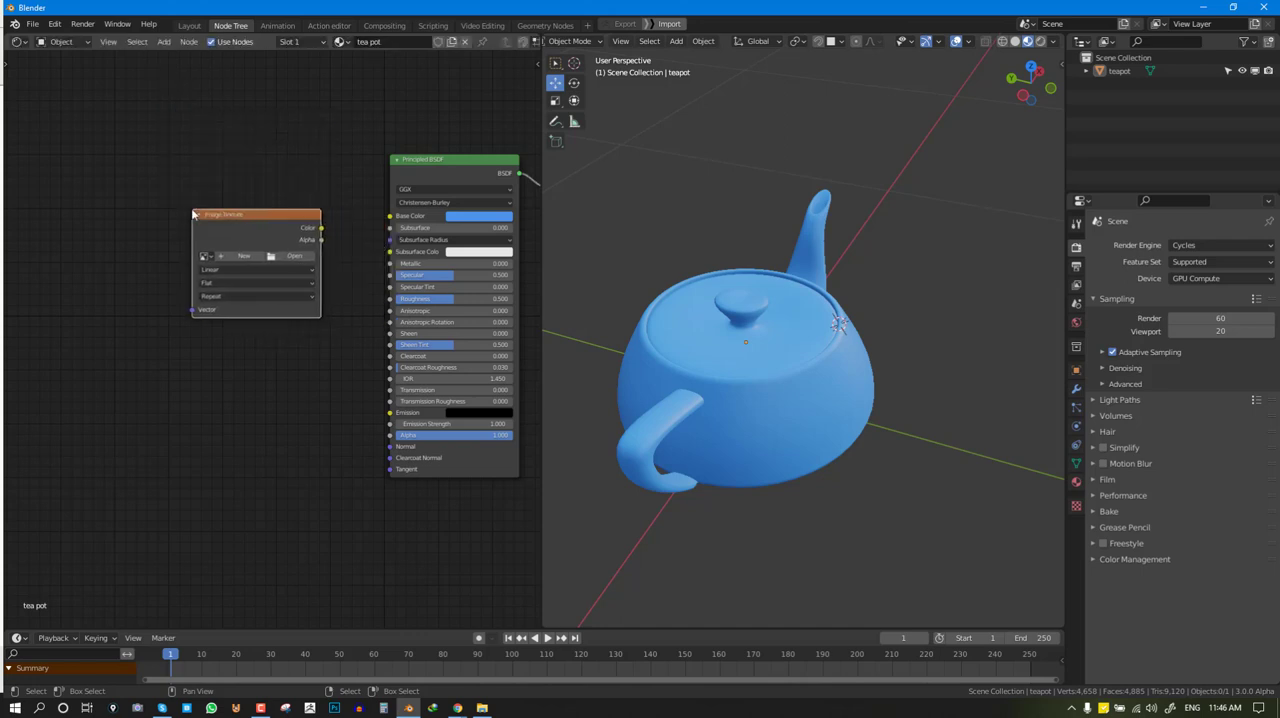
pyautogui.click(294, 256)
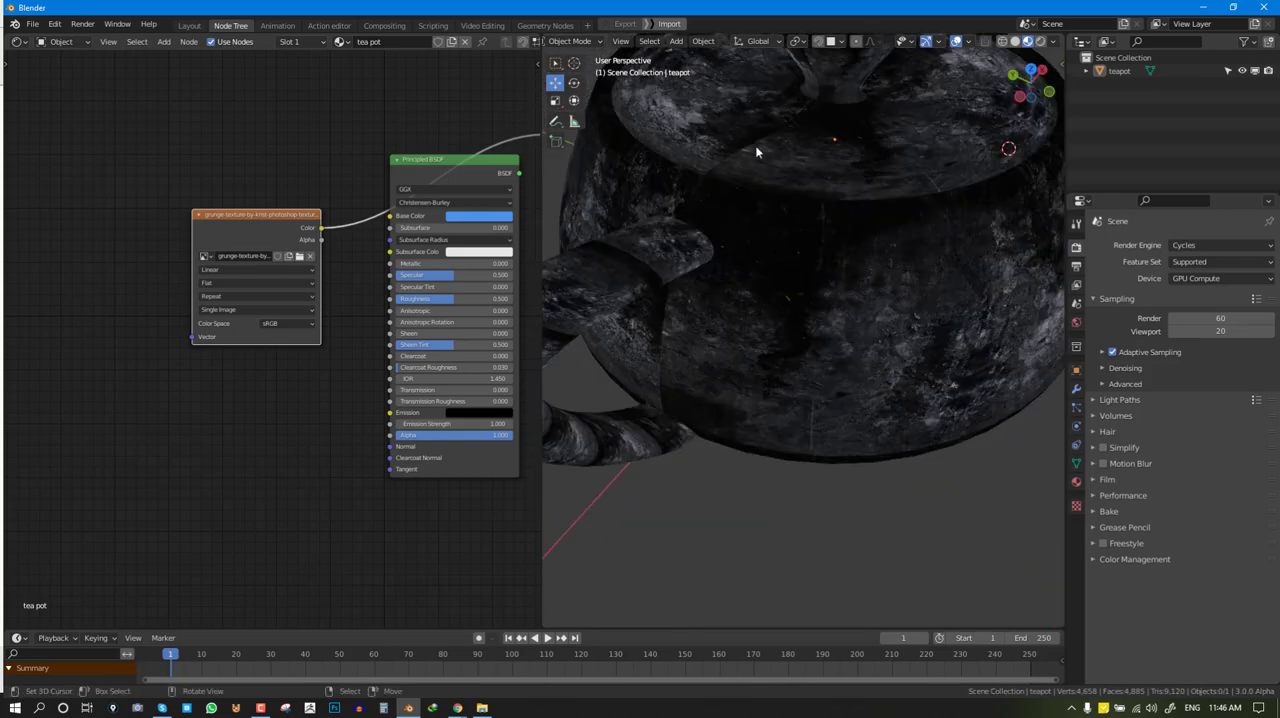
pyautogui.moveTo(756, 152); pyautogui.dragTo(730, 206)
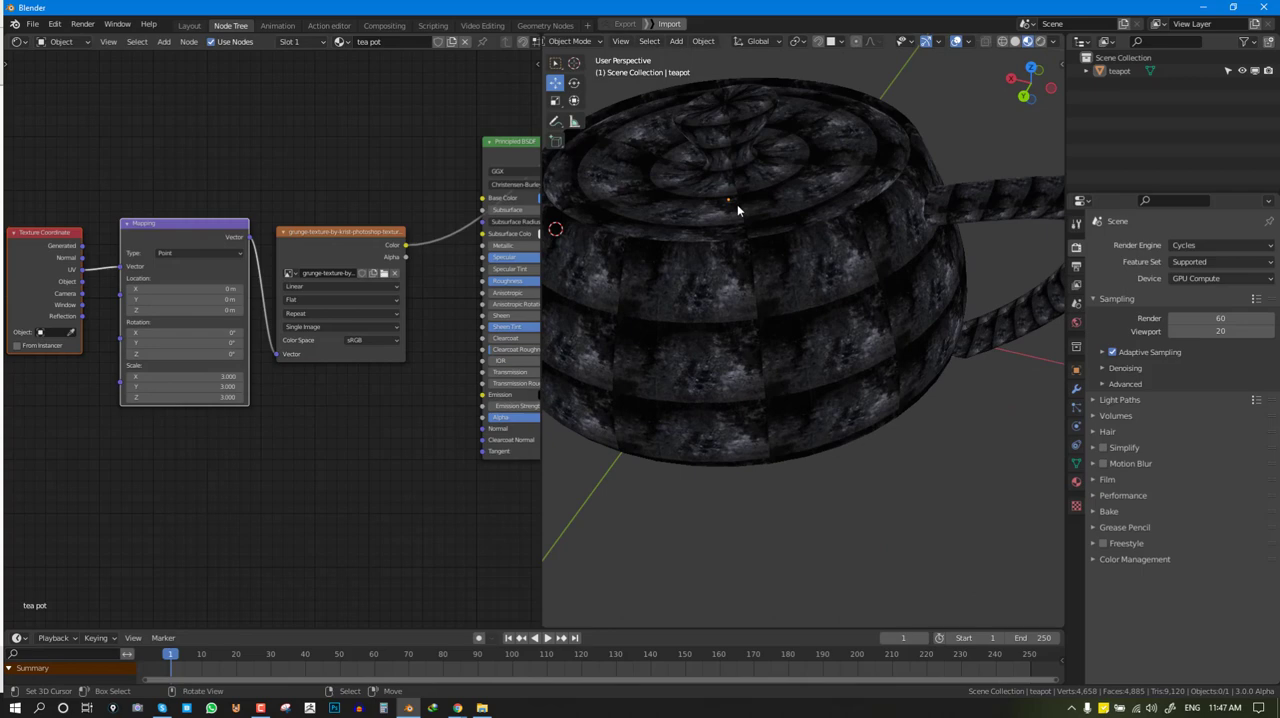
pyautogui.moveTo(832, 276)
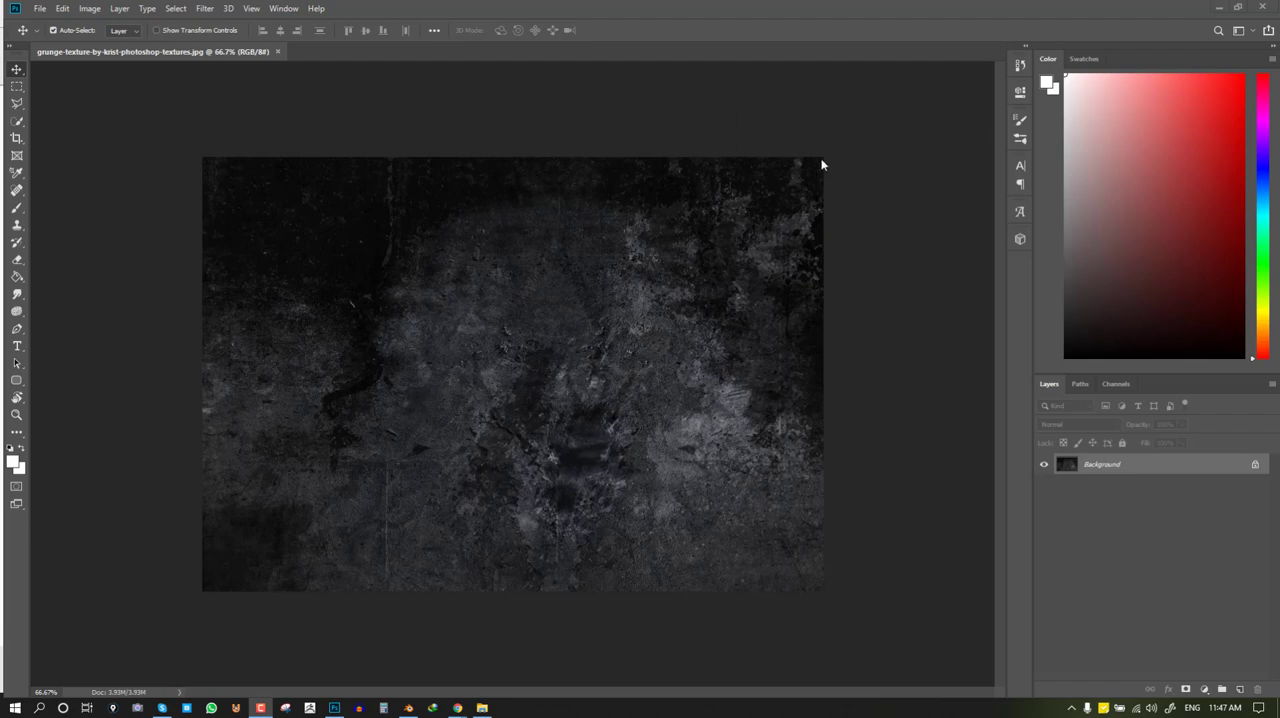
pyautogui.moveTo(314, 308)
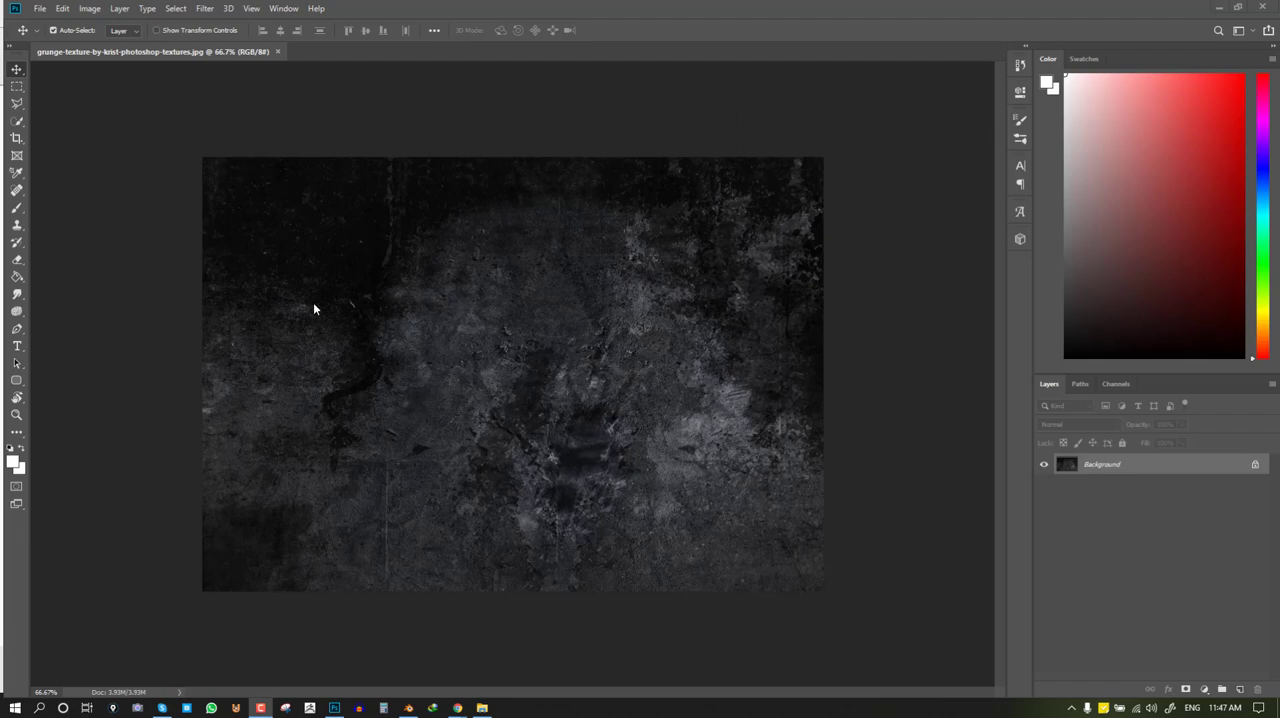
pyautogui.moveTo(212, 586)
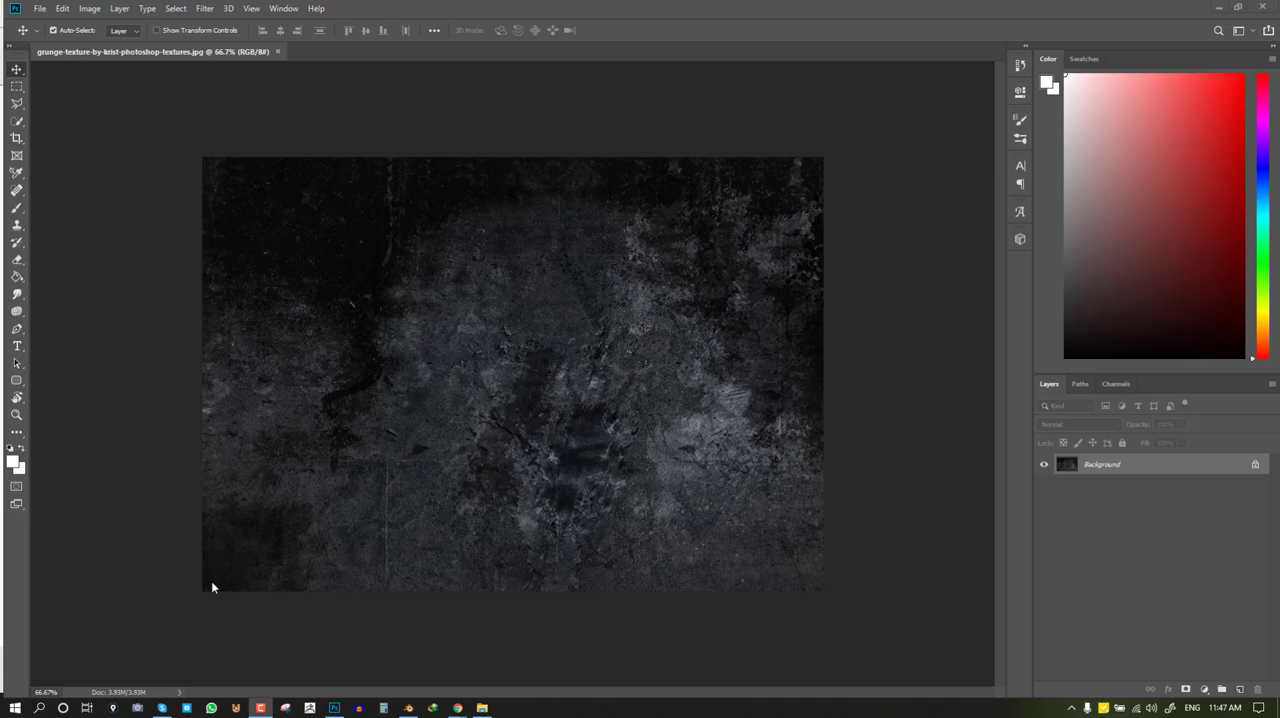
pyautogui.moveTo(760, 502)
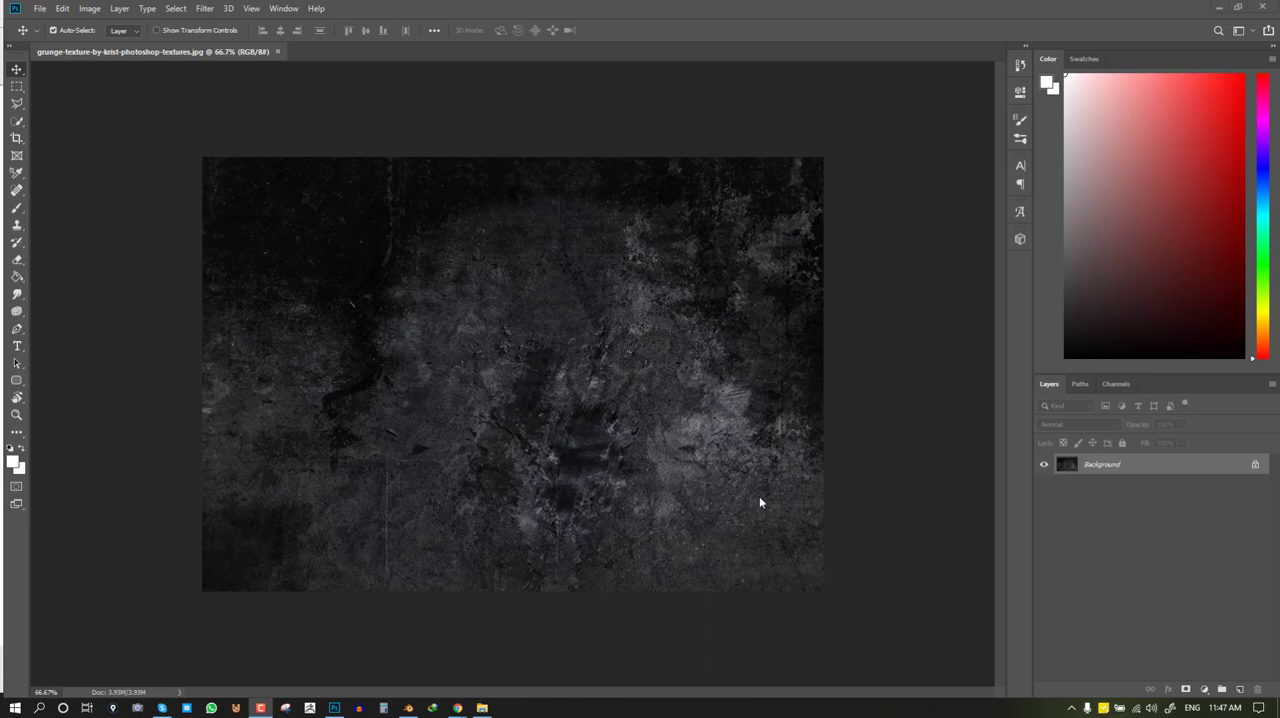
pyautogui.moveTo(792, 246)
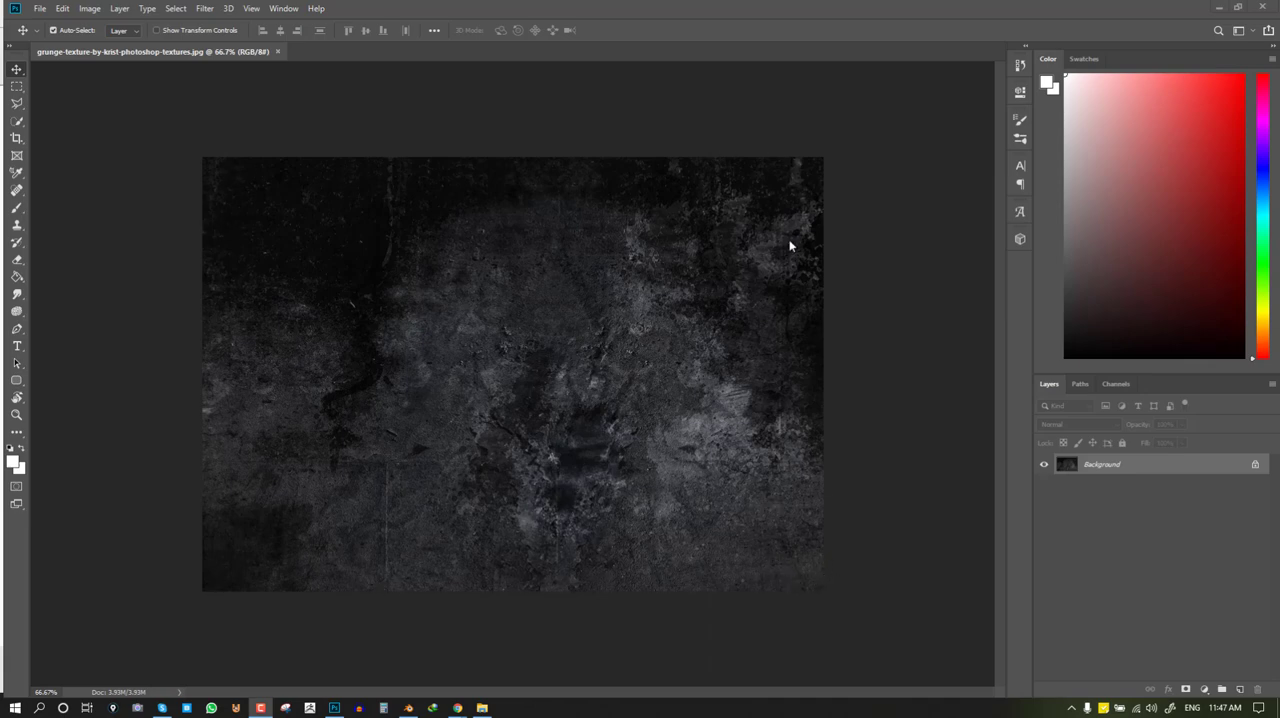
pyautogui.moveTo(292, 114)
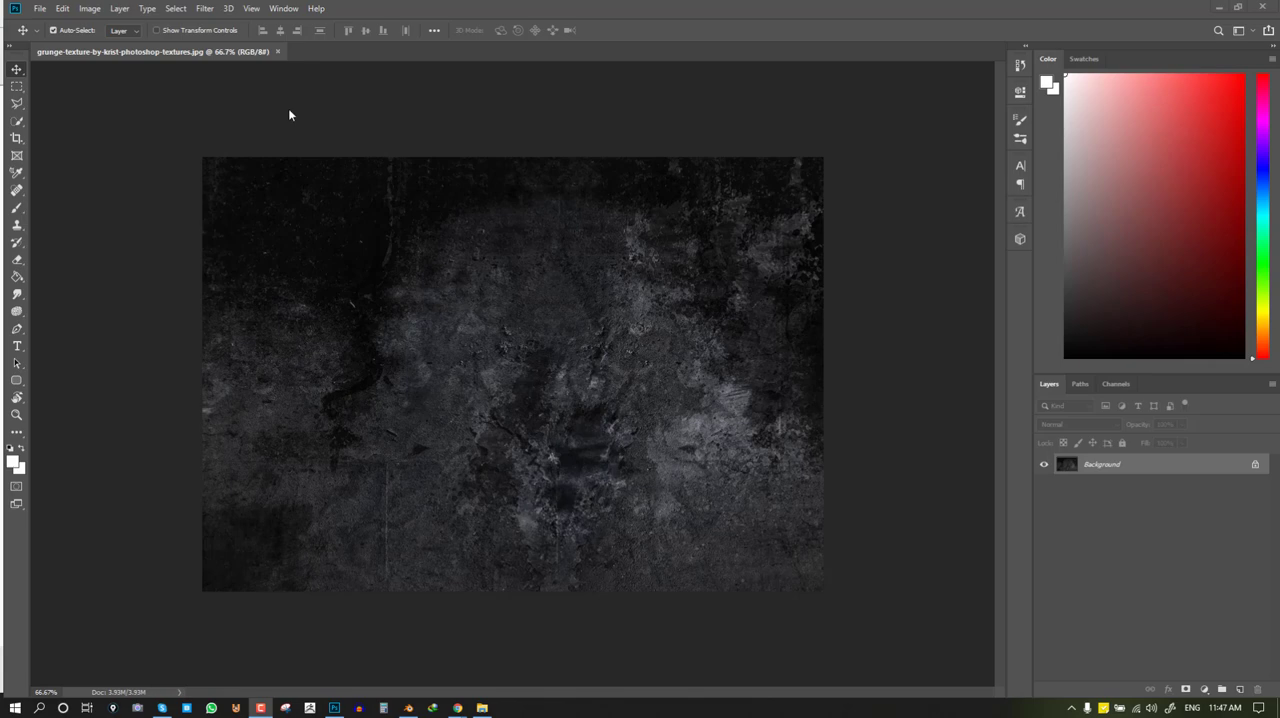
pyautogui.moveTo(392, 124)
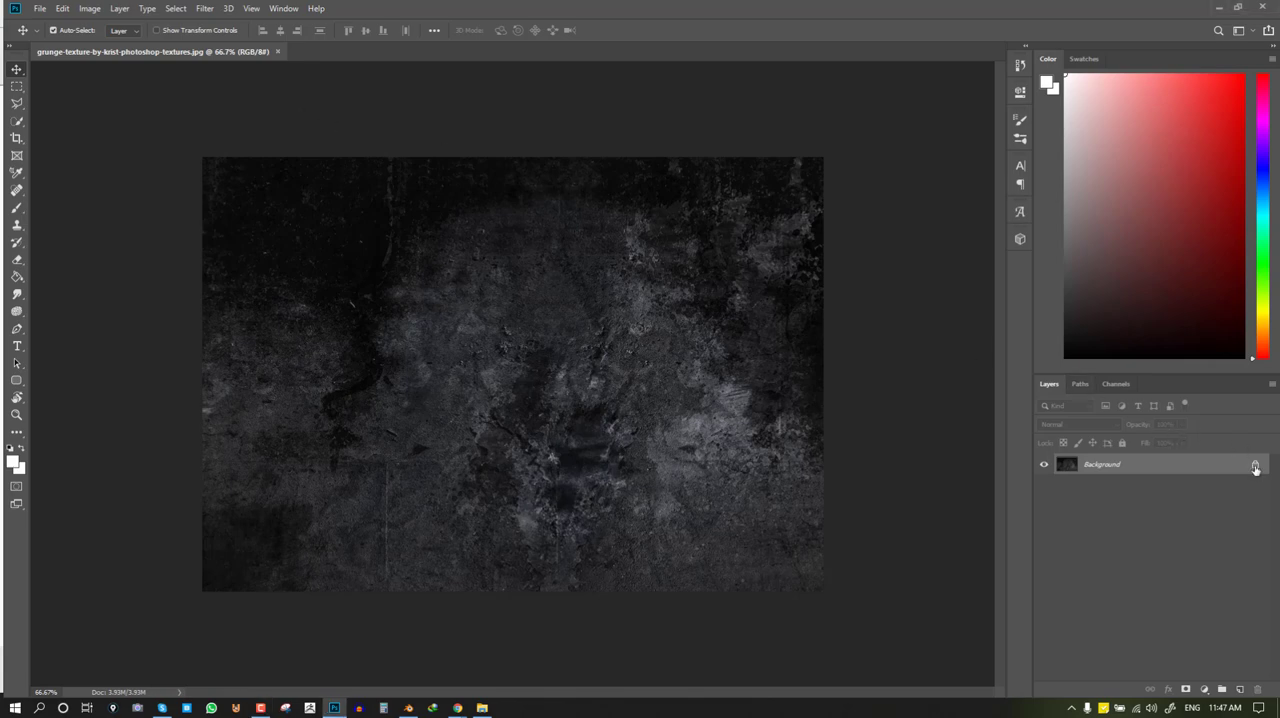
# Offset the grunge texture by -722 horizontal and -422 vertical with Wrap Around
pyautogui.click(204, 8)
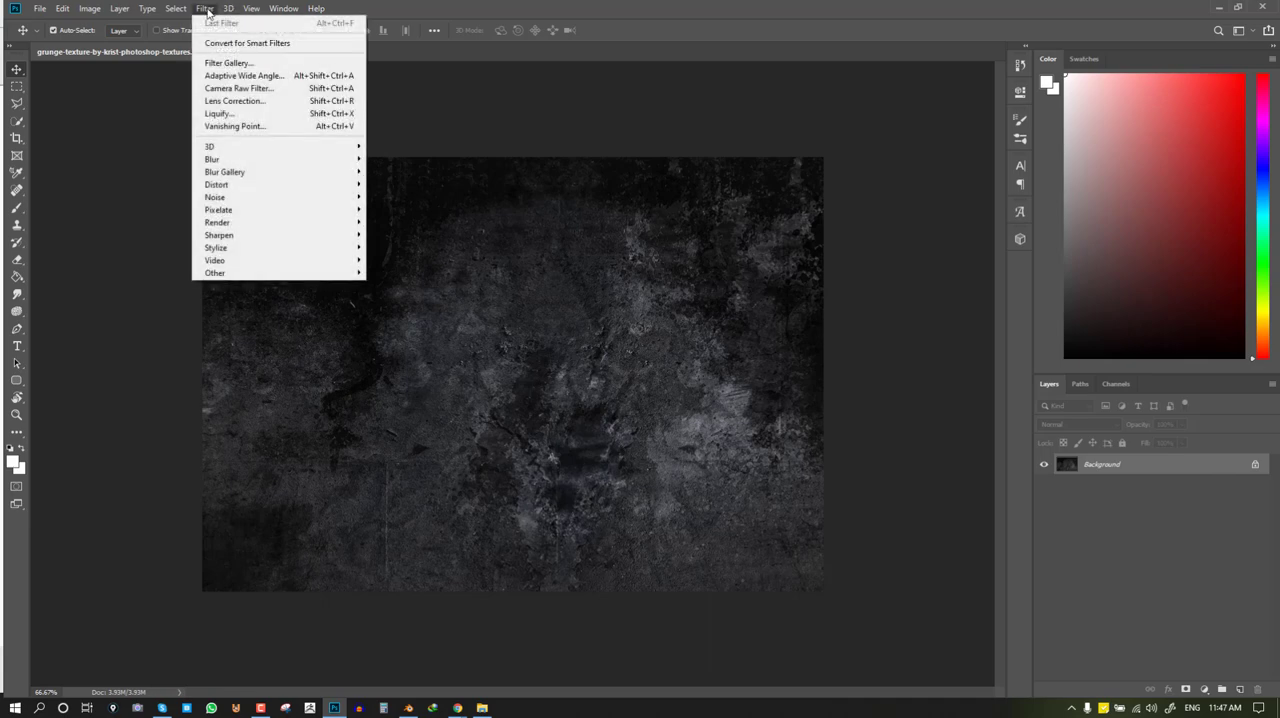
pyautogui.moveTo(212, 272)
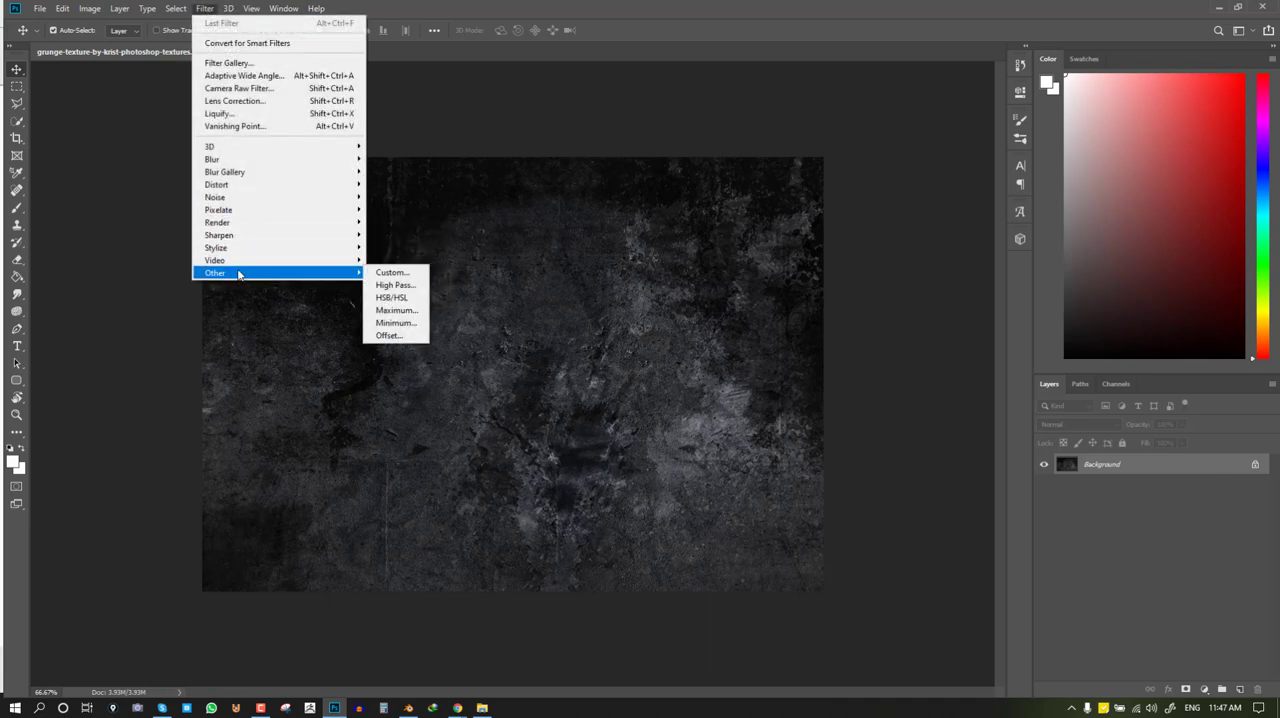
pyautogui.moveTo(396, 336)
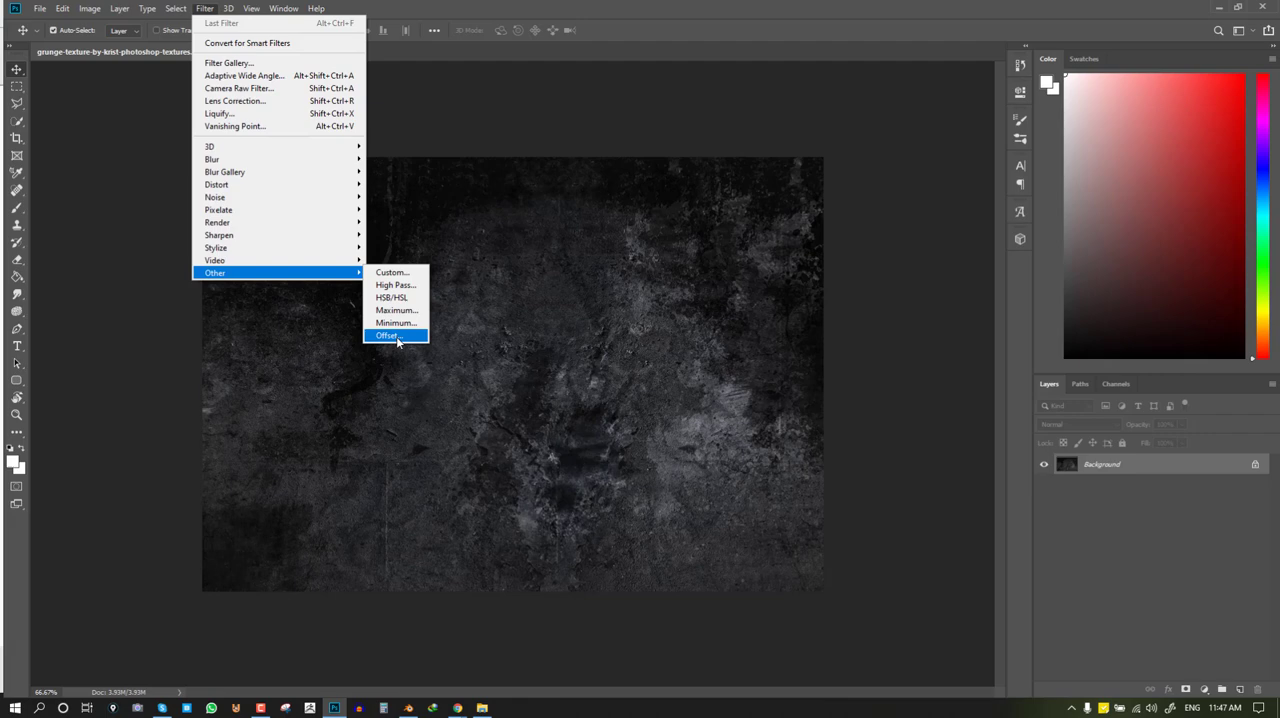
pyautogui.click(394, 336)
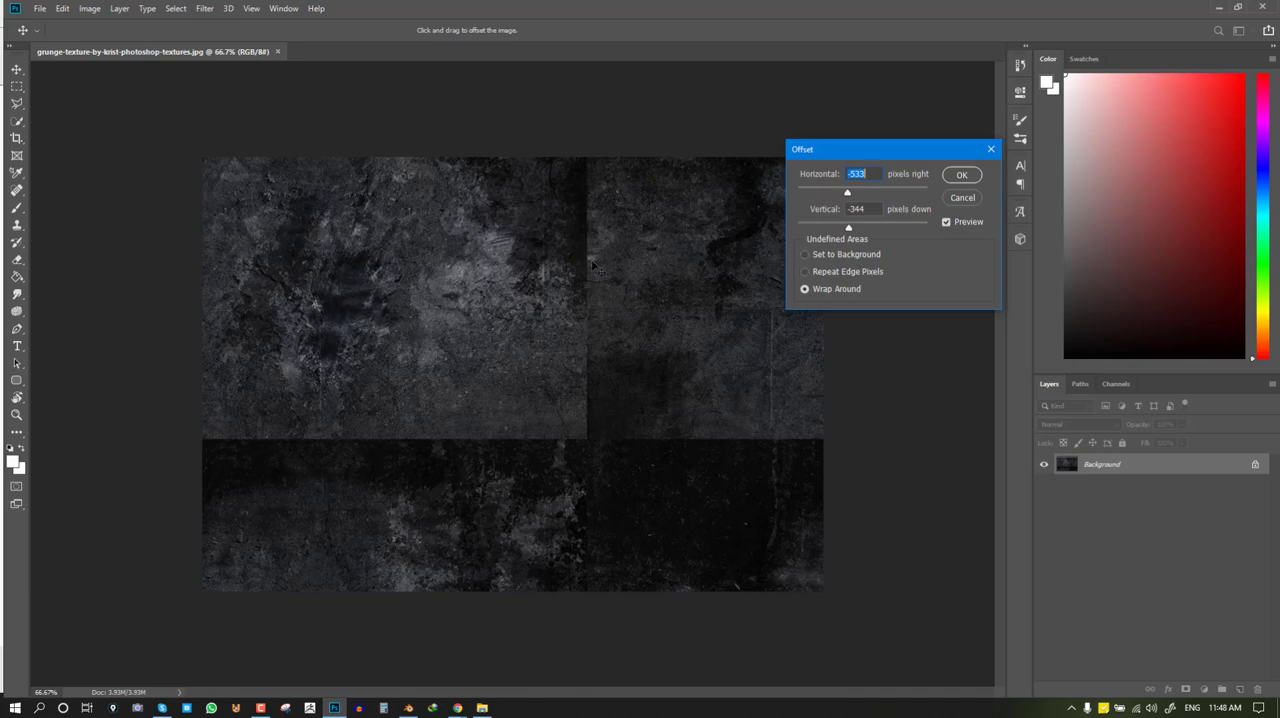
pyautogui.moveTo(864, 190)
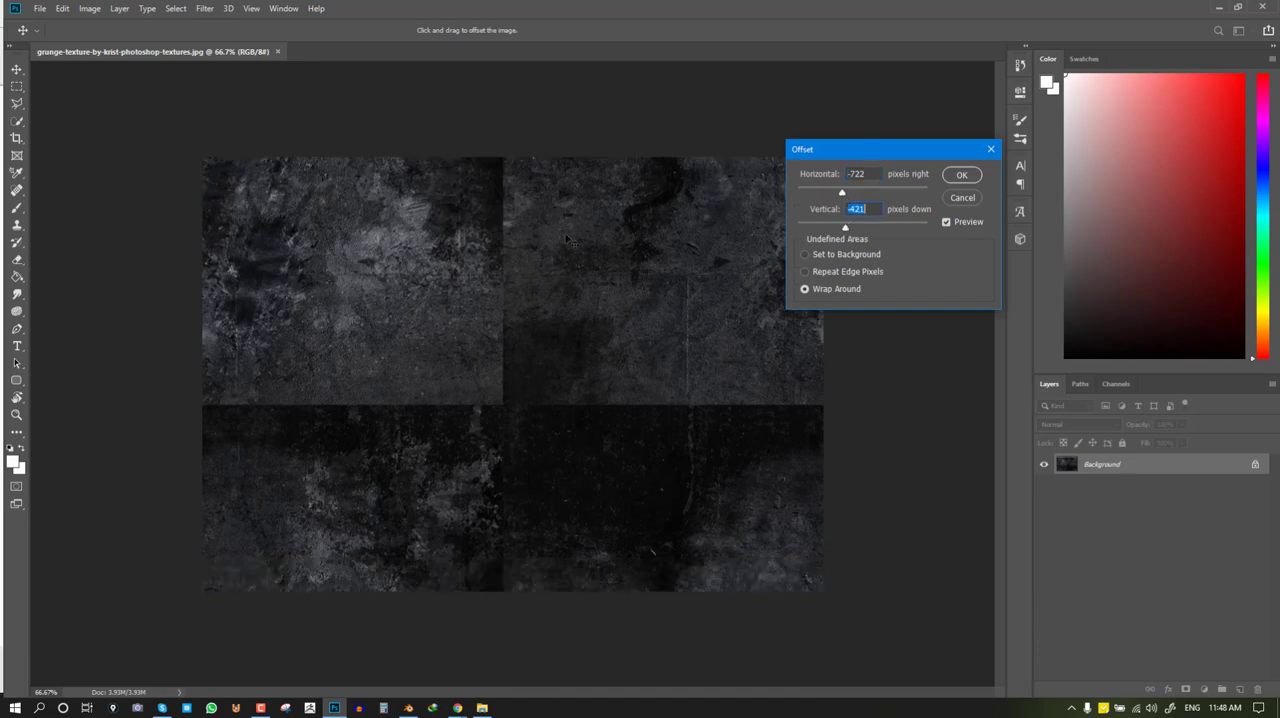
pyautogui.click(962, 174)
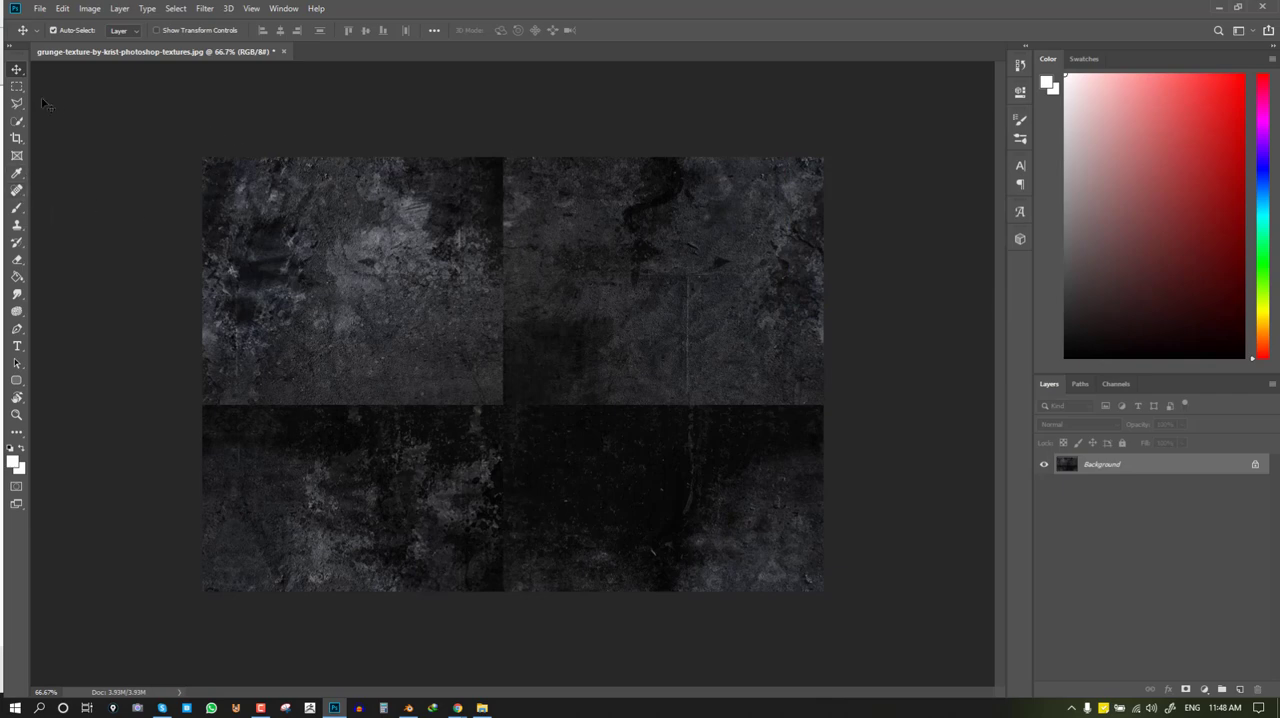
# Clone-stamp over the tile seams so the grunge texture looks seamless
pyautogui.click(12, 96)
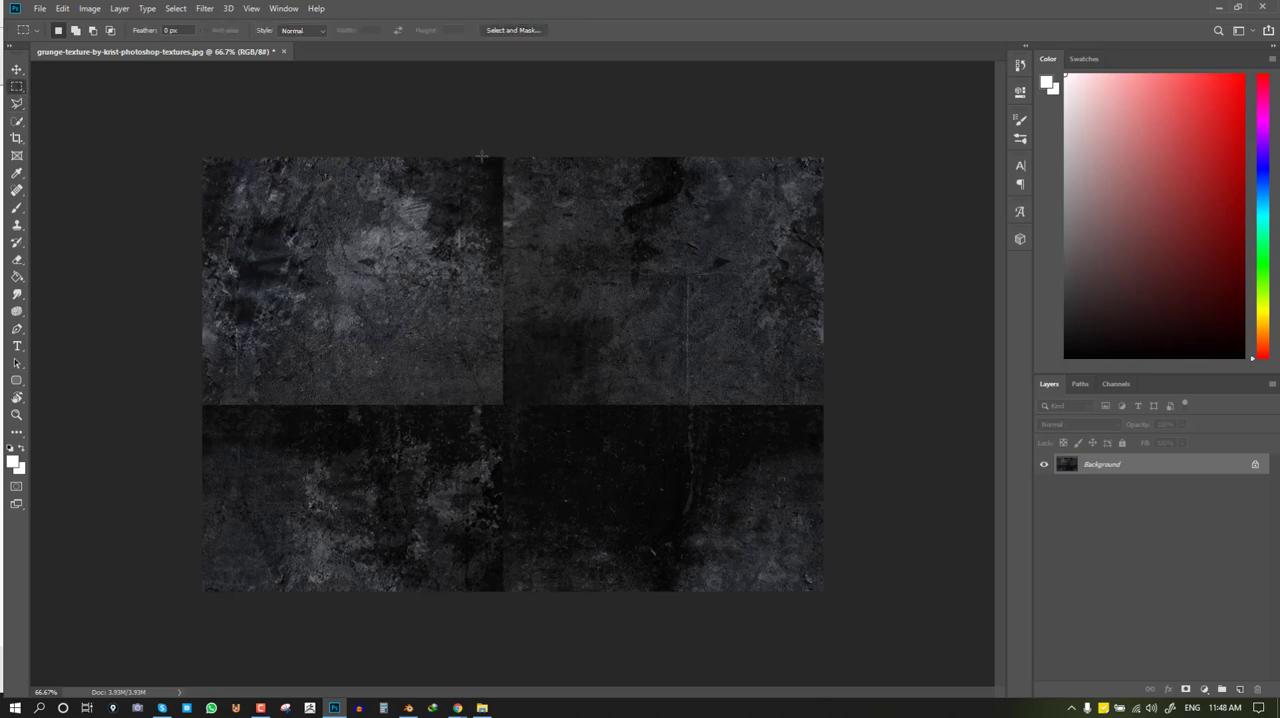
pyautogui.moveTo(480, 156); pyautogui.dragTo(520, 410)
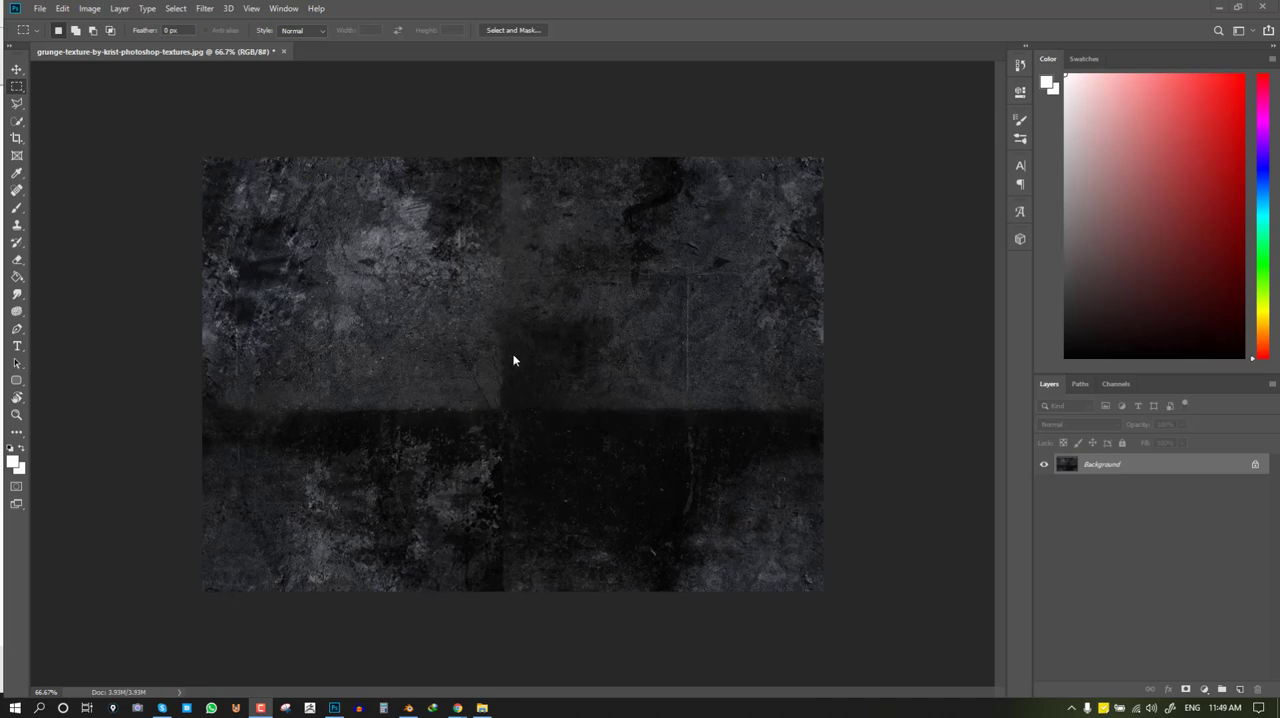
pyautogui.moveTo(606, 252)
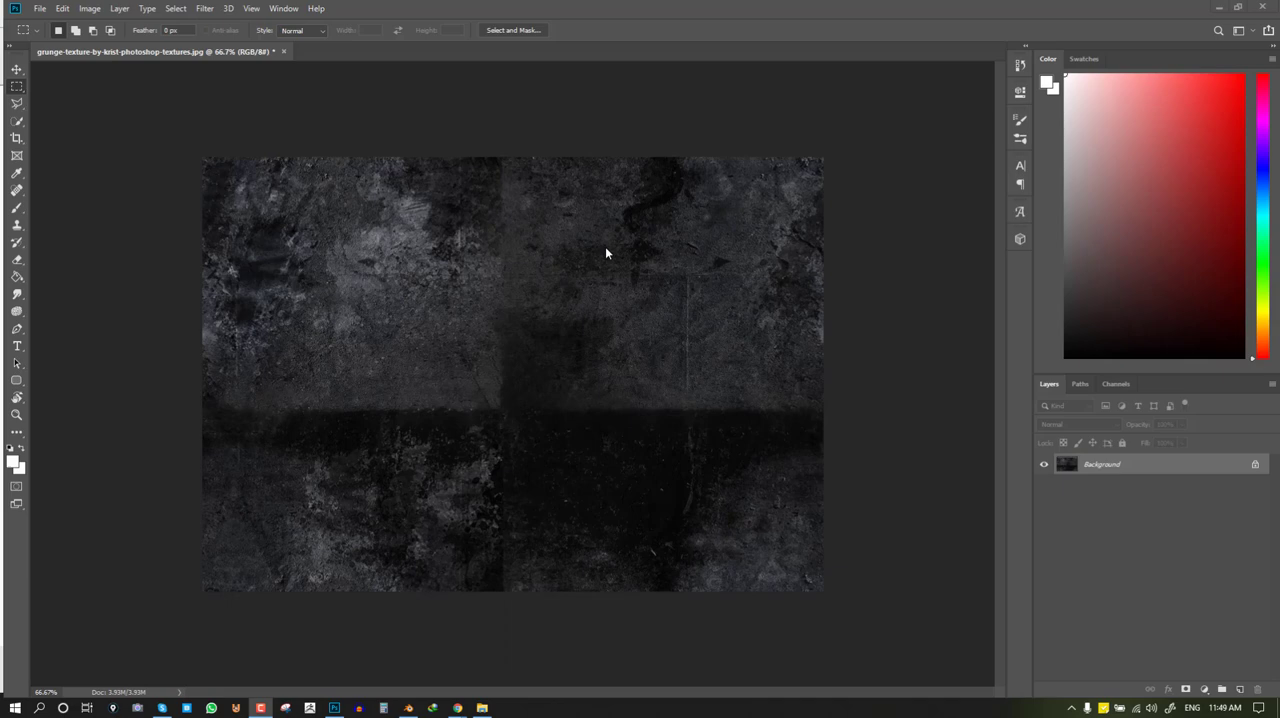
pyautogui.moveTo(54, 248)
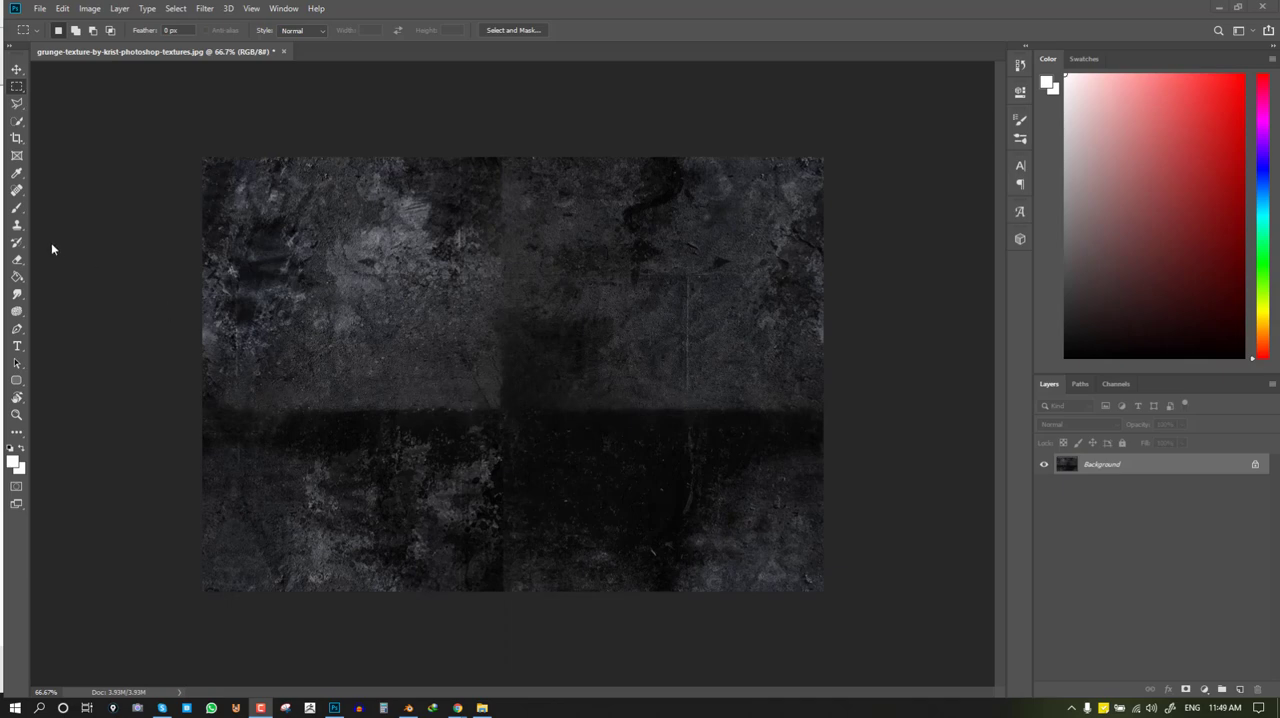
pyautogui.moveTo(16, 230)
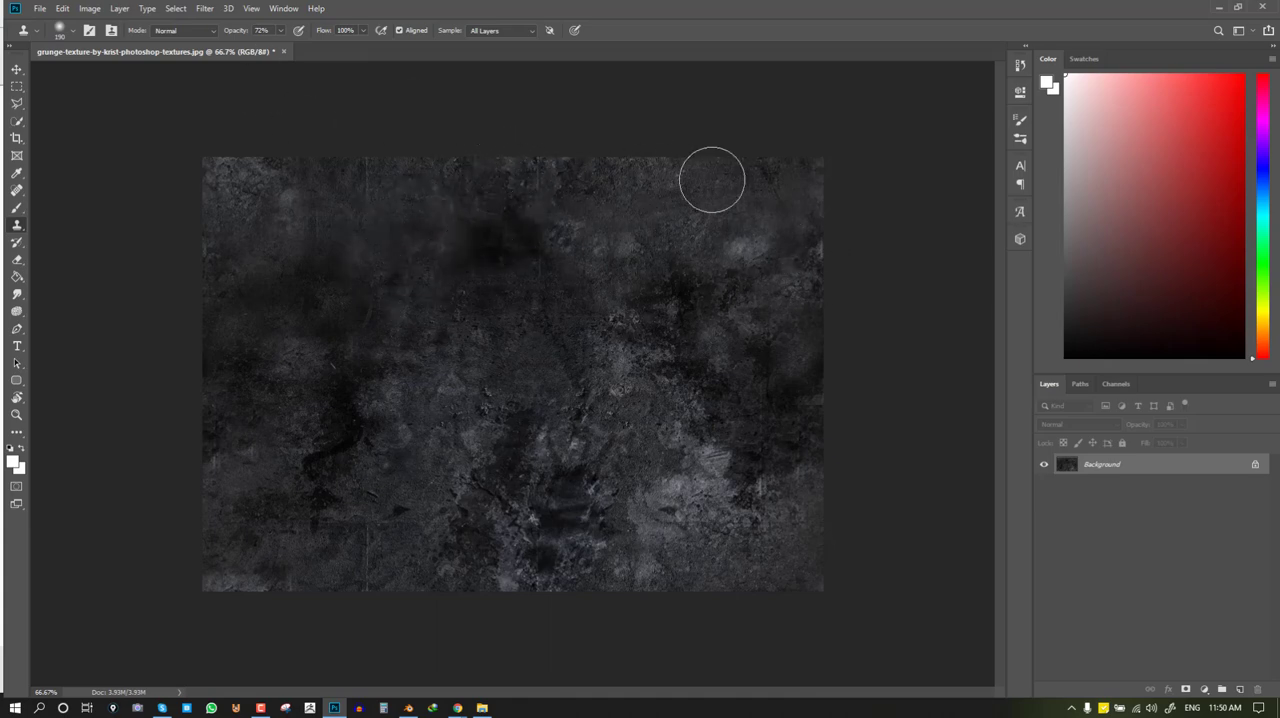
pyautogui.moveTo(620, 178)
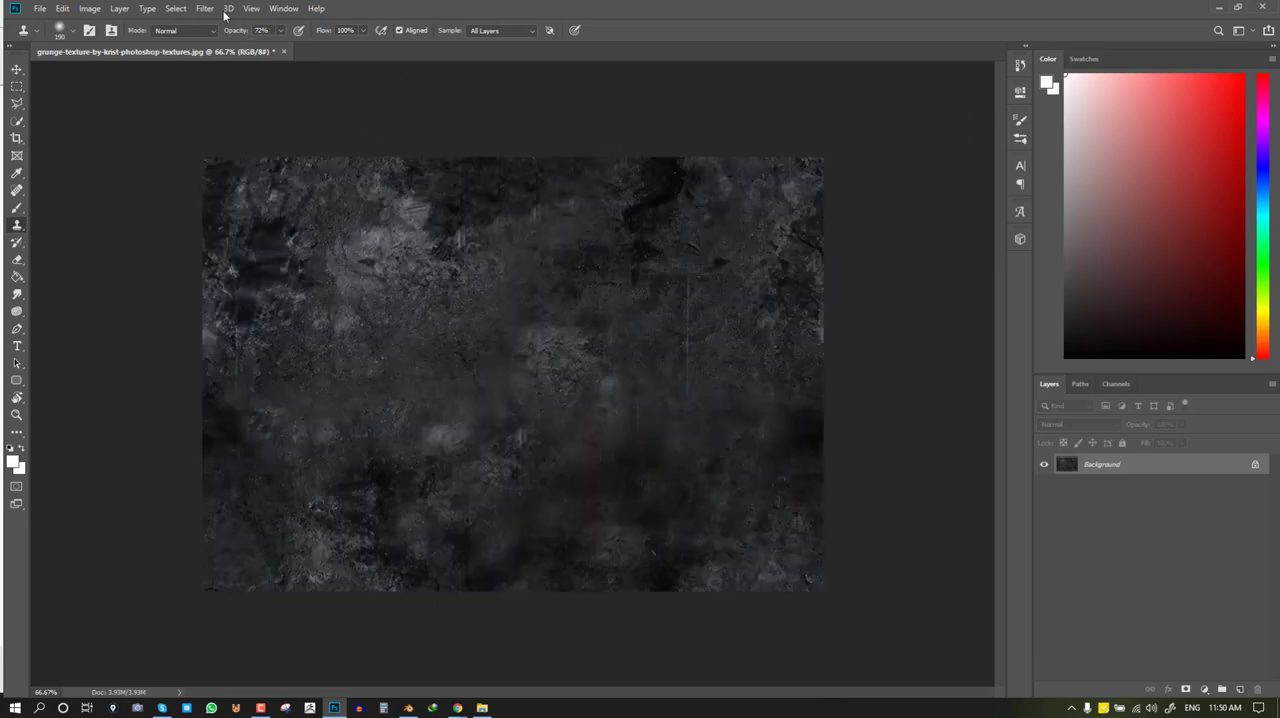
# Apply a Levels adjustment, raising midtones and highlights to brighten the texture
pyautogui.click(208, 8)
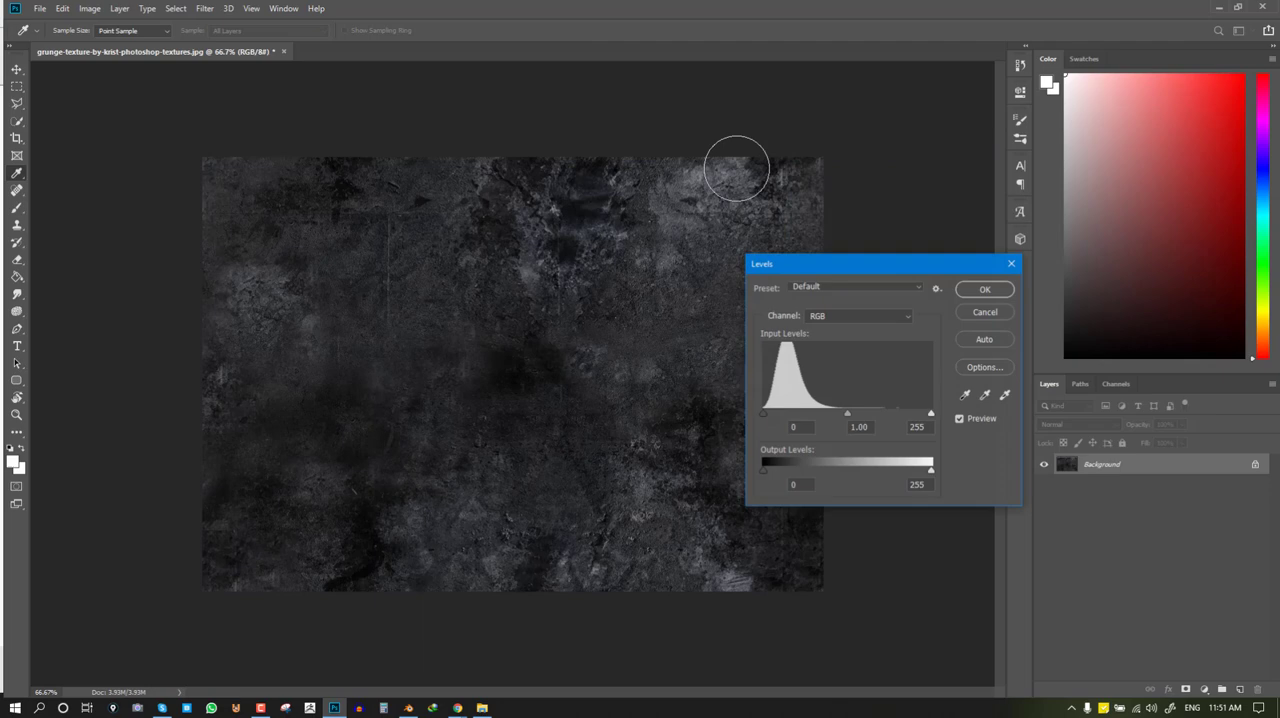
pyautogui.moveTo(848, 412); pyautogui.dragTo(884, 412)
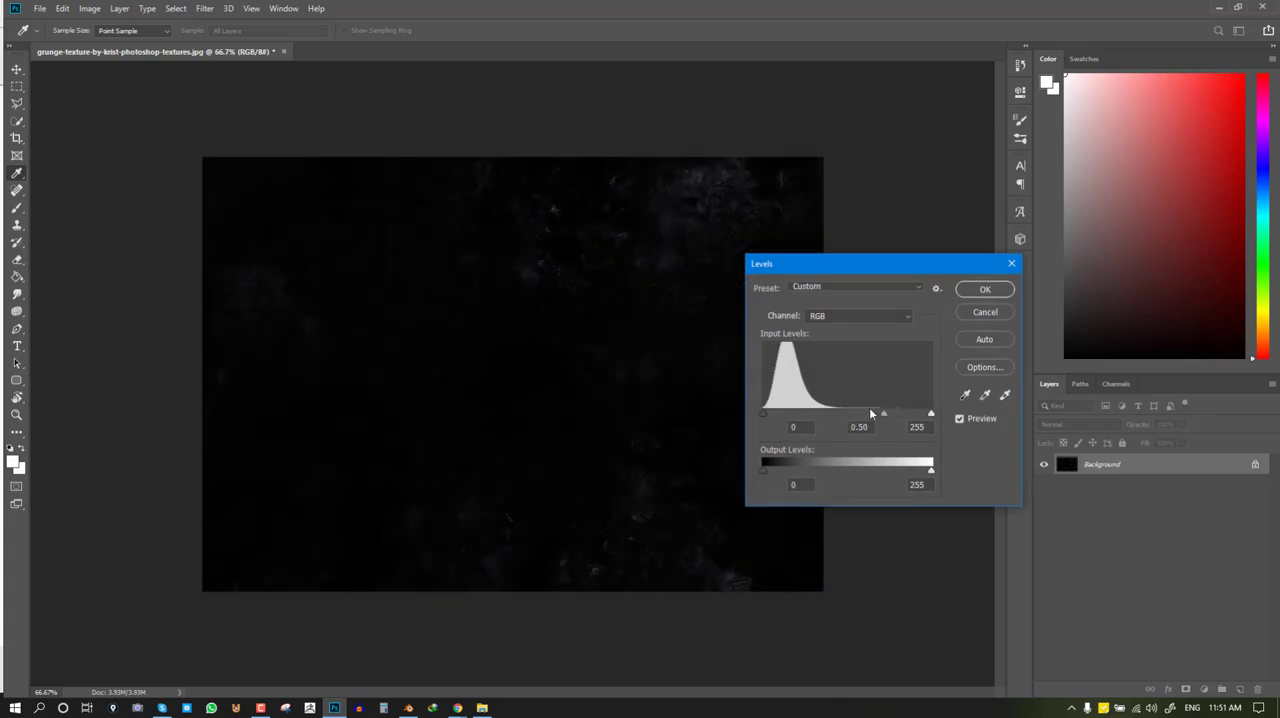
pyautogui.moveTo(884, 412); pyautogui.dragTo(828, 412)
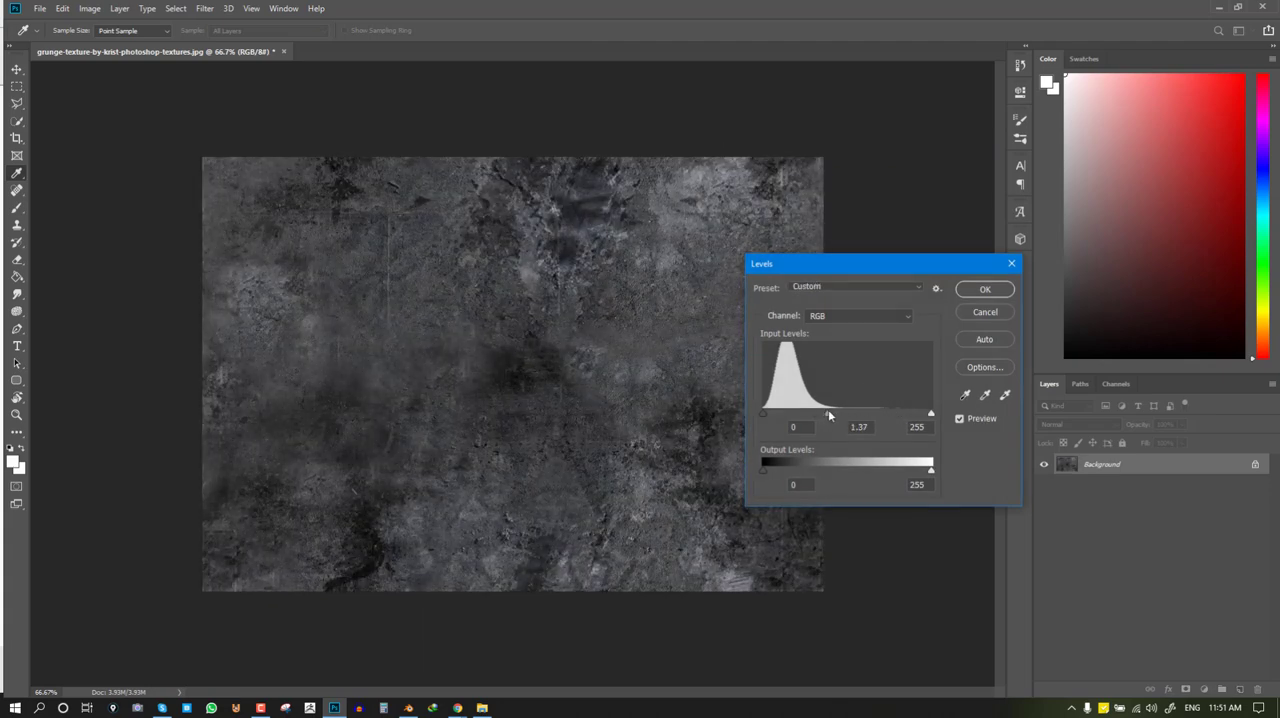
pyautogui.moveTo(928, 412); pyautogui.dragTo(884, 412)
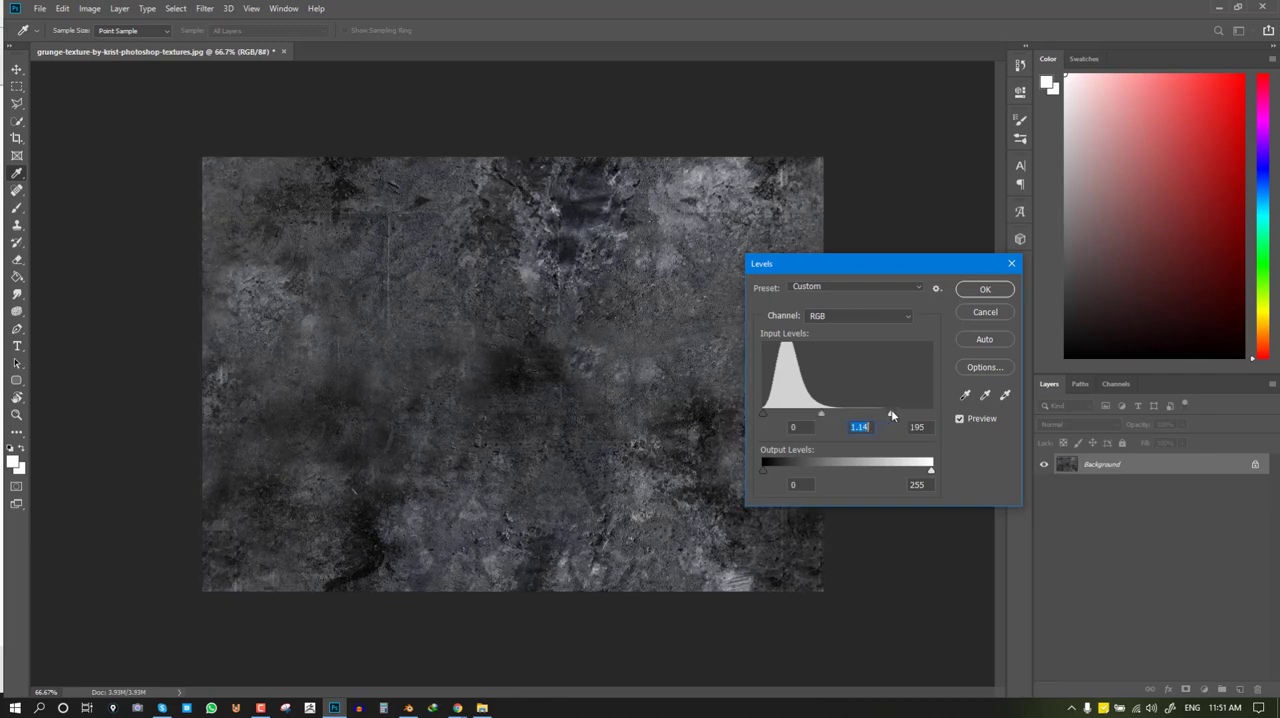
pyautogui.click(984, 288)
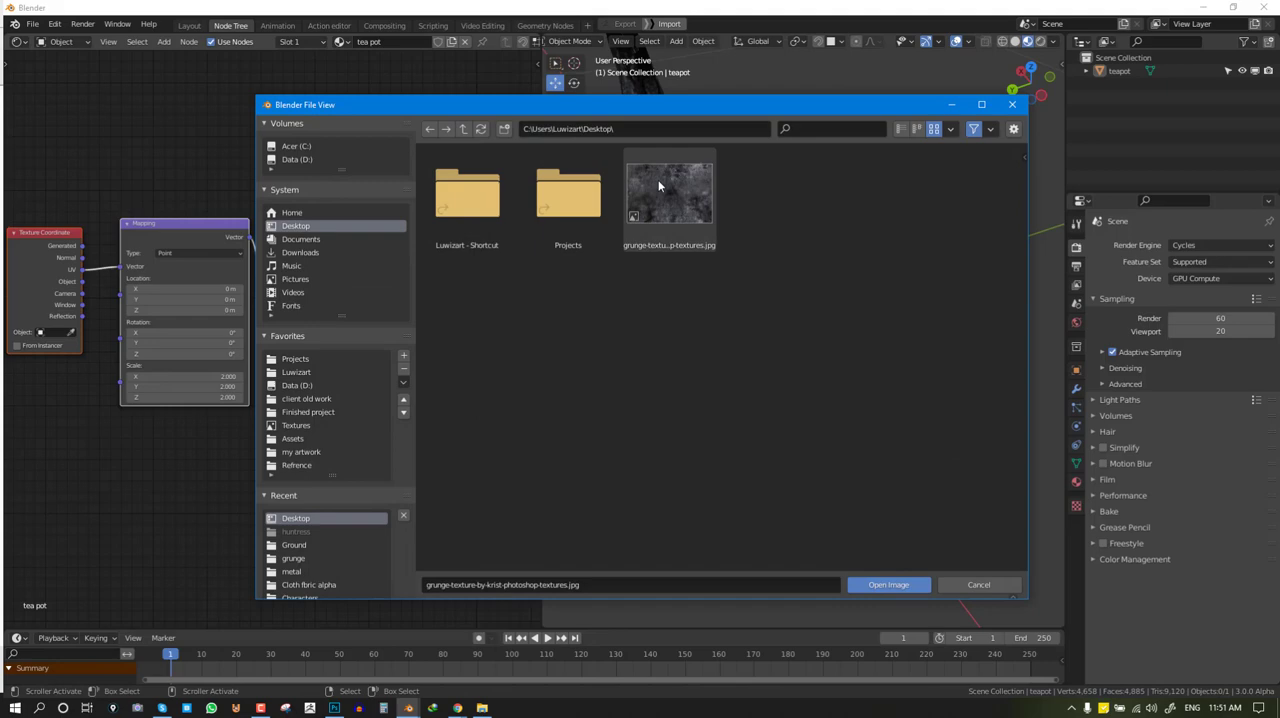
# Load the brightened grunge JPG and wire its Color into the Principled Roughness input
pyautogui.click(888, 584)
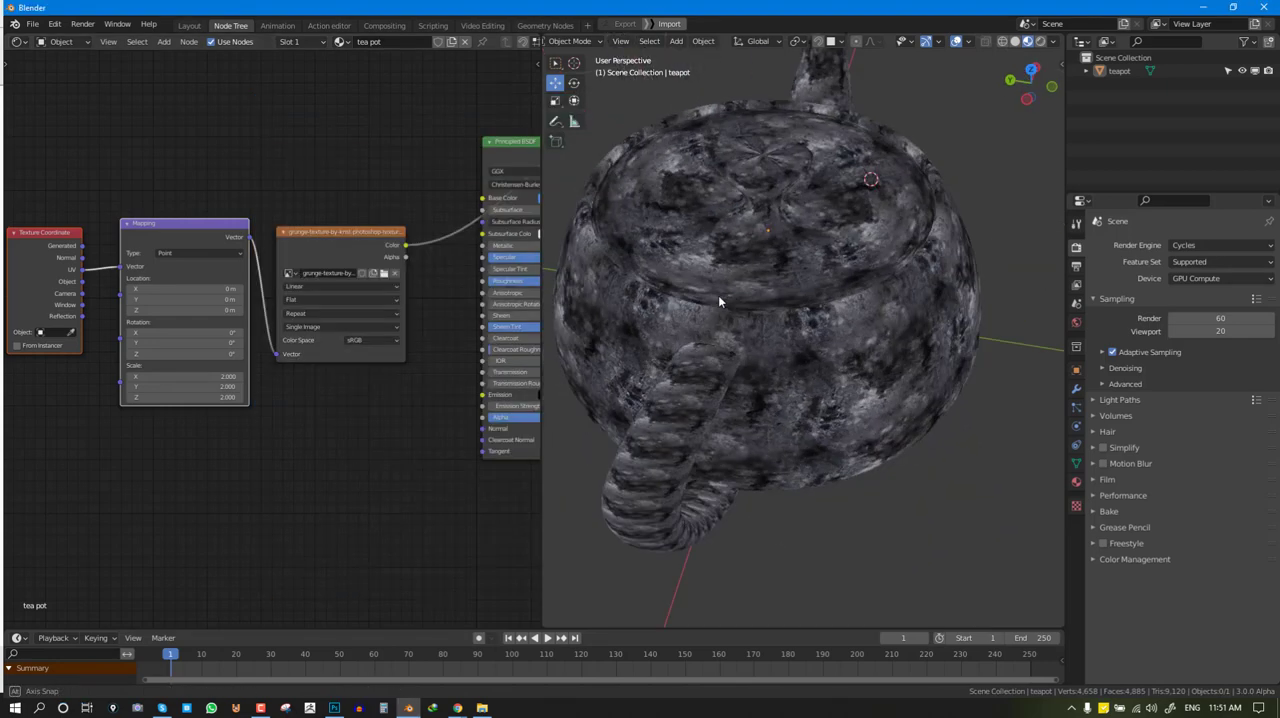
pyautogui.moveTo(720, 300); pyautogui.dragTo(864, 320)
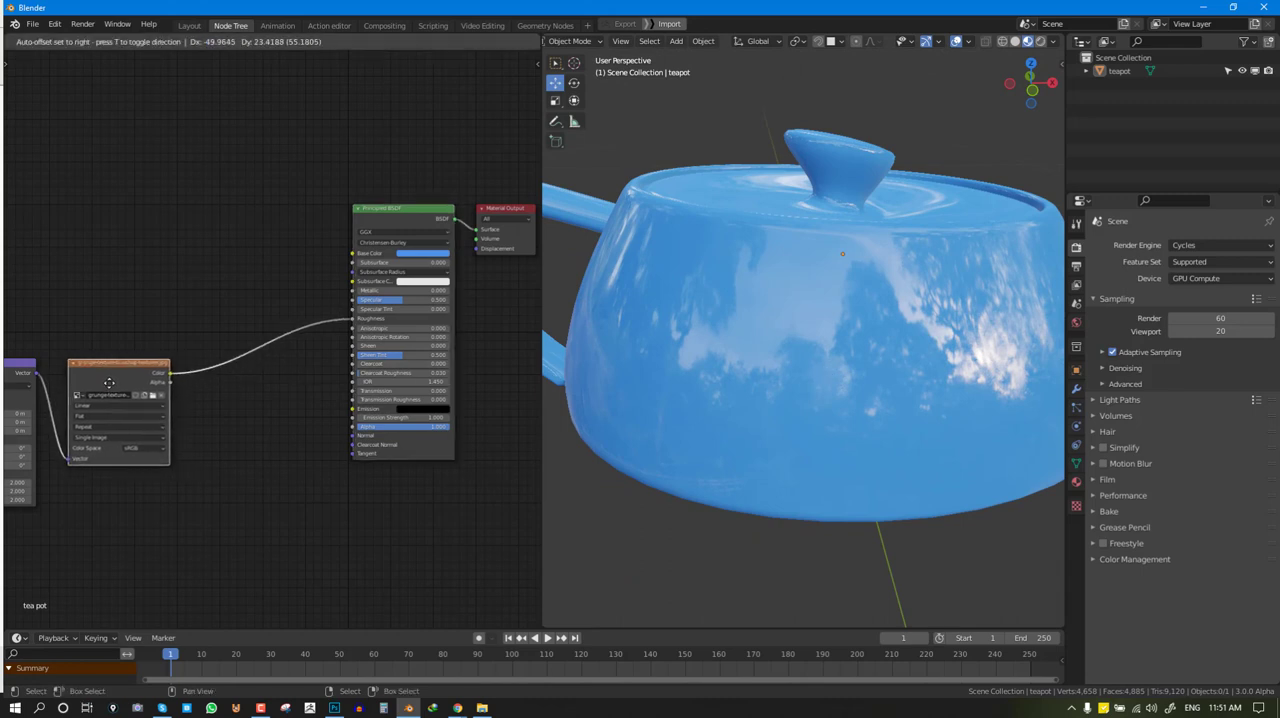
pyautogui.moveTo(108, 384); pyautogui.dragTo(100, 348)
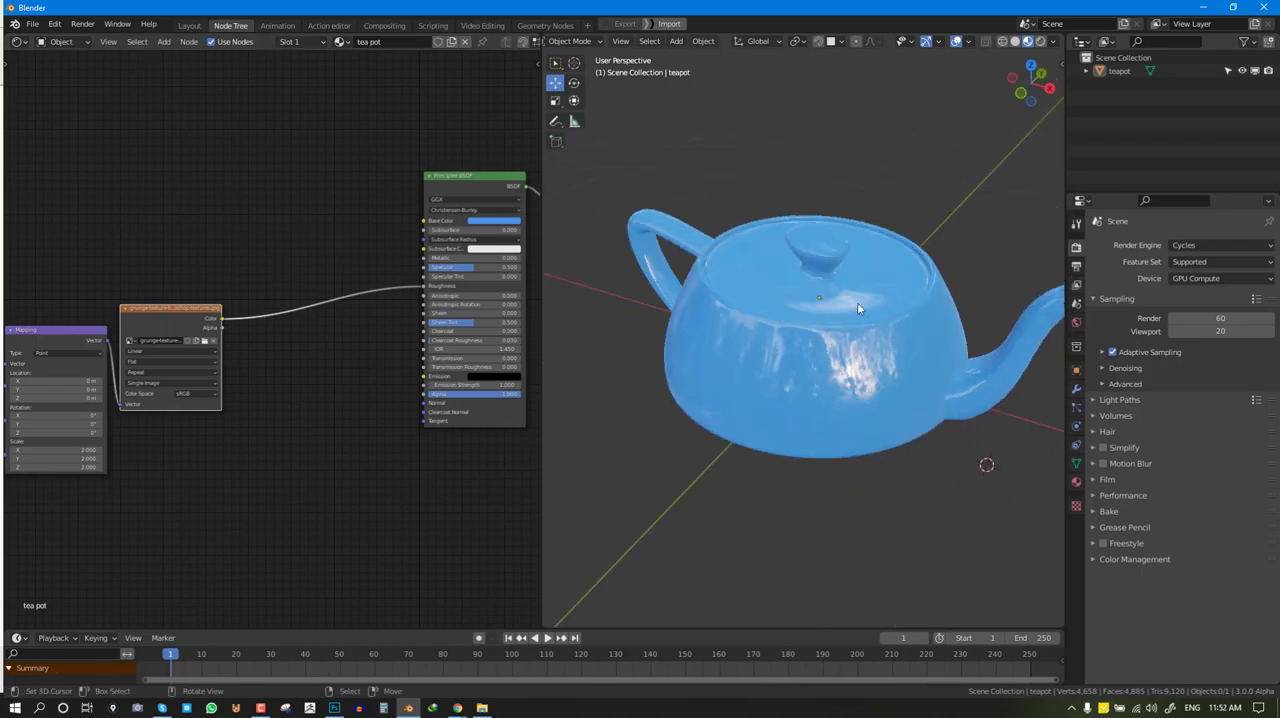
# Drop a Math node set to Multiply onto the roughness link to strengthen the grunge
pyautogui.click(156, 40)
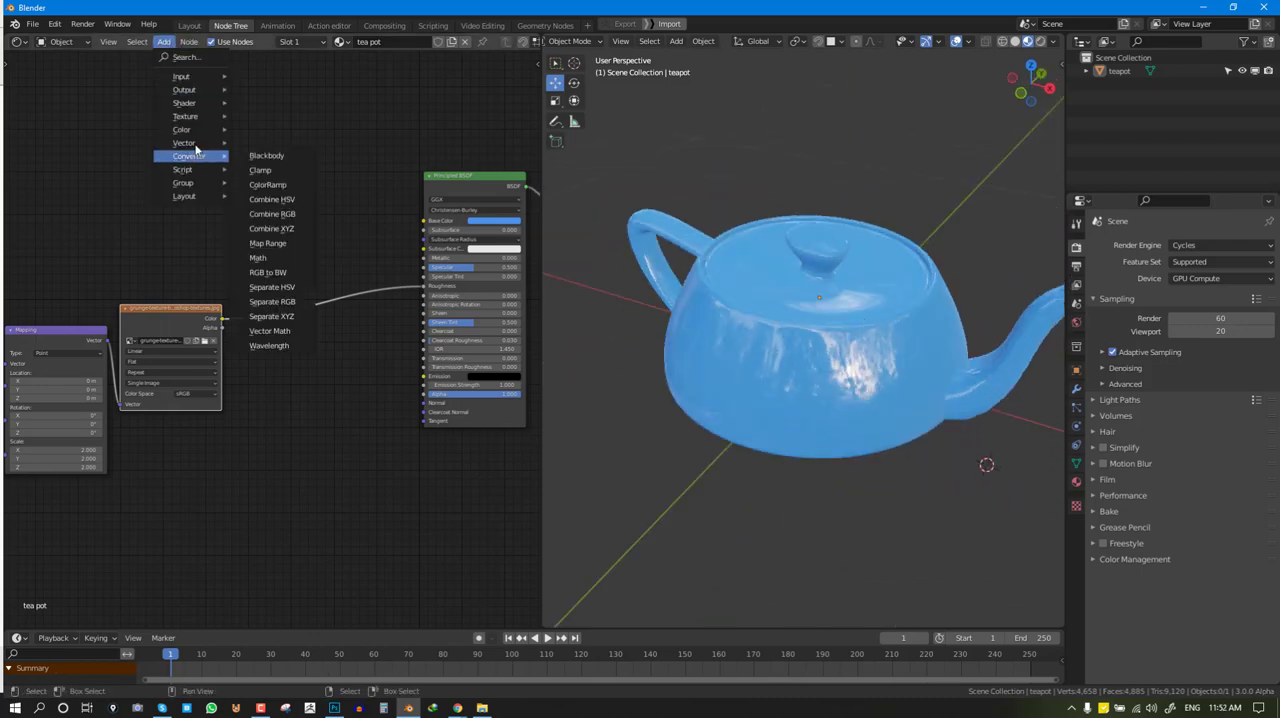
pyautogui.moveTo(258, 258)
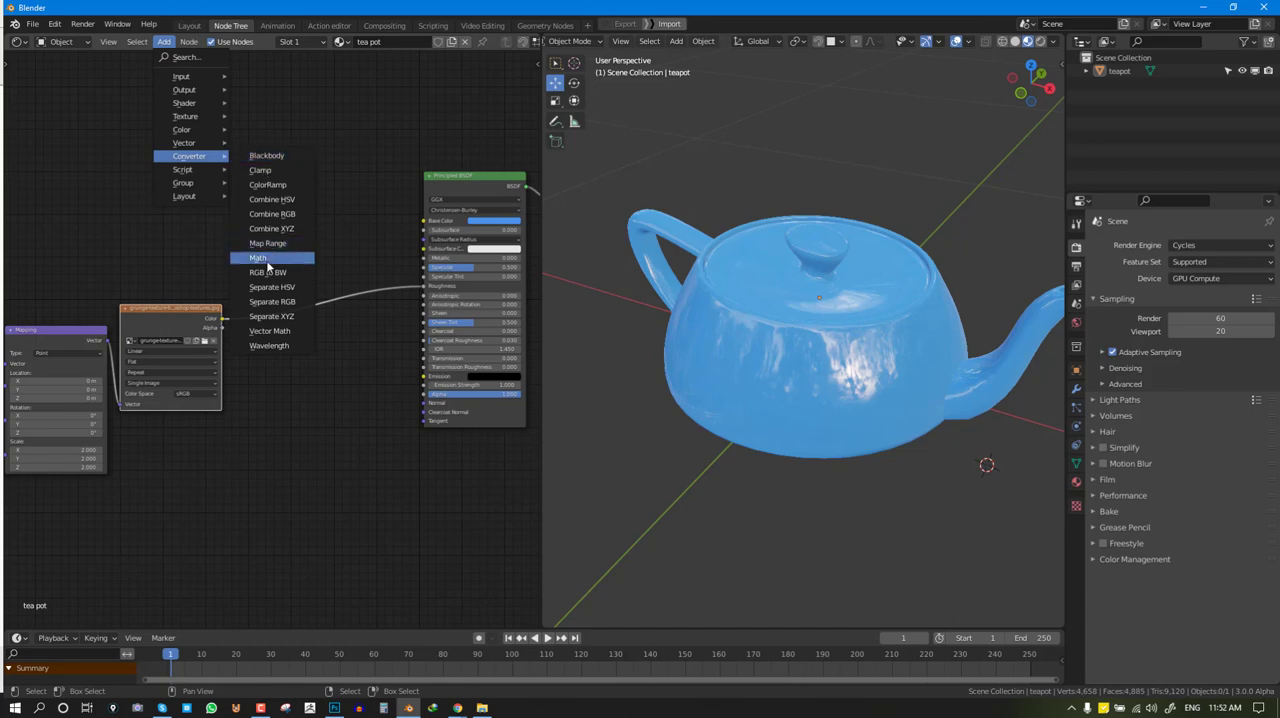
pyautogui.click(258, 258)
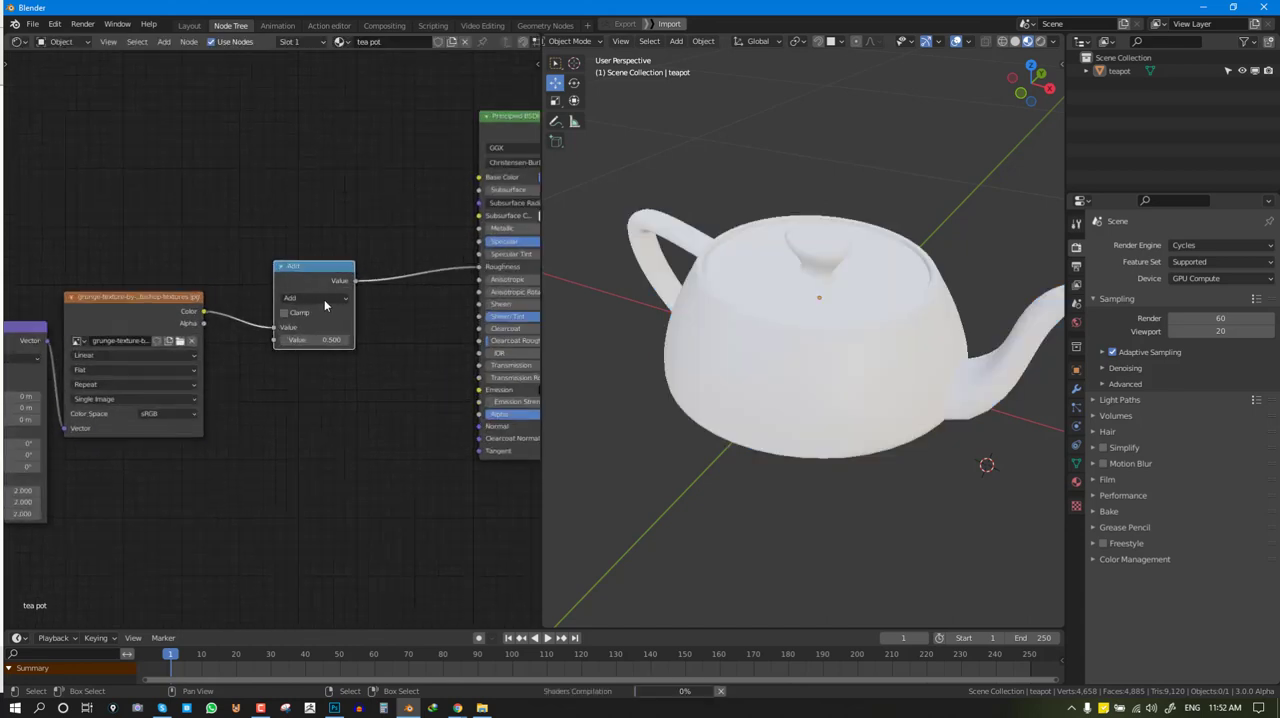
pyautogui.click(316, 298)
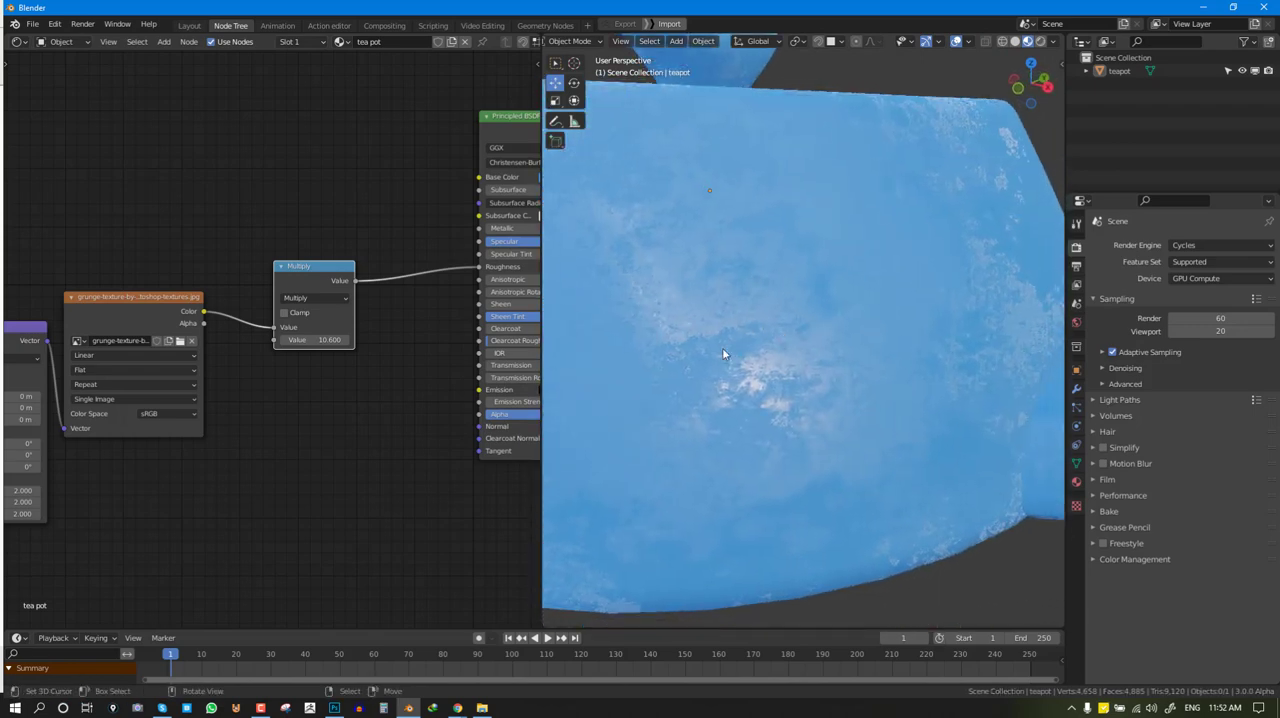
pyautogui.moveTo(720, 356); pyautogui.dragTo(770, 368)
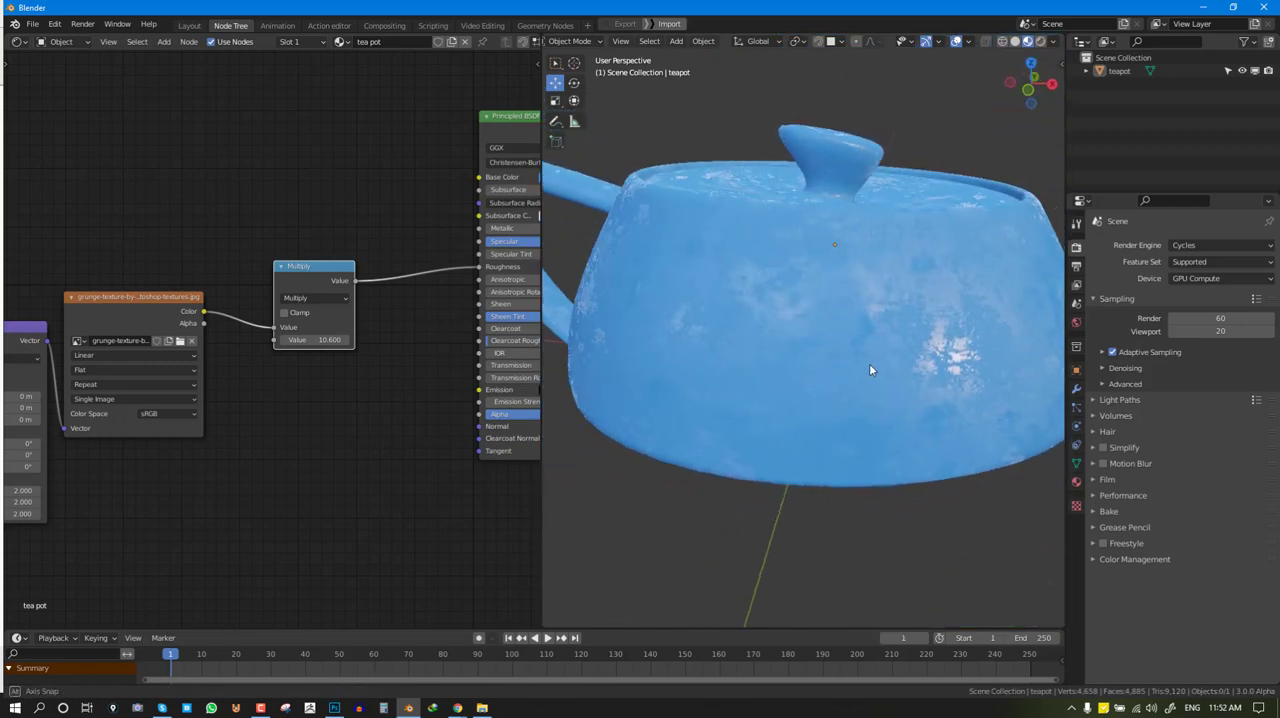
pyautogui.moveTo(836, 350); pyautogui.dragTo(828, 300)
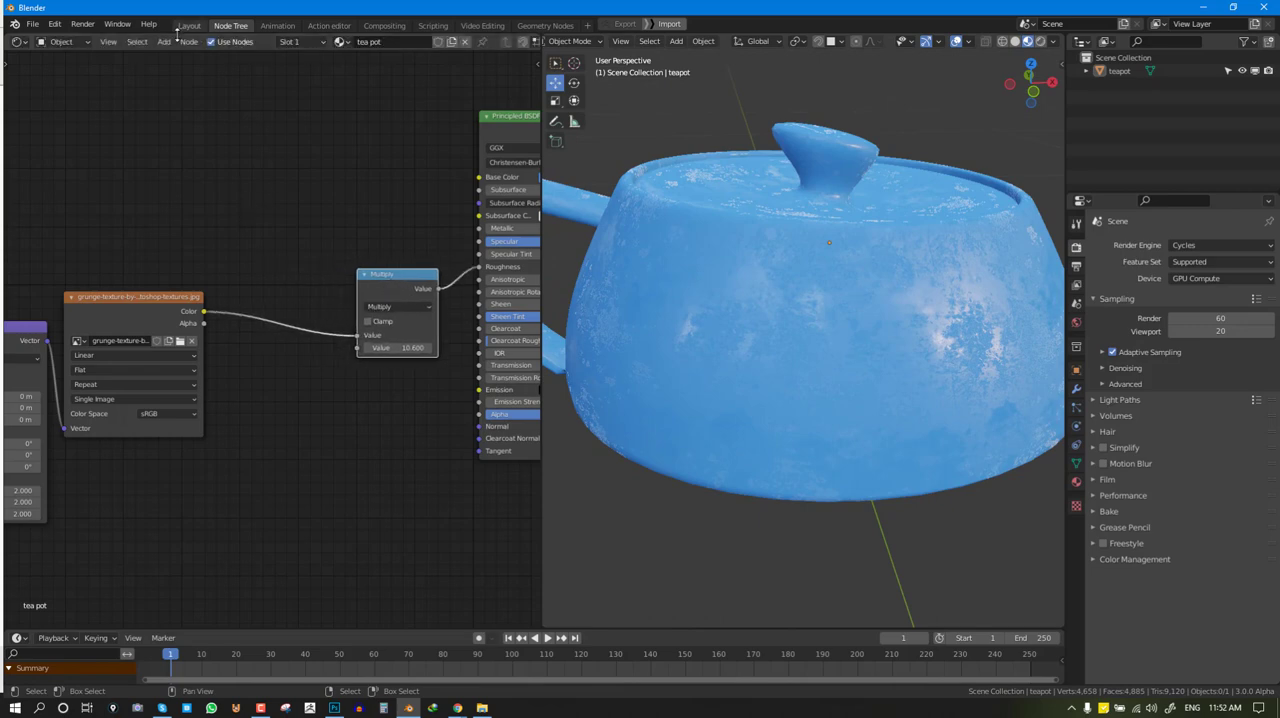
# Insert a ColorRamp before the Multiply node and adjust its stops for contrast
pyautogui.click(158, 44)
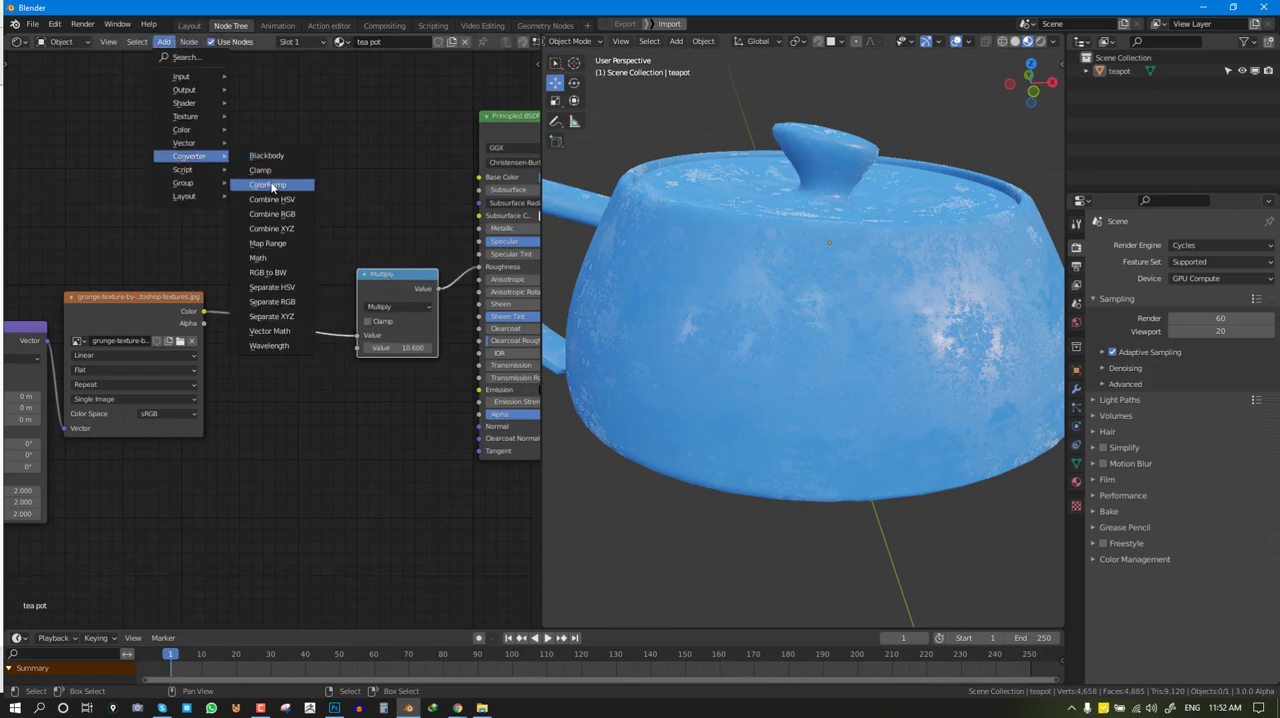
pyautogui.click(268, 184)
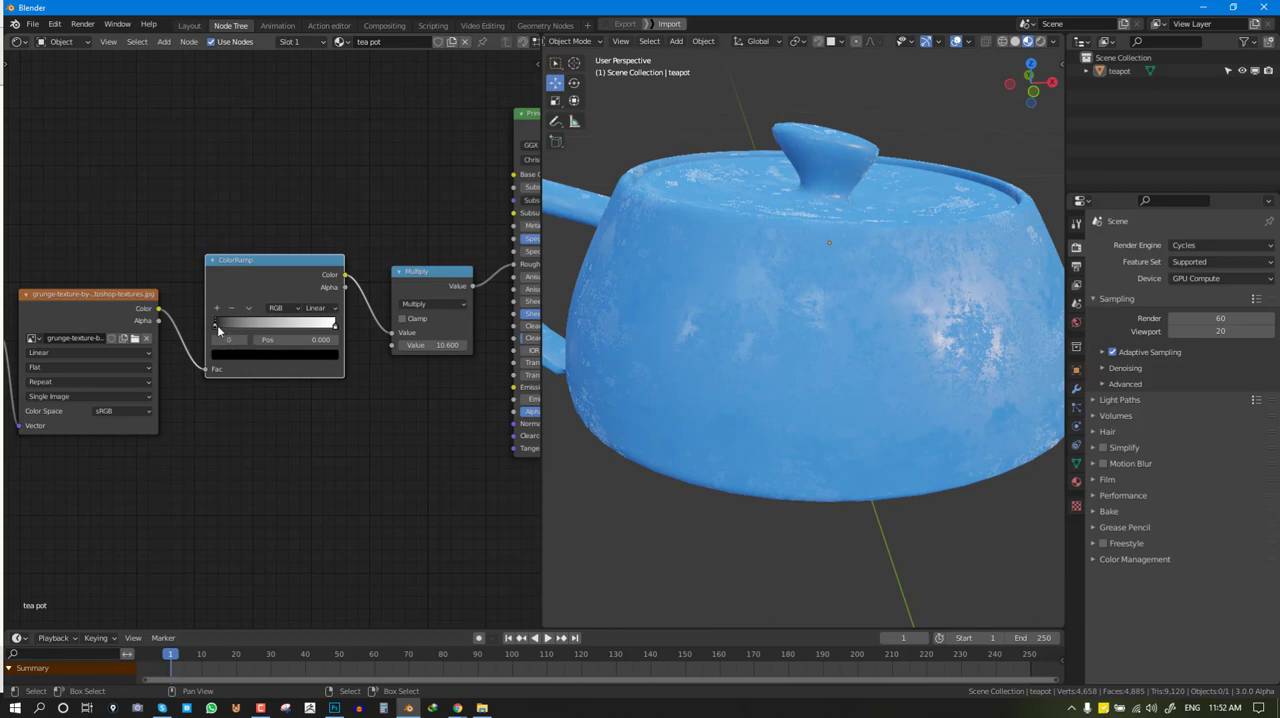
pyautogui.moveTo(216, 324); pyautogui.dragTo(336, 324)
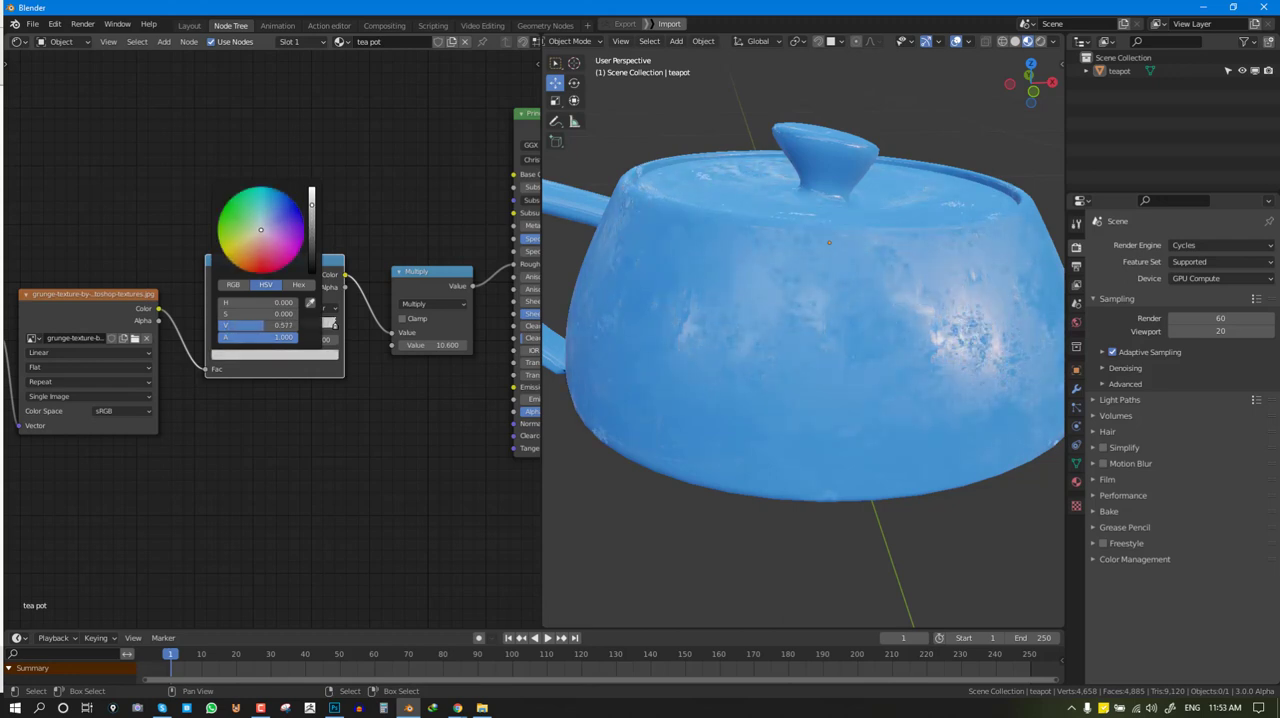
pyautogui.moveTo(260, 324); pyautogui.dragTo(270, 324)
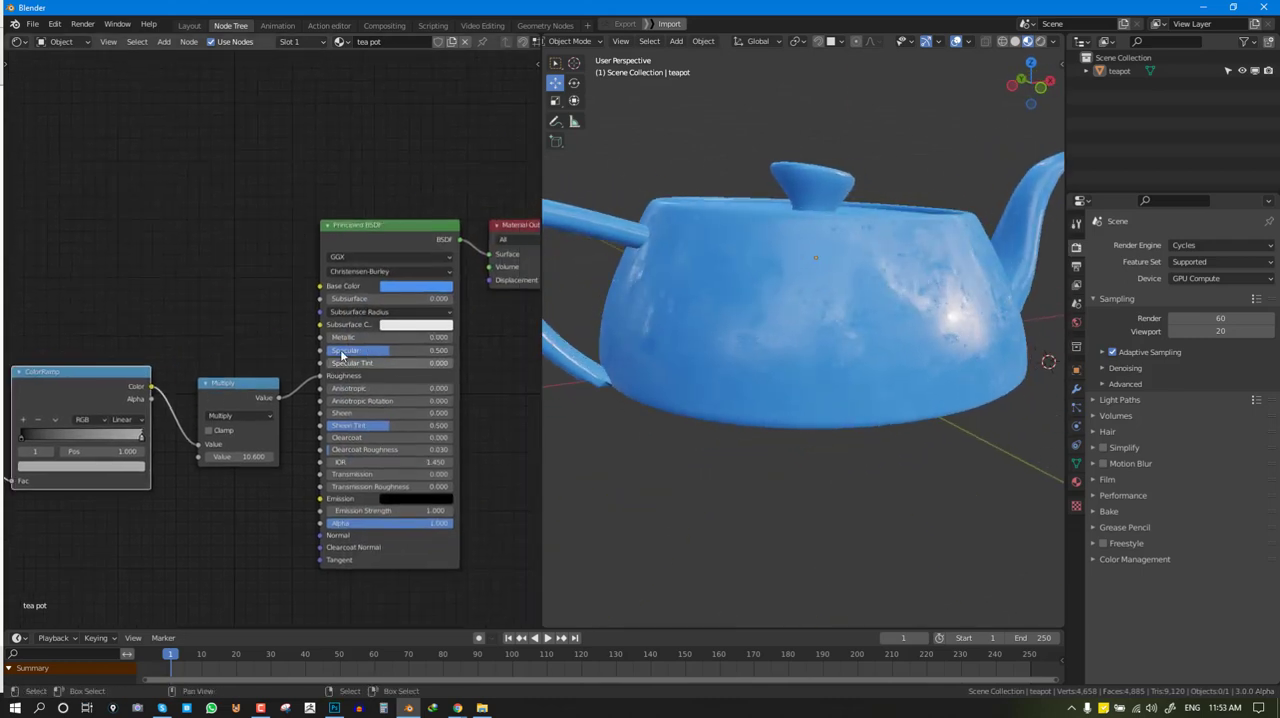
# Set Metallic to 1 and begin loading an image for a second texture node
pyautogui.click(384, 336)
pyautogui.write('1.000')
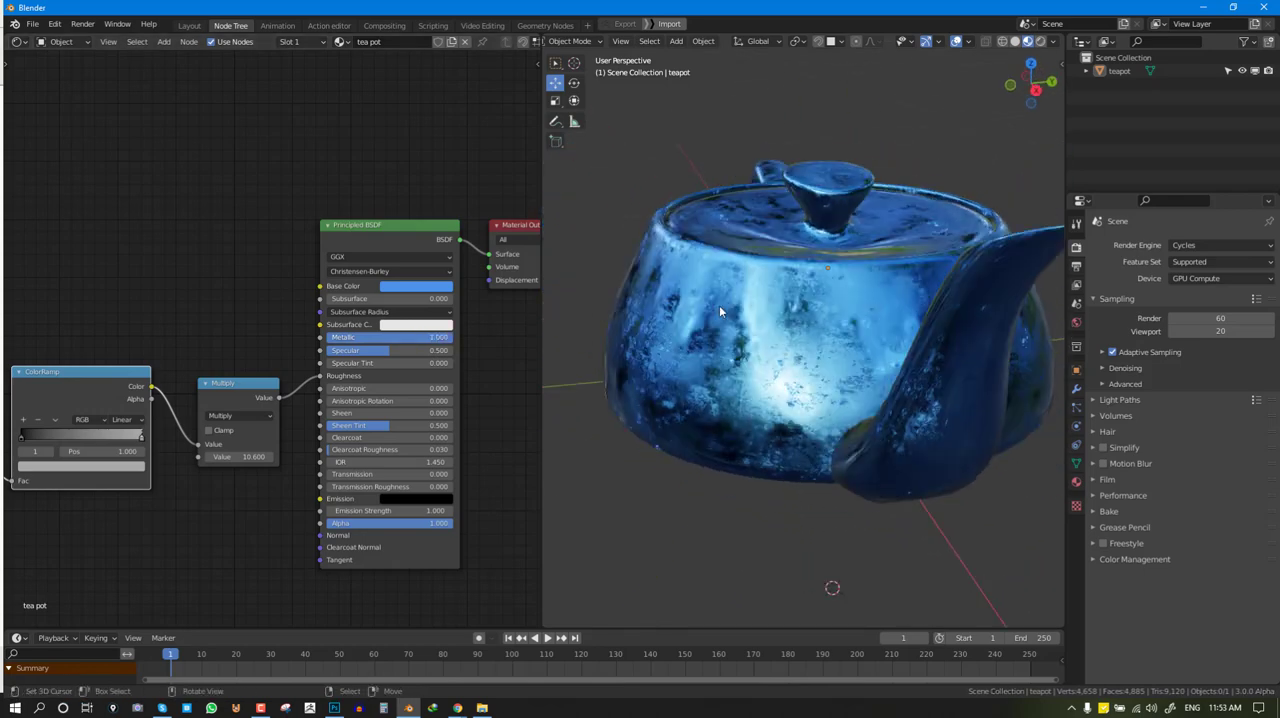
pyautogui.moveTo(720, 312); pyautogui.dragTo(764, 316)
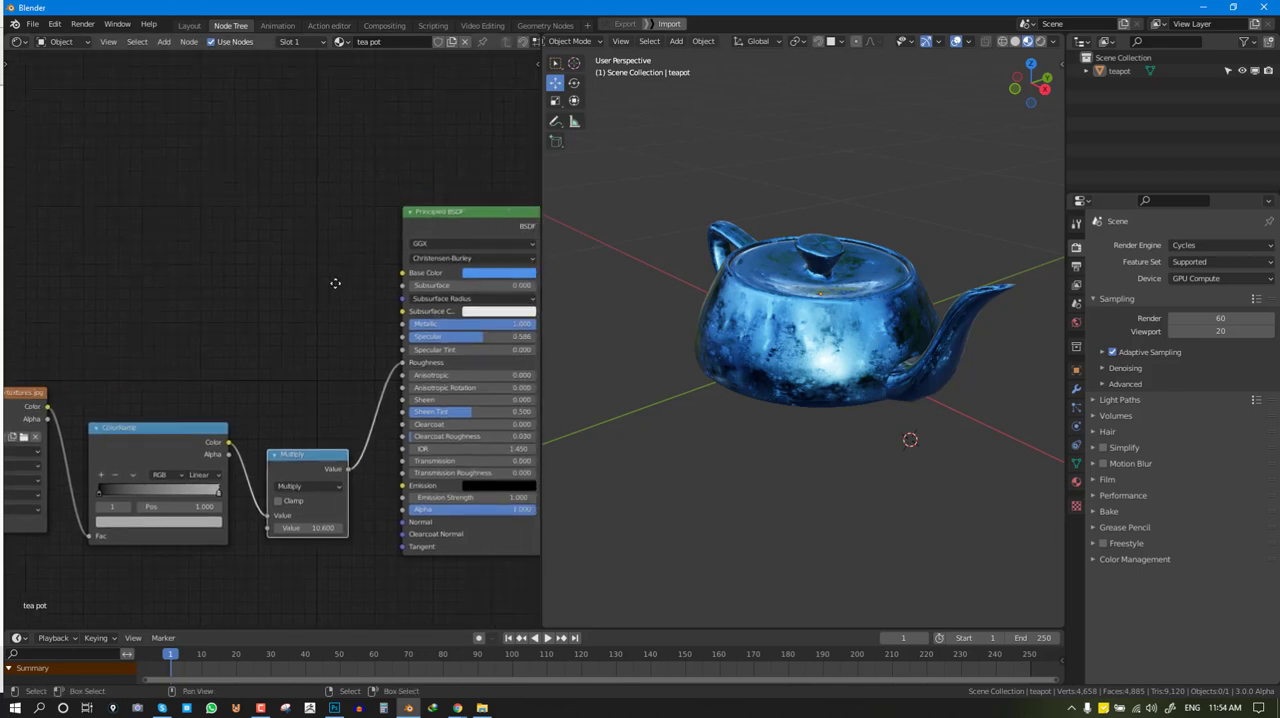
pyautogui.click(488, 272)
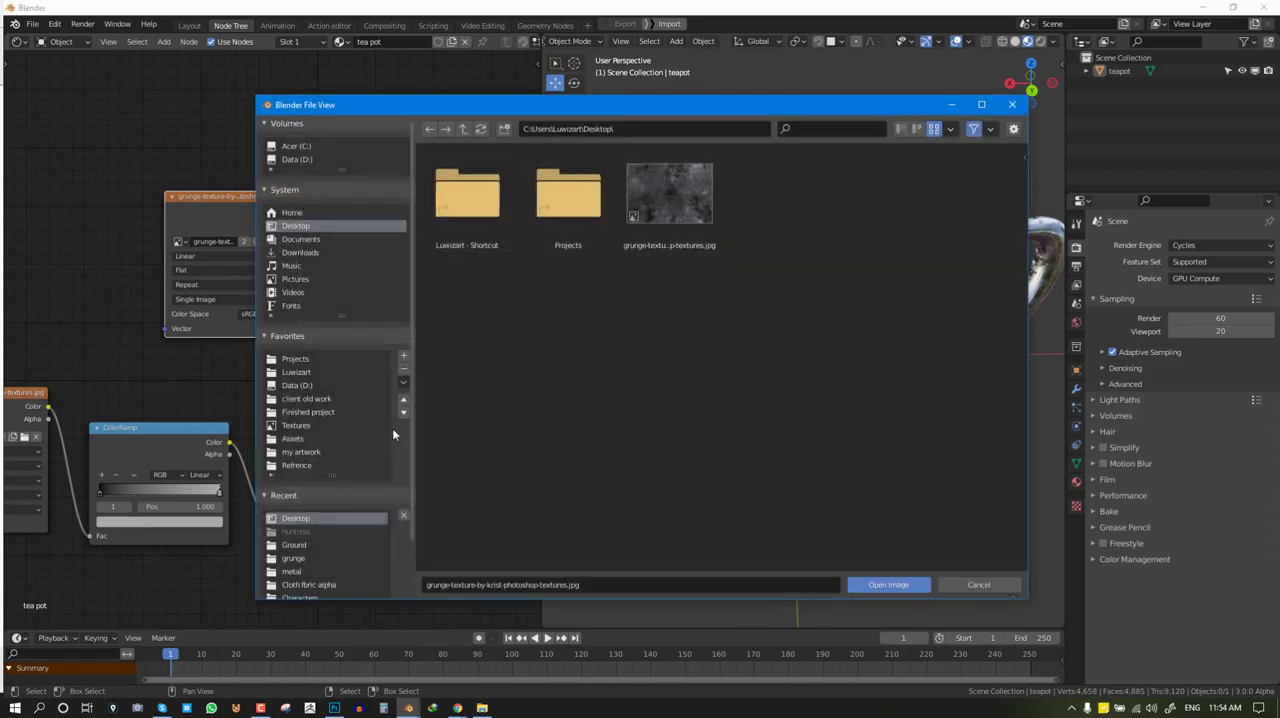
# Load a metal photo from the textures > metal folder into the teapot's Image Texture node
pyautogui.click(296, 426)
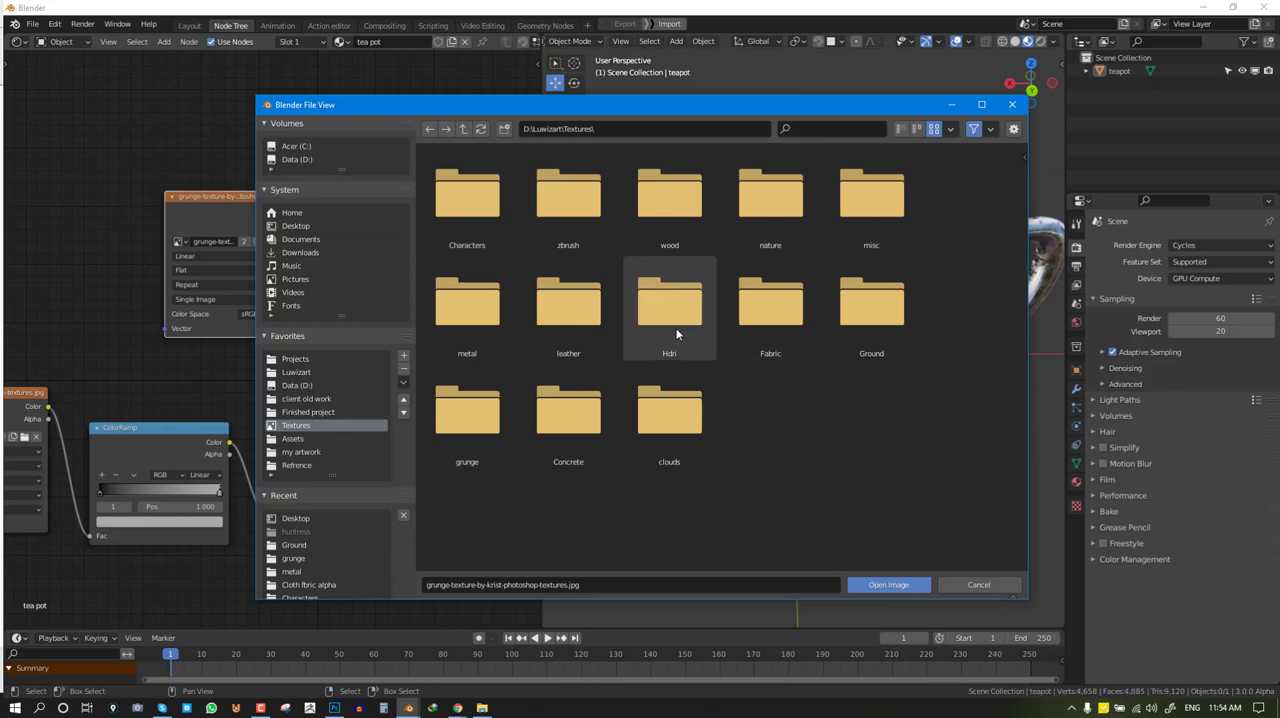
pyautogui.click(468, 304)
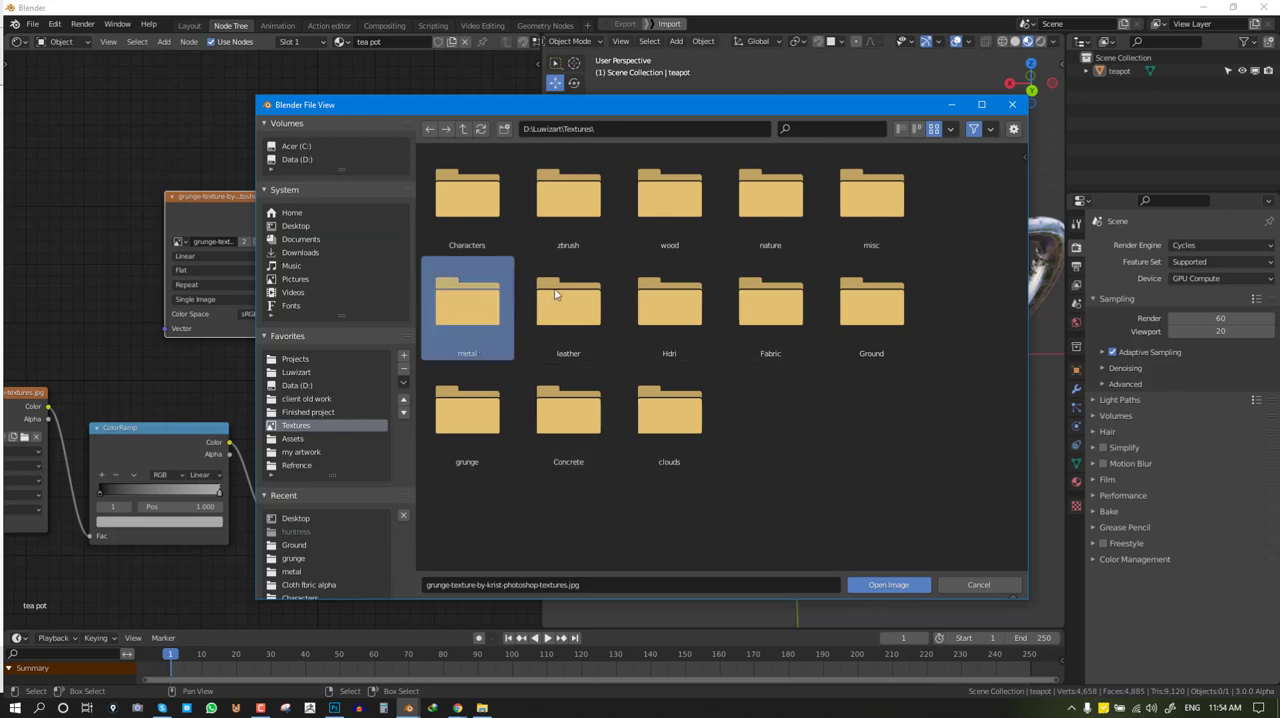
pyautogui.doubleClick(468, 300)
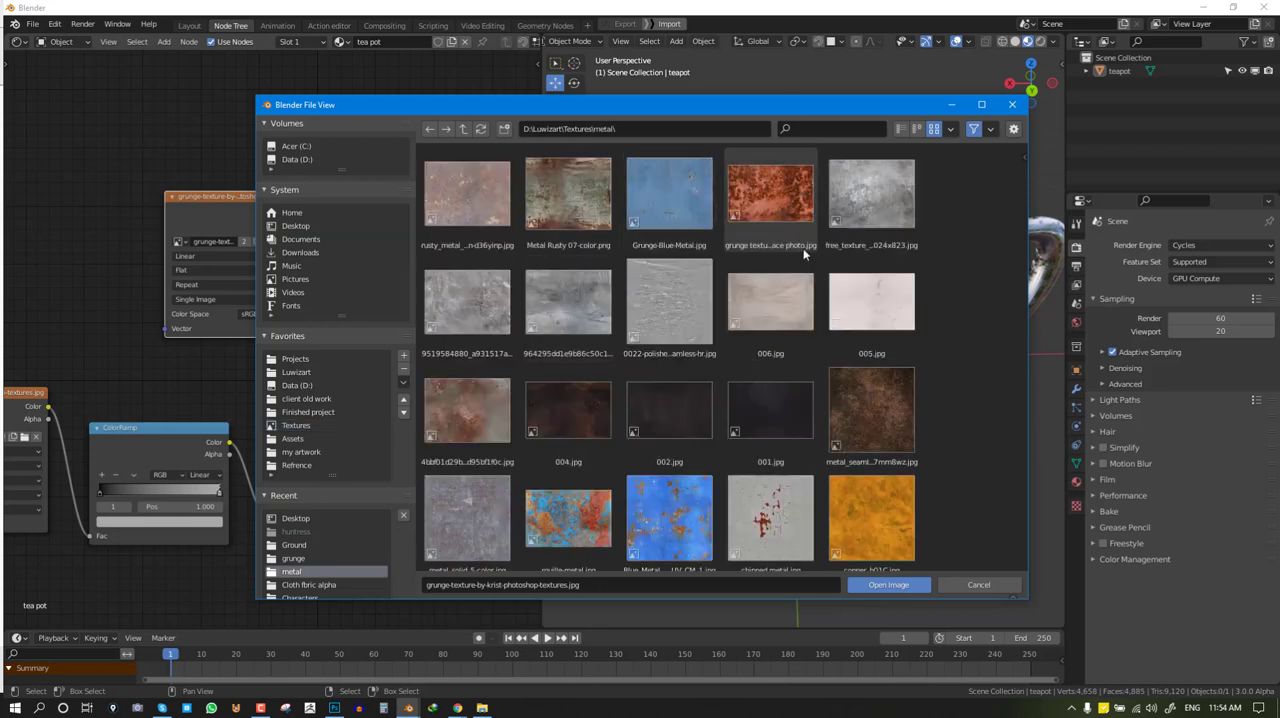
pyautogui.scroll(-3)
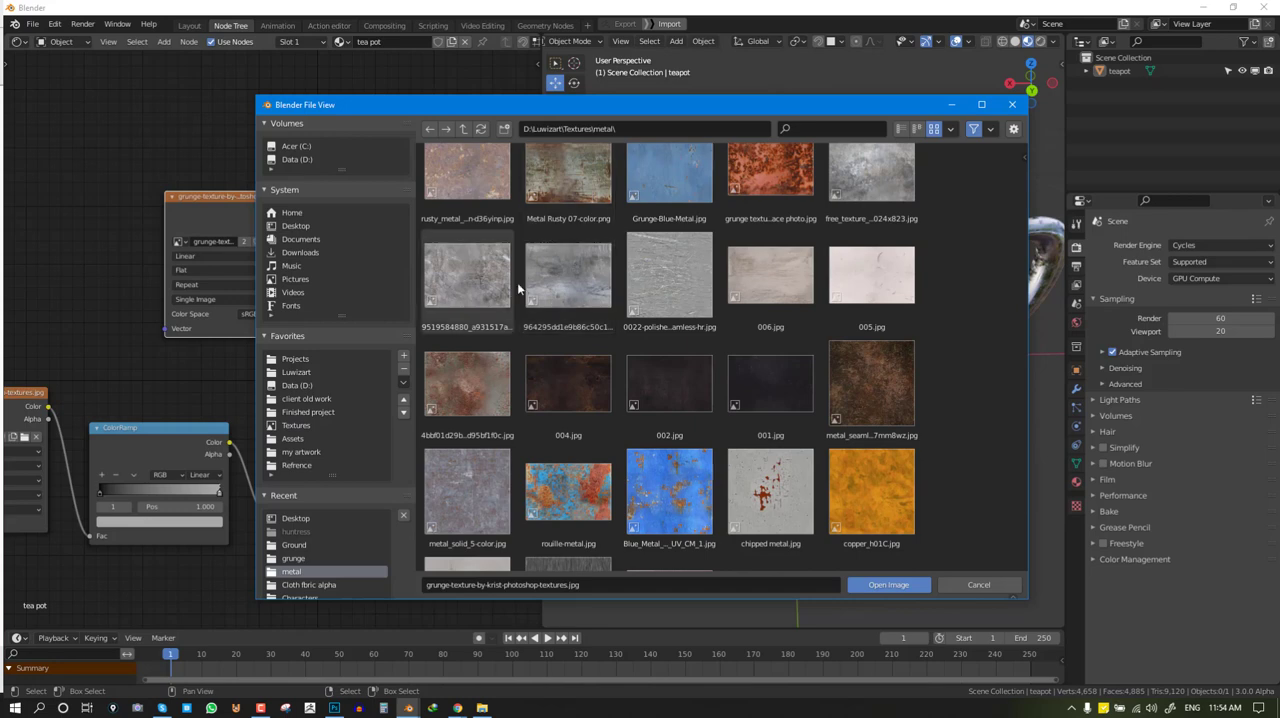
pyautogui.click(888, 584)
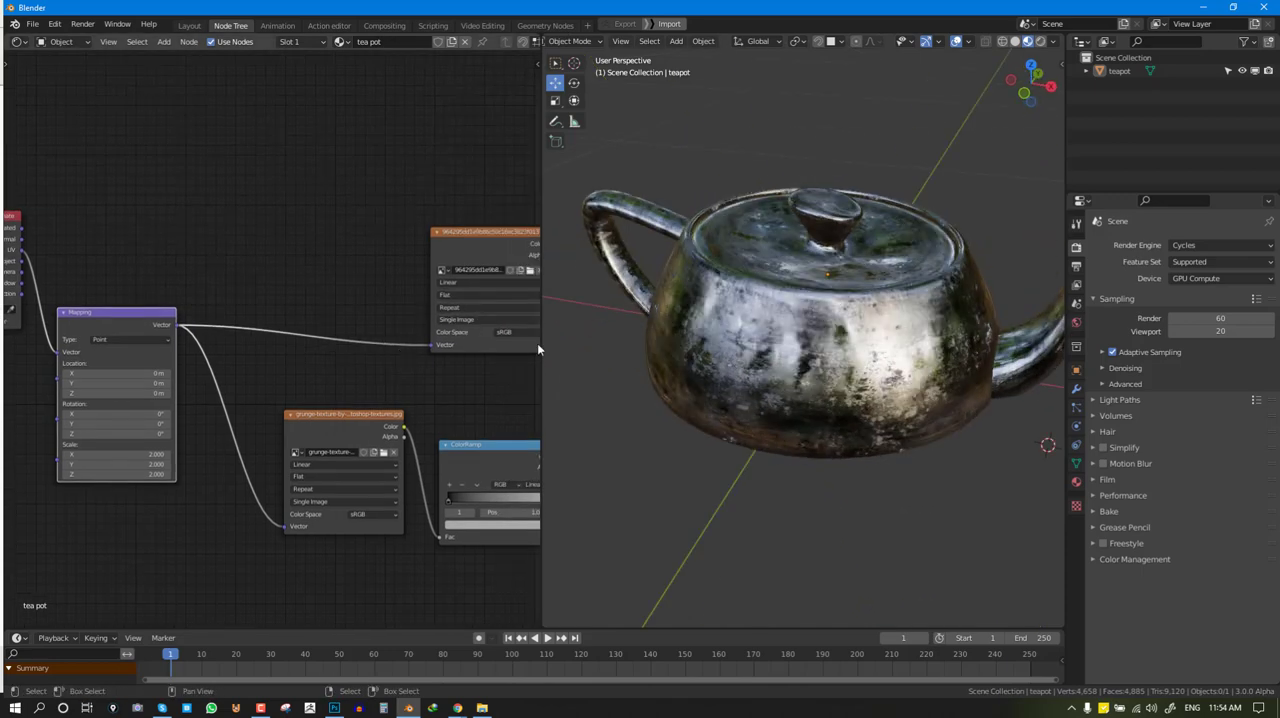
pyautogui.moveTo(186, 422)
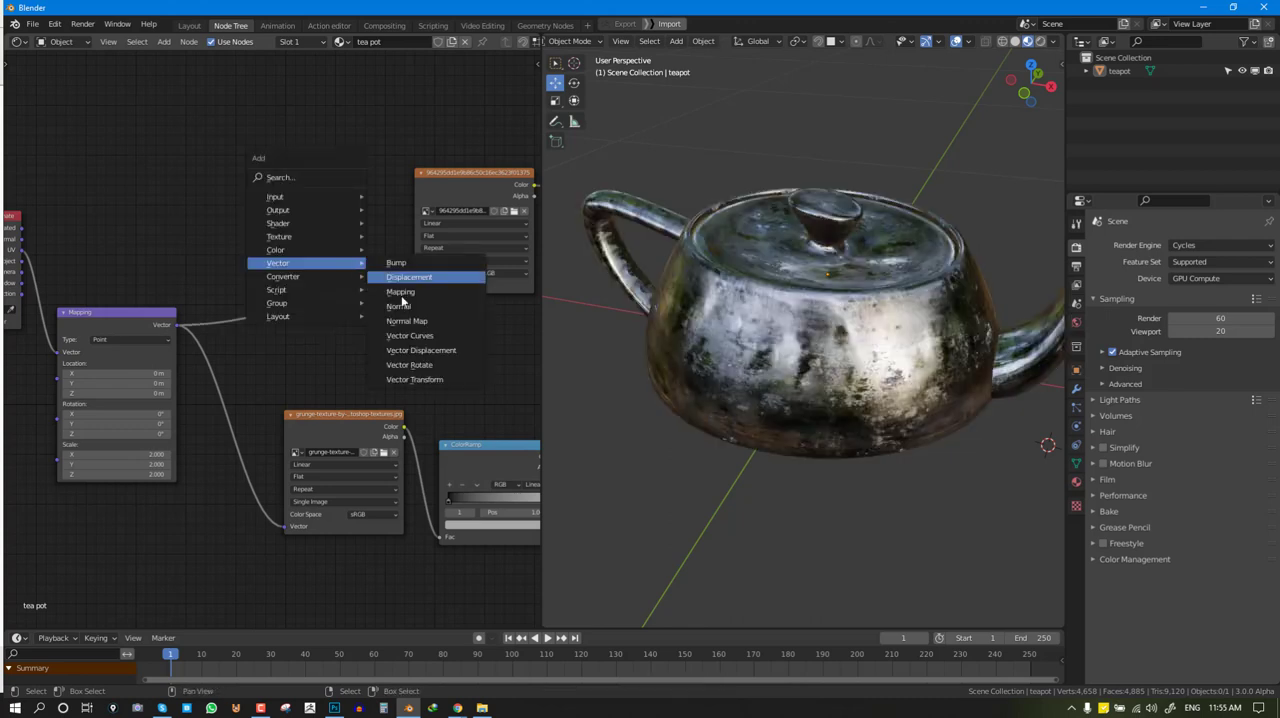
pyautogui.moveTo(408, 336)
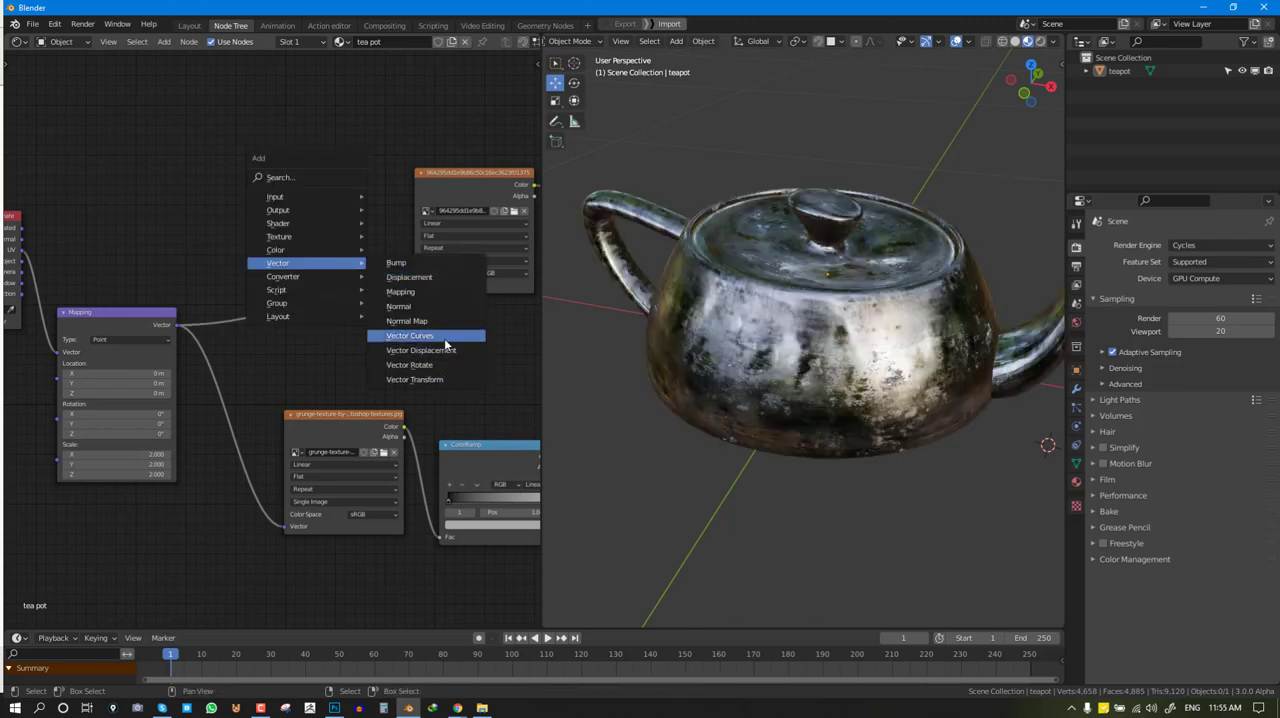
# Insert a Vector Math node between the Mapping node and the metal texture and change its operation
pyautogui.click(408, 336)
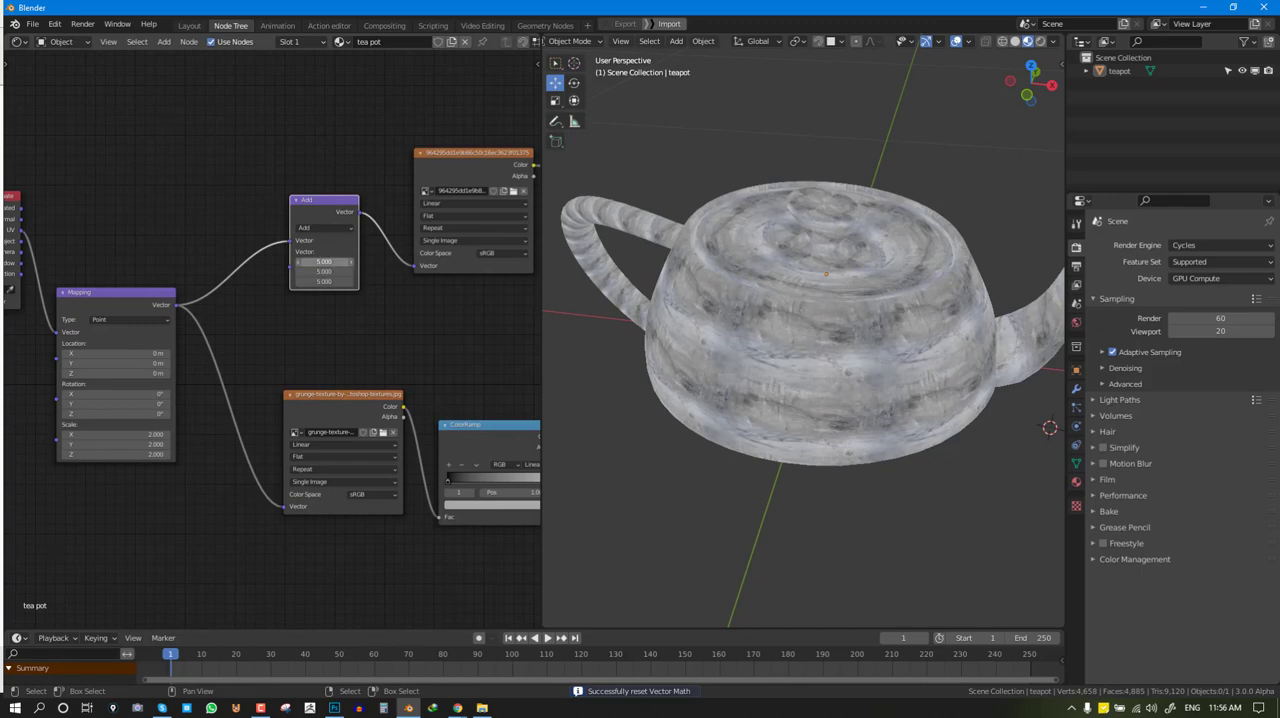
pyautogui.click(324, 226)
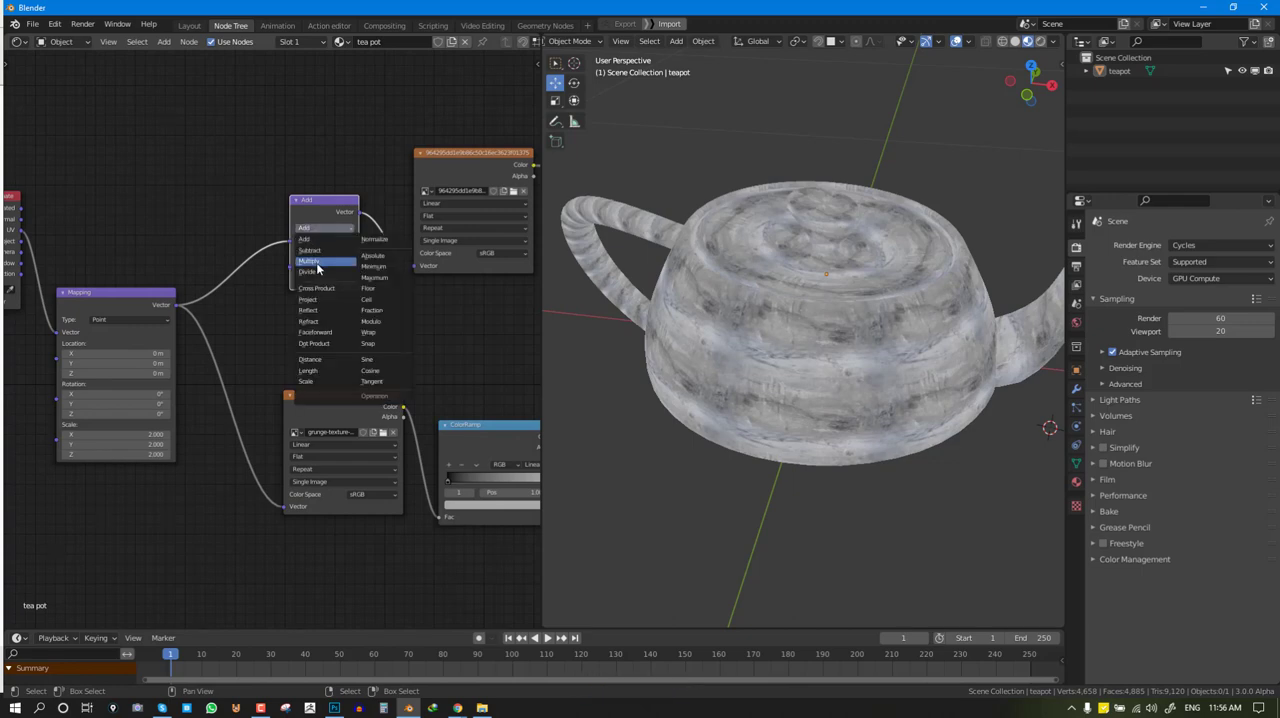
pyautogui.click(310, 260)
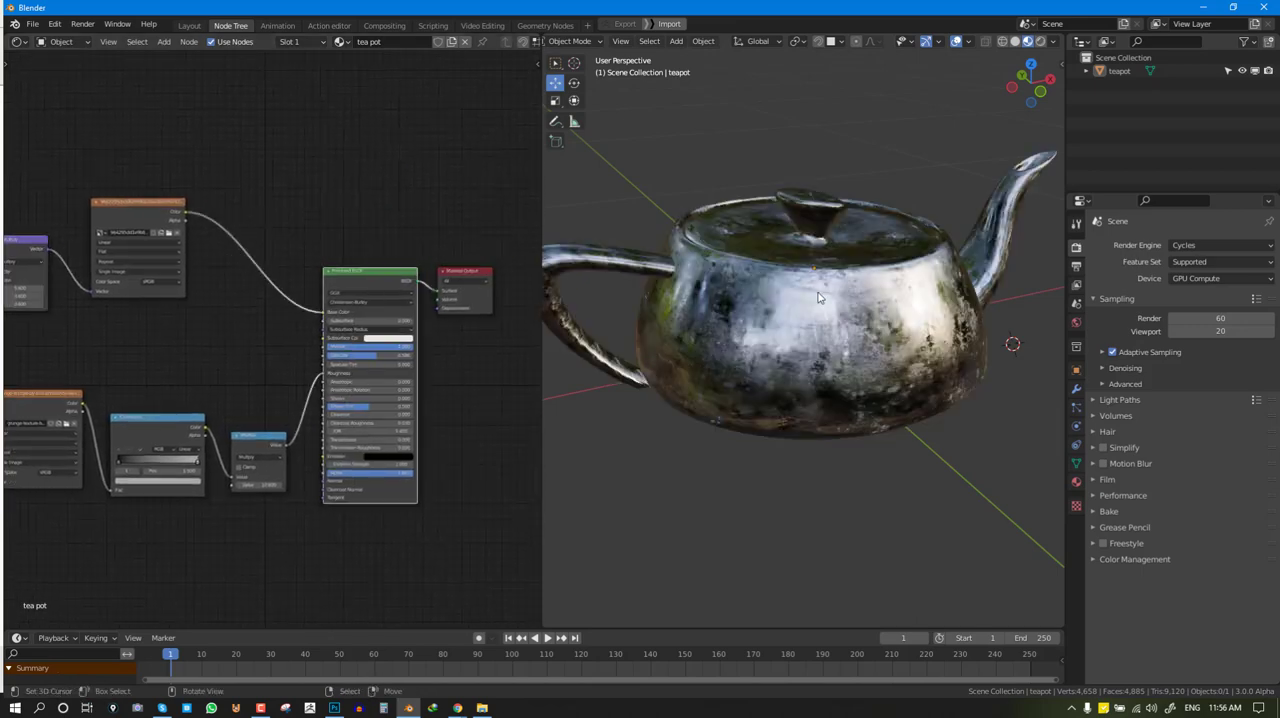
# Orbit and zoom around the teapot to check the paler, silvery metal after the Hue/Saturation/Value node
pyautogui.moveTo(820, 300); pyautogui.dragTo(964, 318)
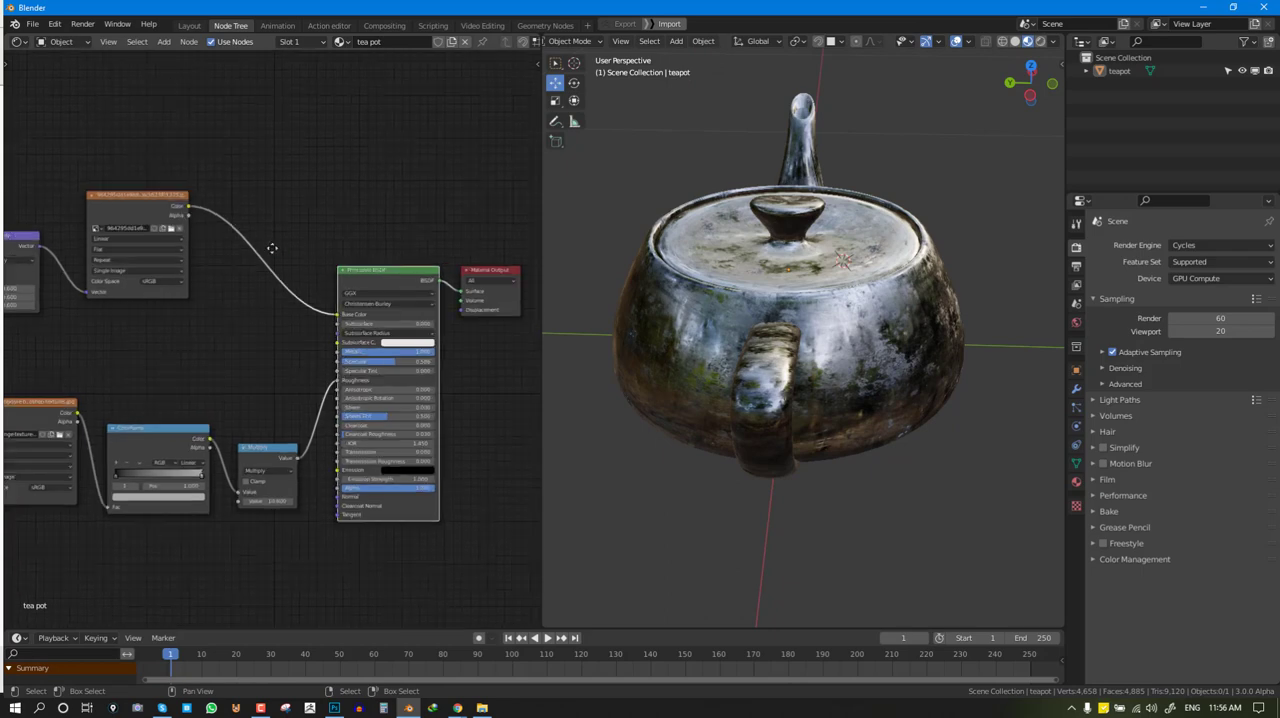
pyautogui.moveTo(800, 300); pyautogui.dragTo(870, 280)
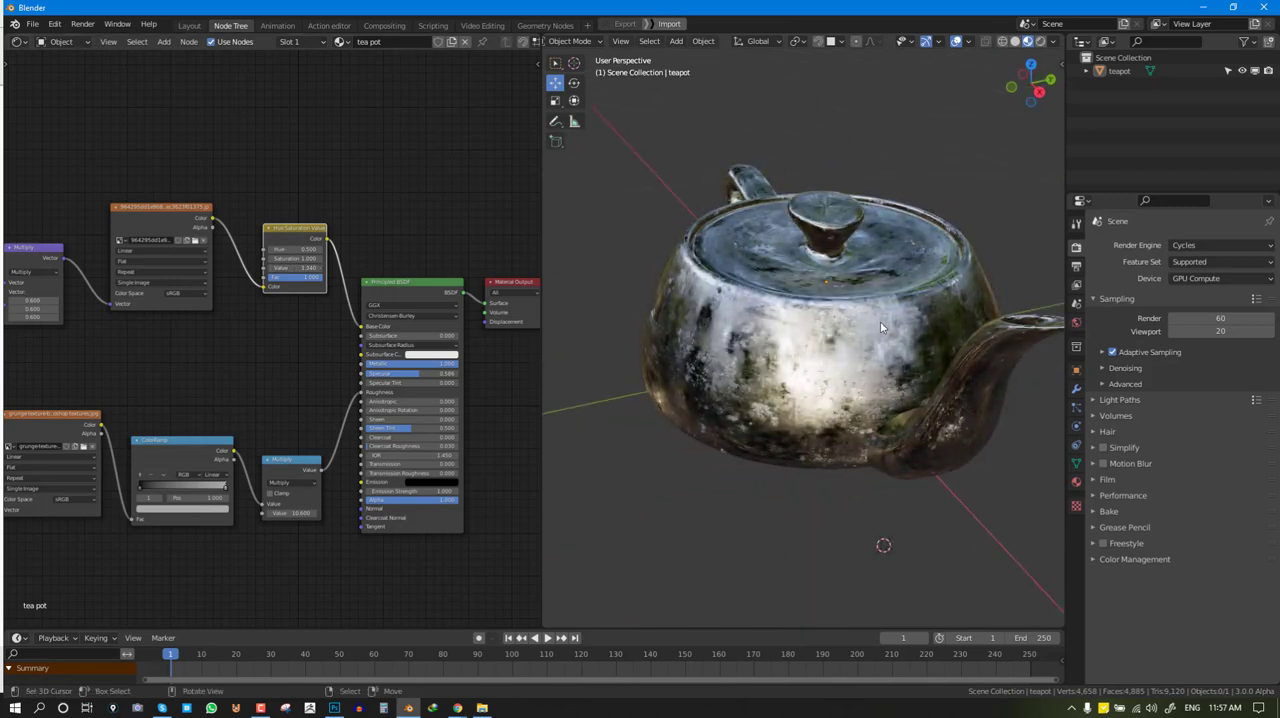
pyautogui.moveTo(880, 328); pyautogui.dragTo(840, 296)
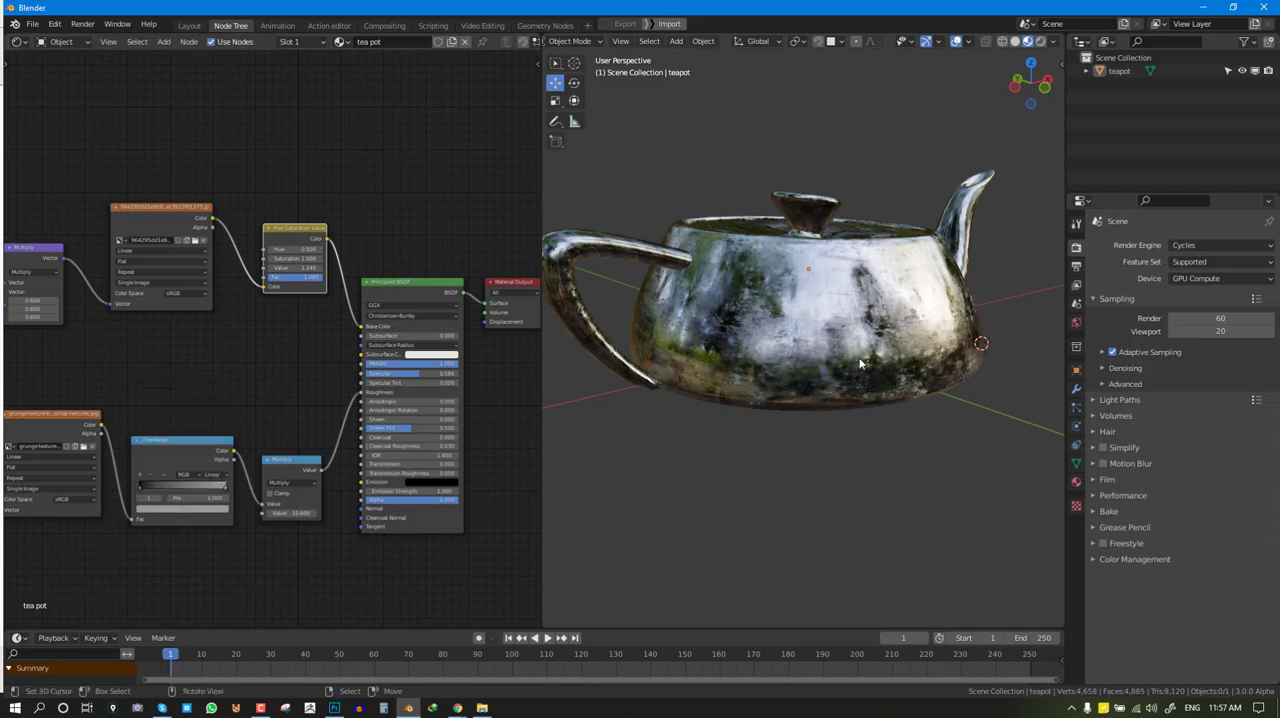
pyautogui.moveTo(860, 360); pyautogui.dragTo(880, 344)
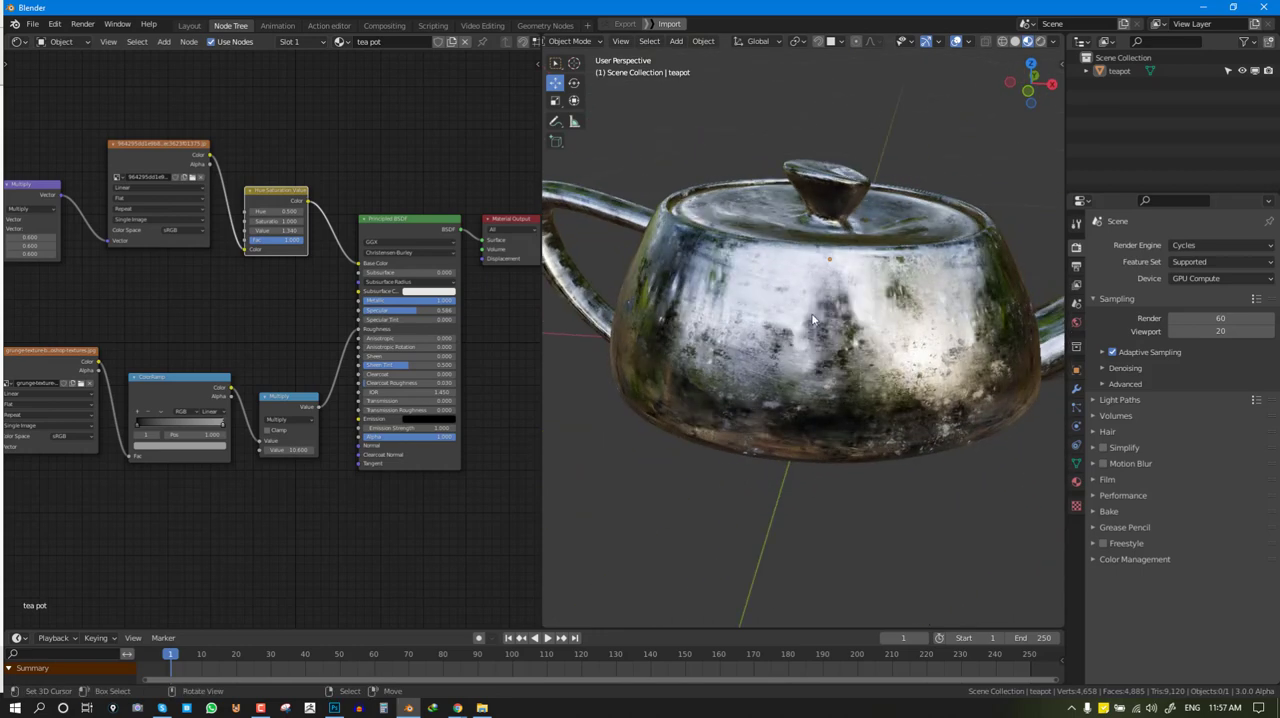
pyautogui.moveTo(864, 344)
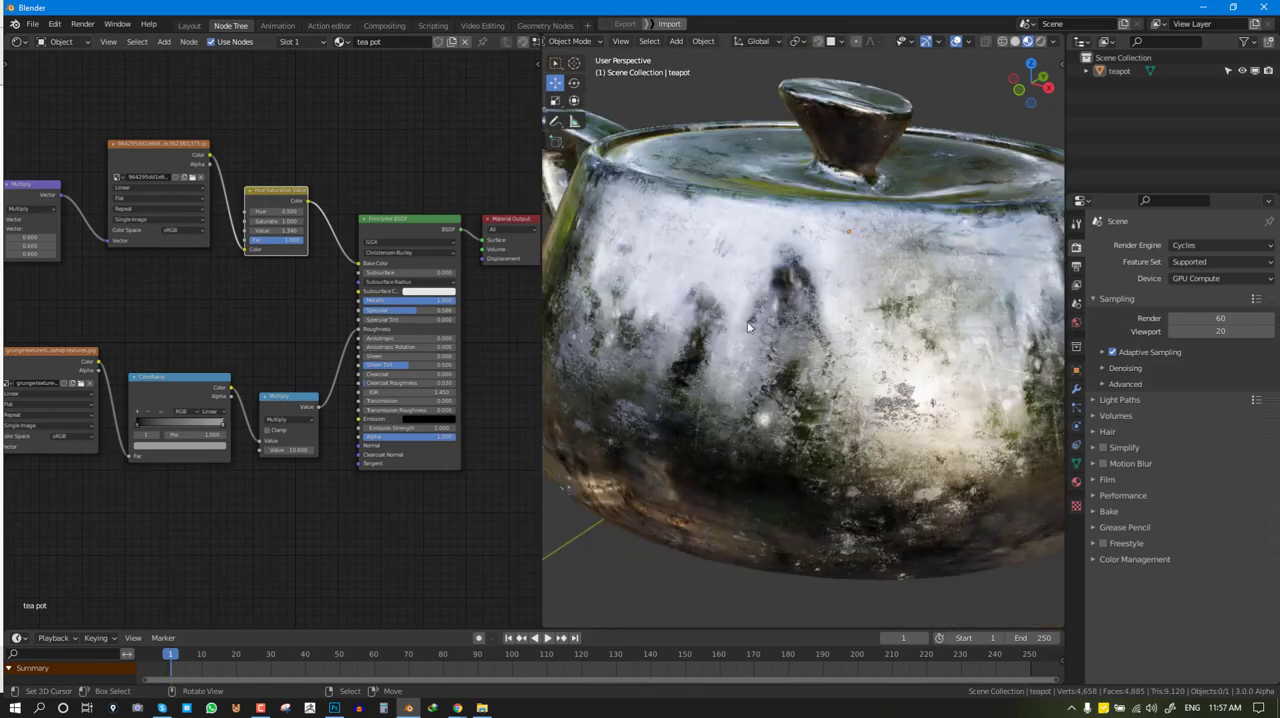
pyautogui.moveTo(832, 372)
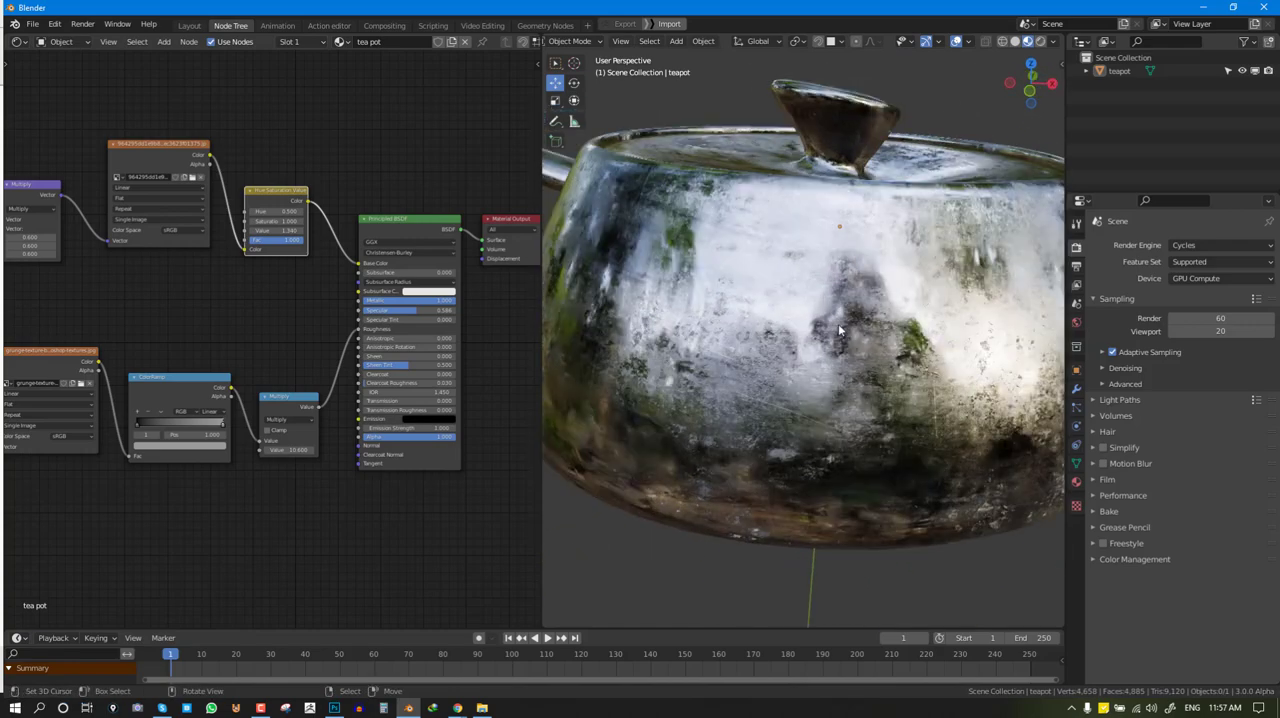
pyautogui.moveTo(844, 248)
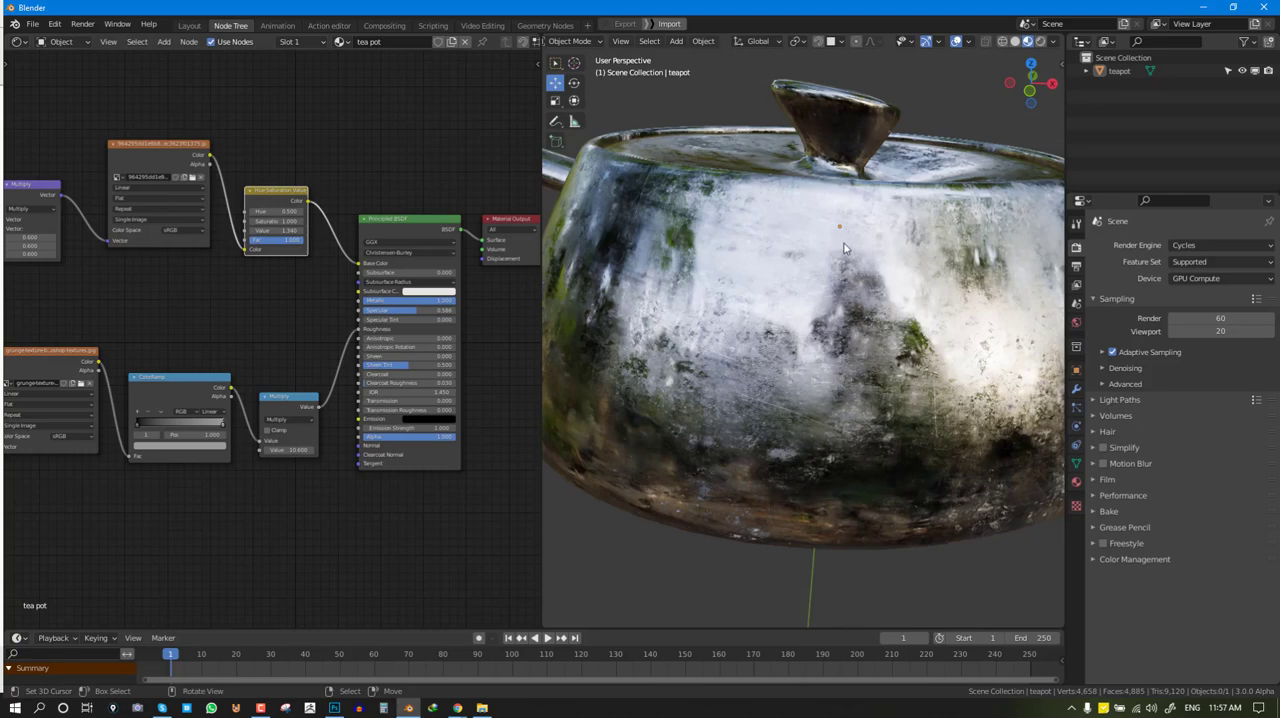
pyautogui.moveTo(844, 248); pyautogui.dragTo(780, 334)
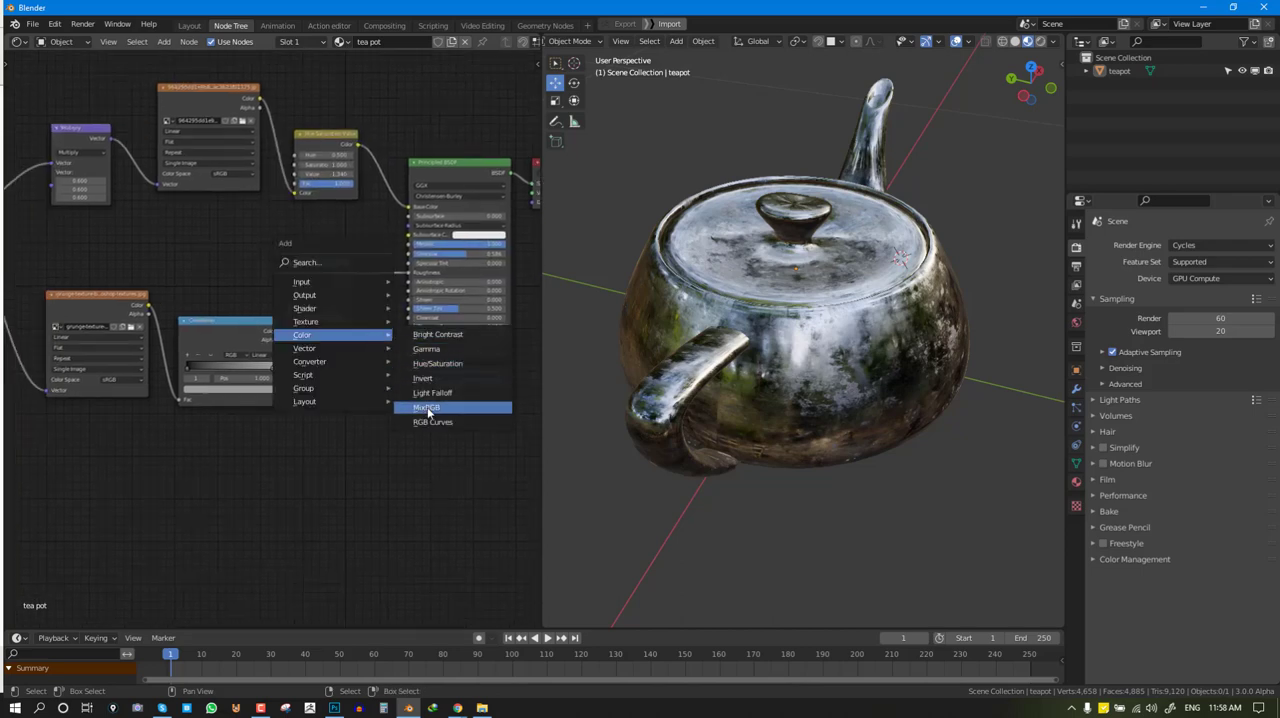
# Add a MixRGB node to blend the textures and choose its blend mode
pyautogui.click(424, 408)
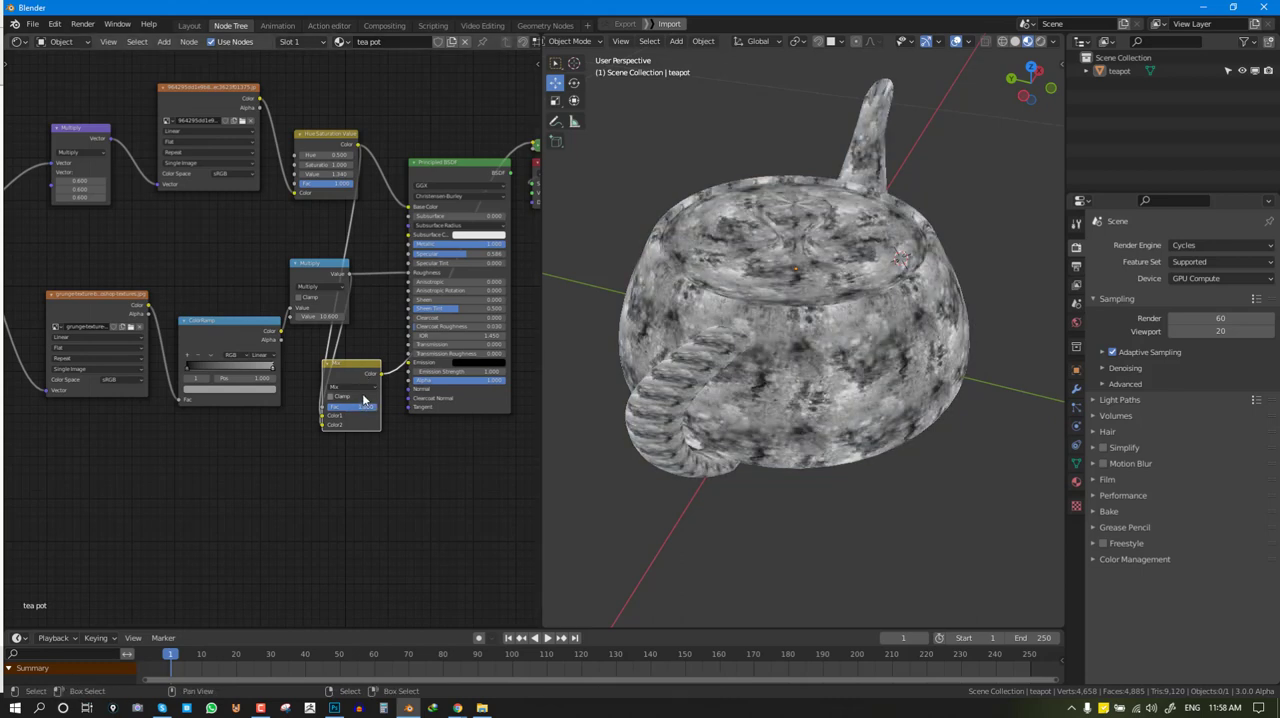
pyautogui.click(344, 386)
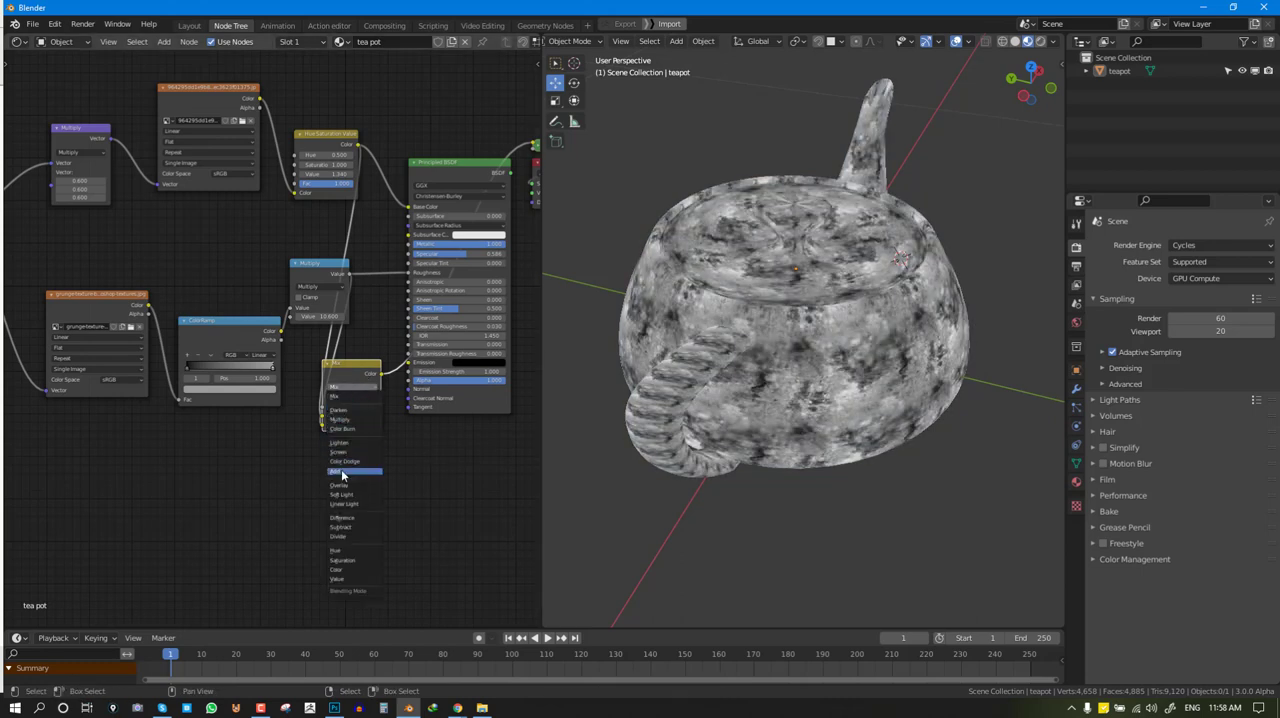
pyautogui.click(340, 464)
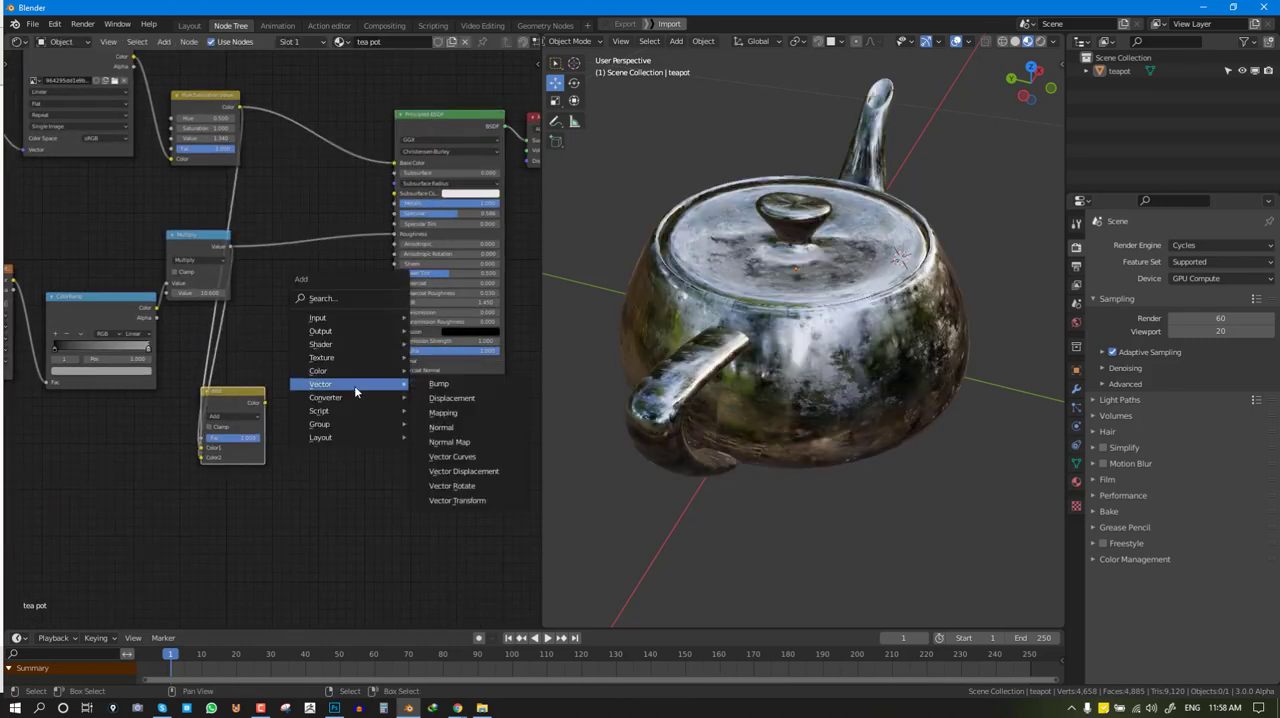
# Add a Bump node wired to the Principled BSDF Normal for subtle surface relief
pyautogui.click(438, 384)
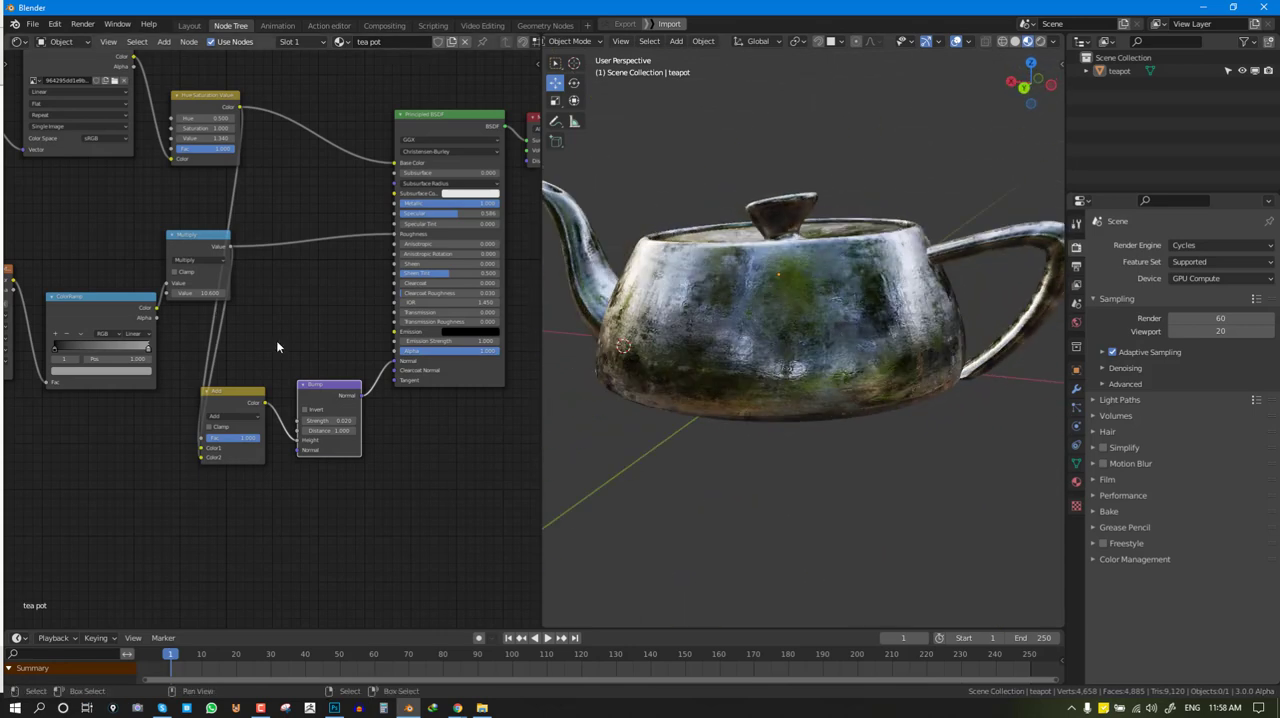
pyautogui.moveTo(232, 390); pyautogui.dragTo(318, 316)
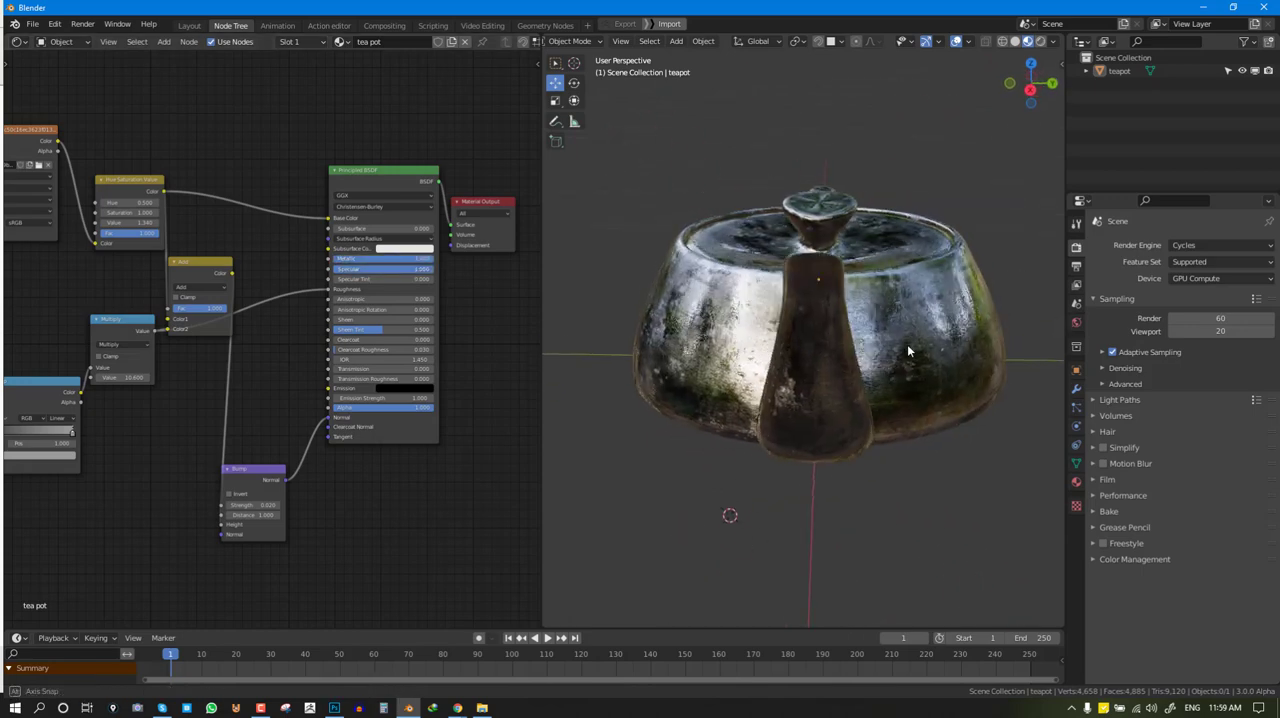
pyautogui.moveTo(910, 350); pyautogui.dragTo(970, 284)
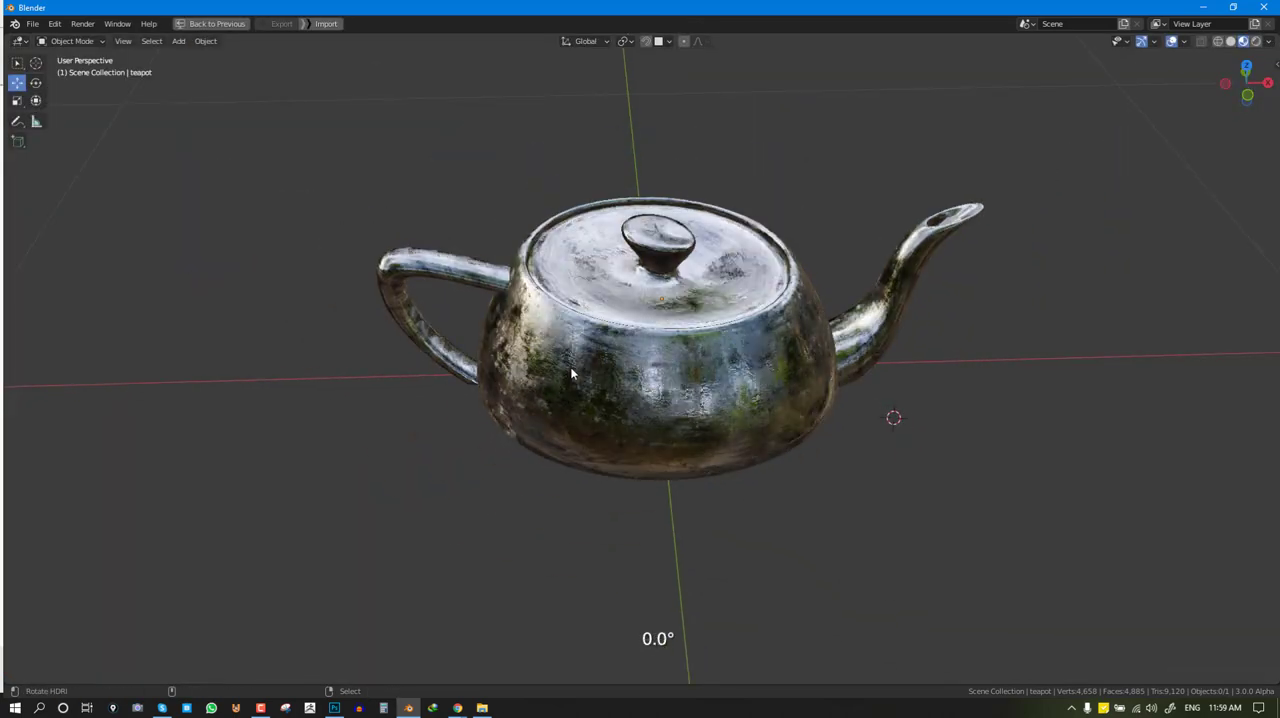
# Rotate the finished worn-metal teapot in the maximized 3D viewport to show it off
pyautogui.moveTo(572, 374); pyautogui.dragTo(476, 360)
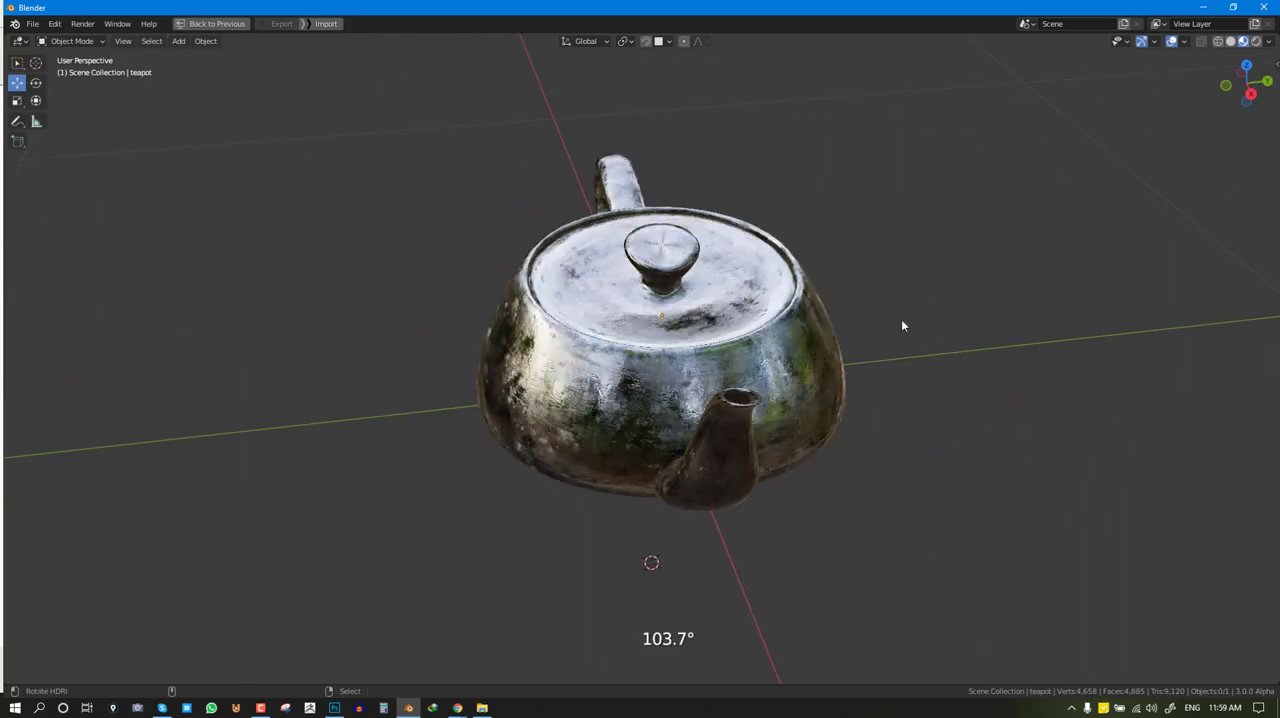
pyautogui.moveTo(904, 324); pyautogui.dragTo(616, 390)
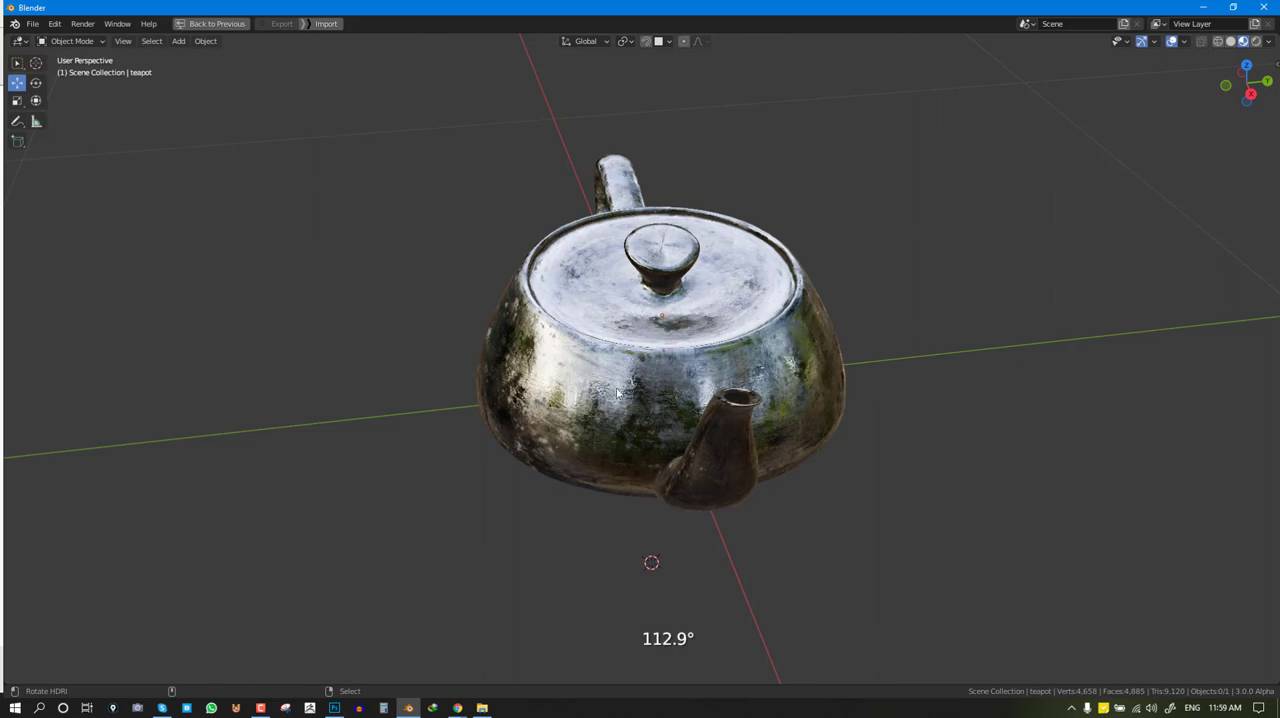